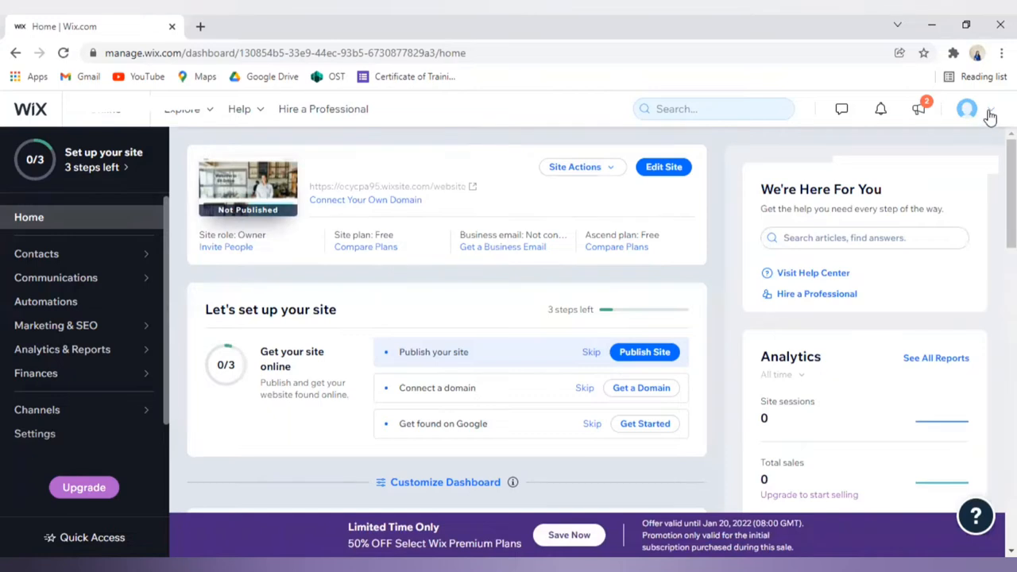
Leave the site dashboard for the public wix.com homepage via the Wix logo
click(966, 108)
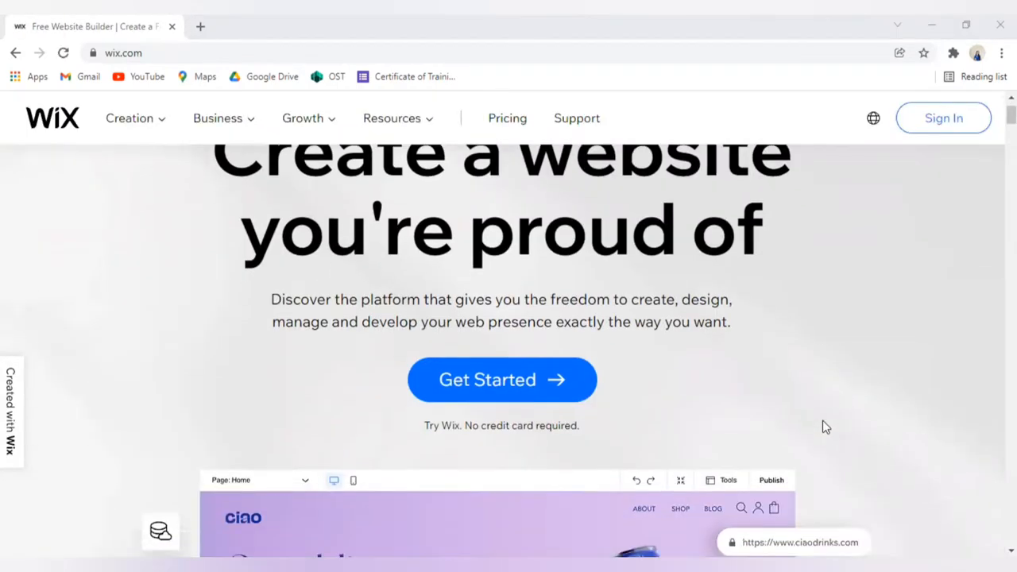
Scroll past the templates, Editor, ADI and Velo sections to 'How to Create a Free Website'
scroll(down, 3)
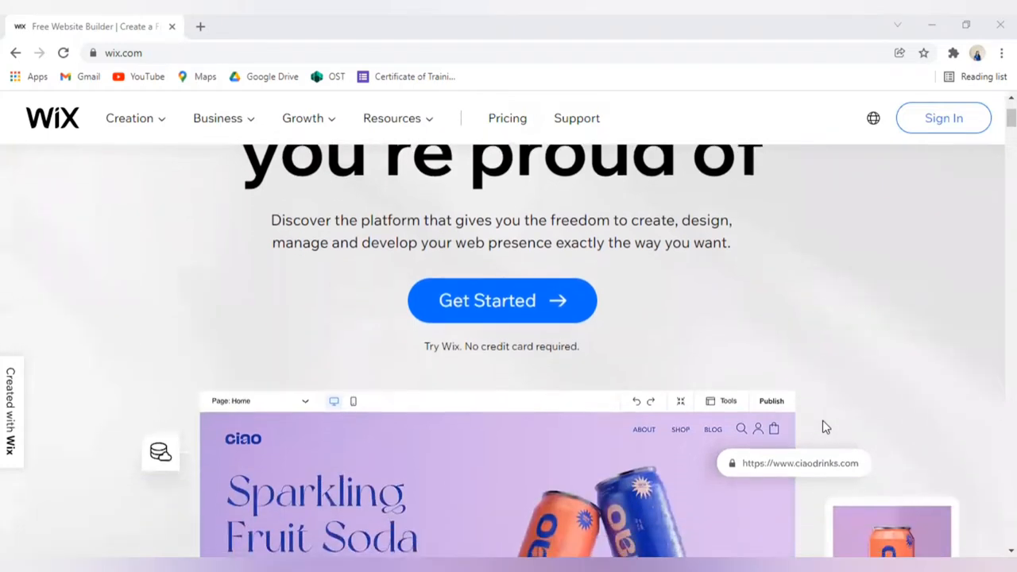
scroll(down, 3)
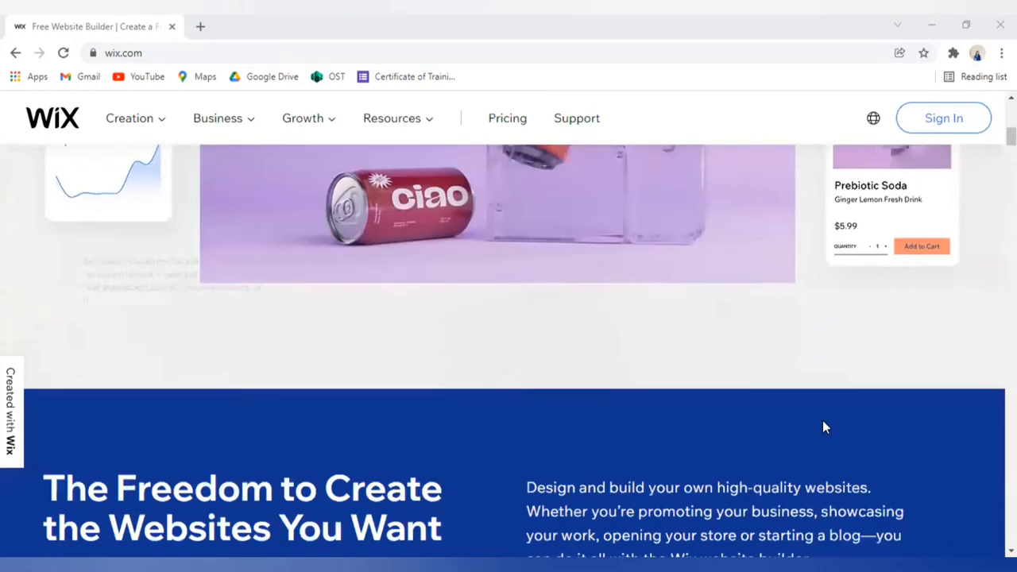
scroll(up, 3)
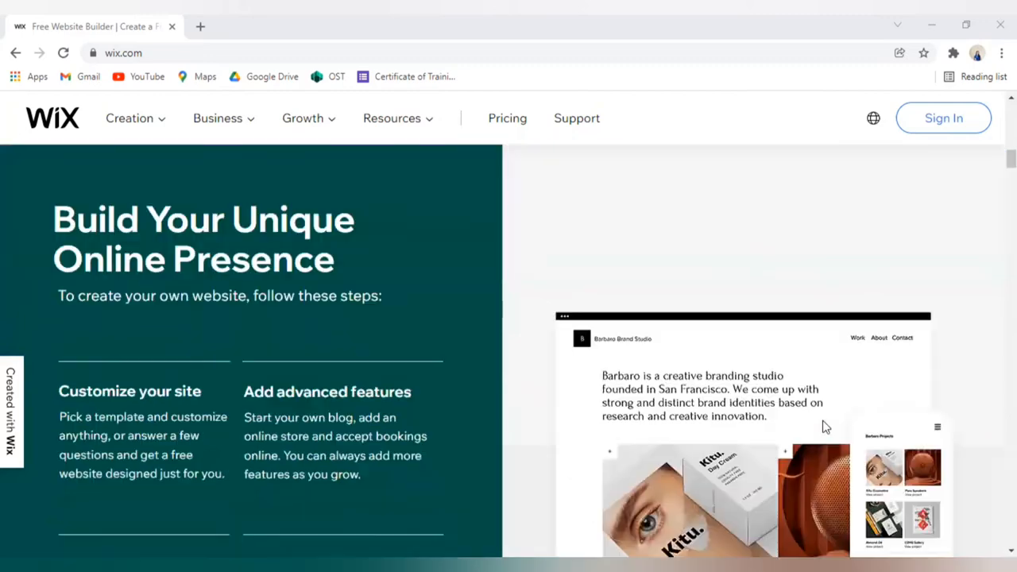
scroll(down, 3)
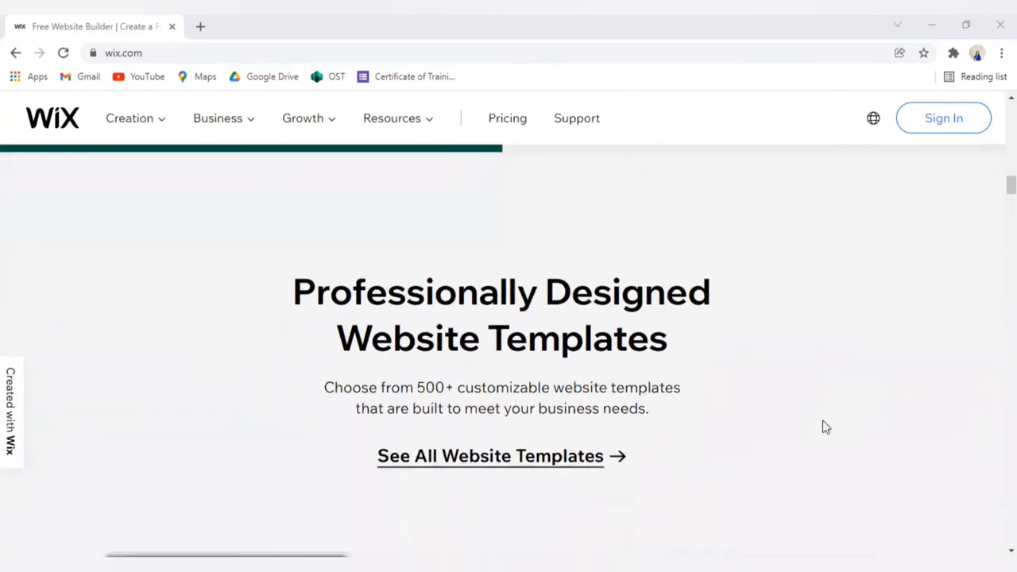
scroll(down, 3)
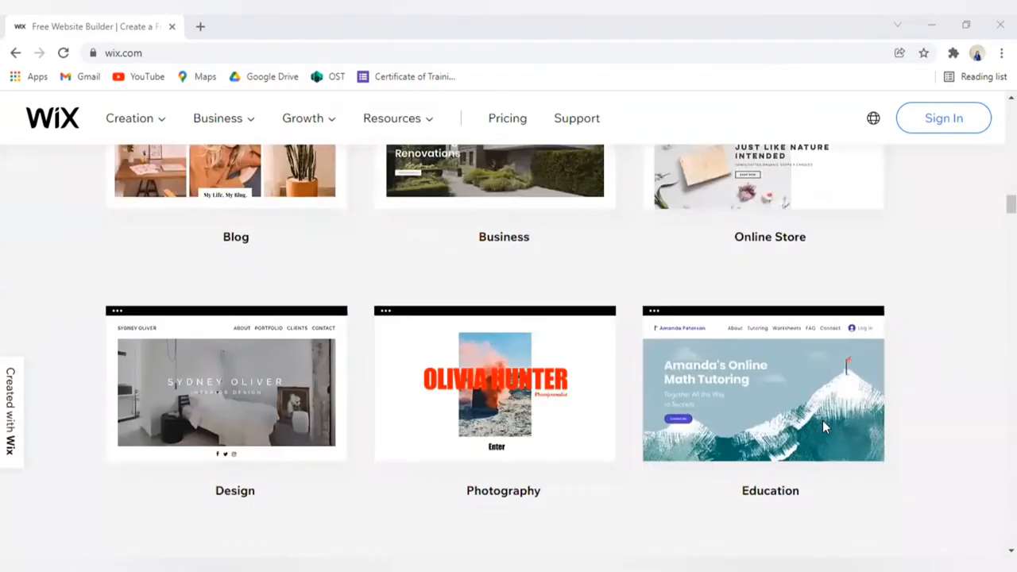
scroll(down, 3)
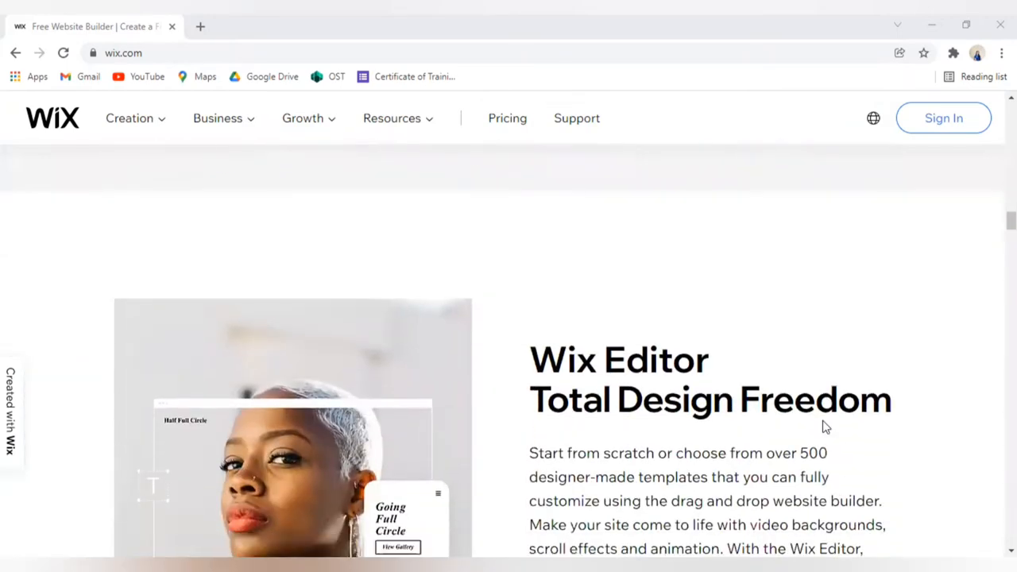
scroll(down, 3)
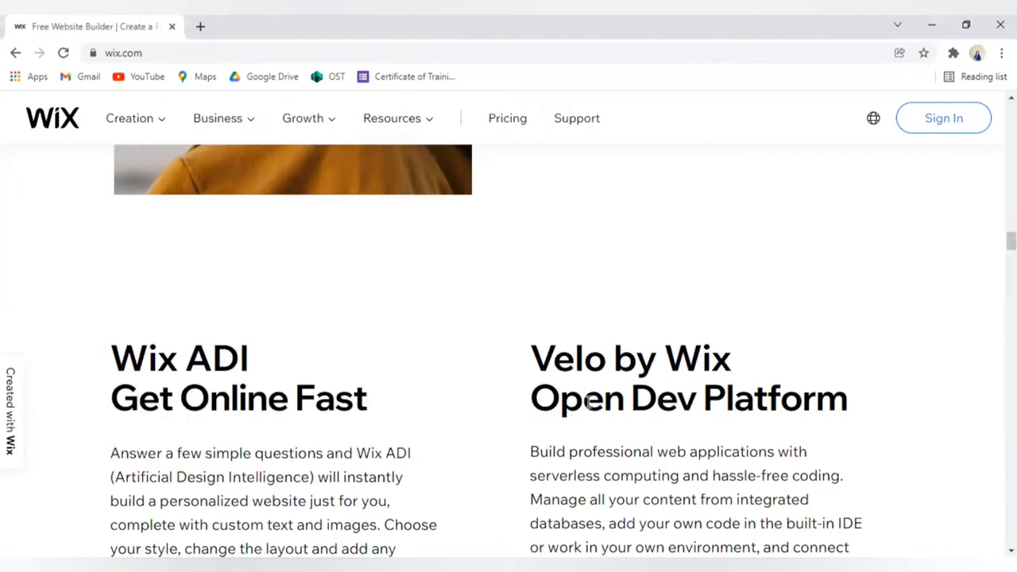
scroll(down, 3)
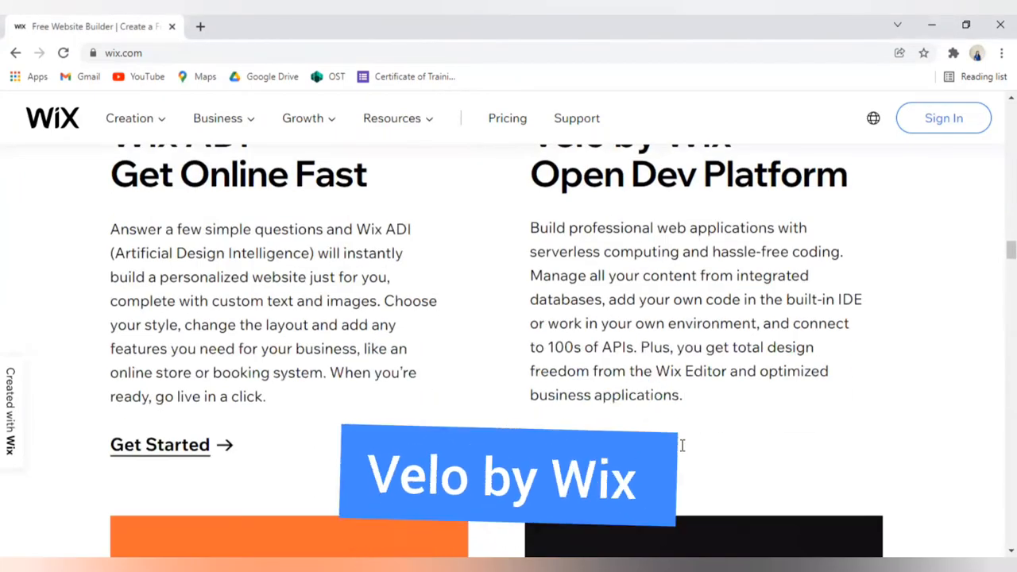
scroll(down, 3)
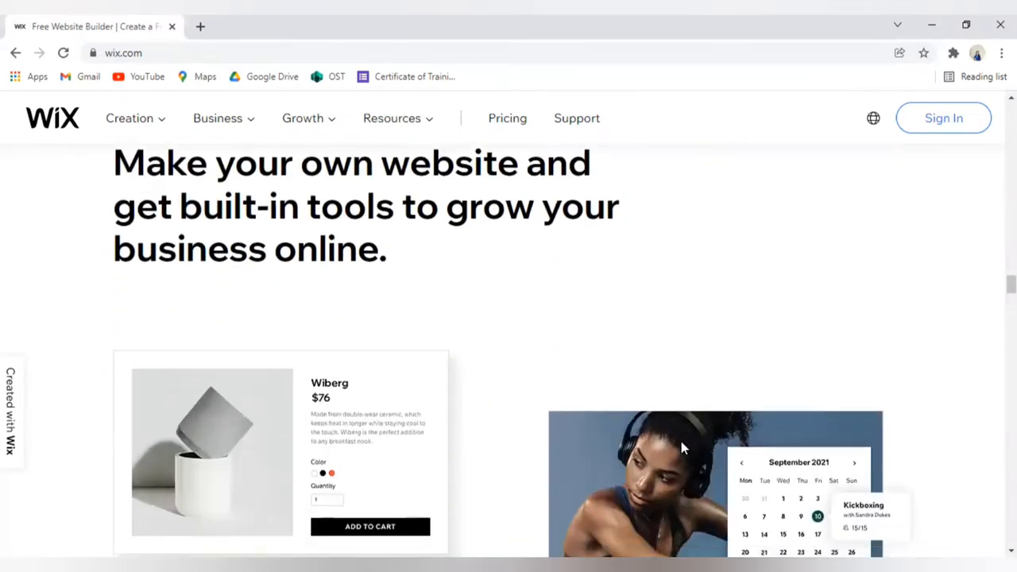
scroll(down, 3)
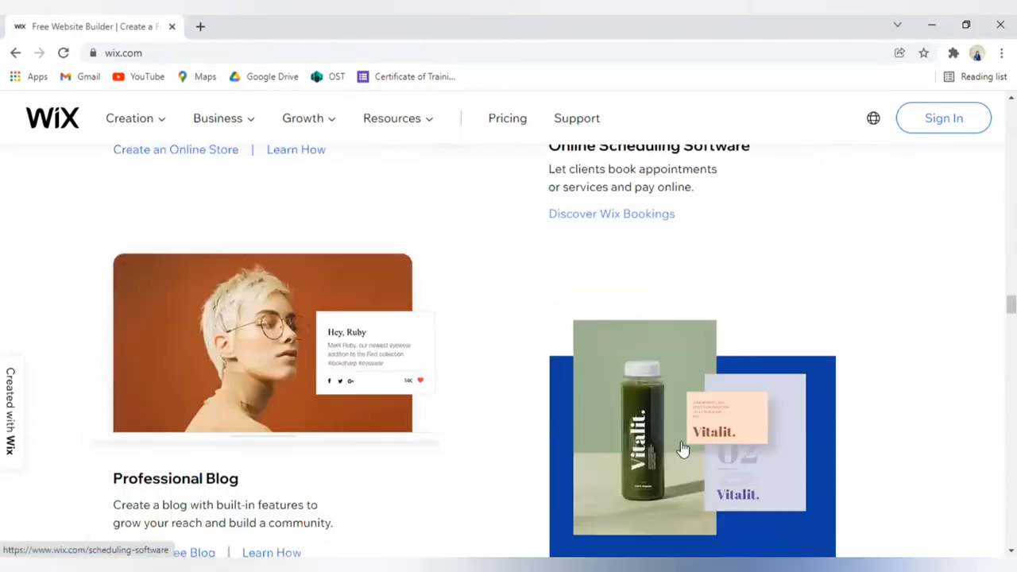
scroll(down, 3)
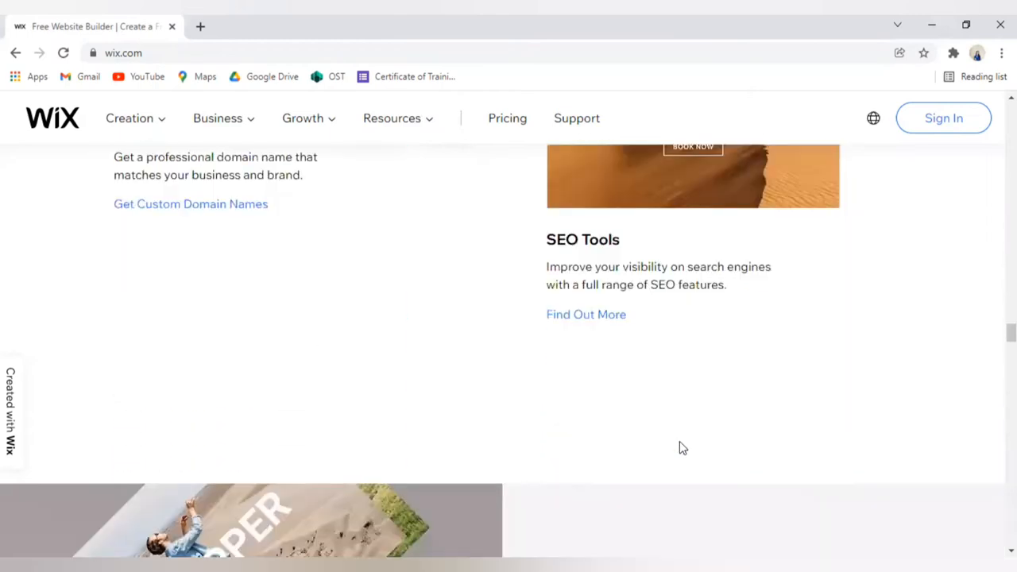
scroll(down, 3)
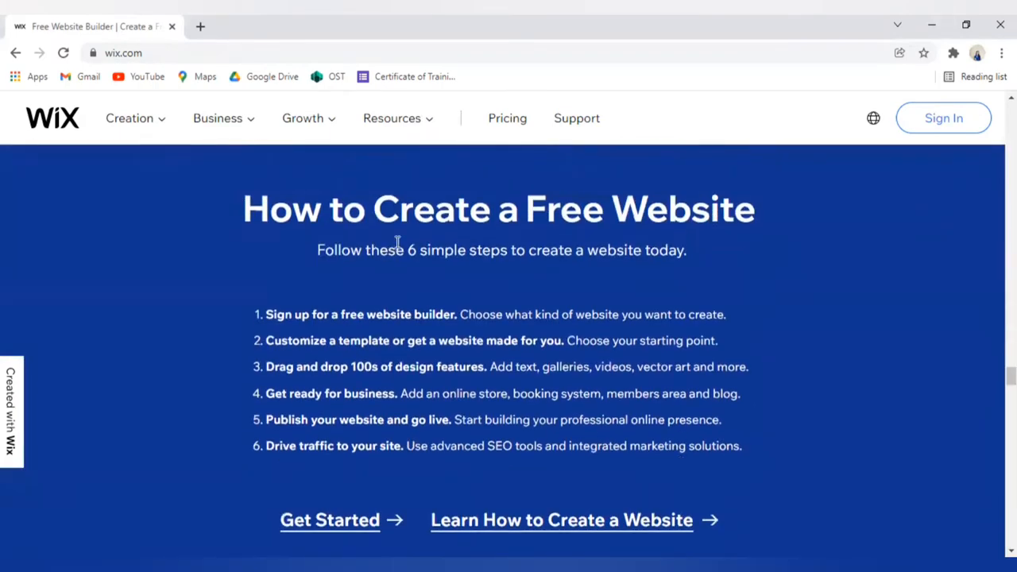
Read through the six steps from signing up to driving traffic, selecting and clearing step text
drag(407, 250, 684, 250)
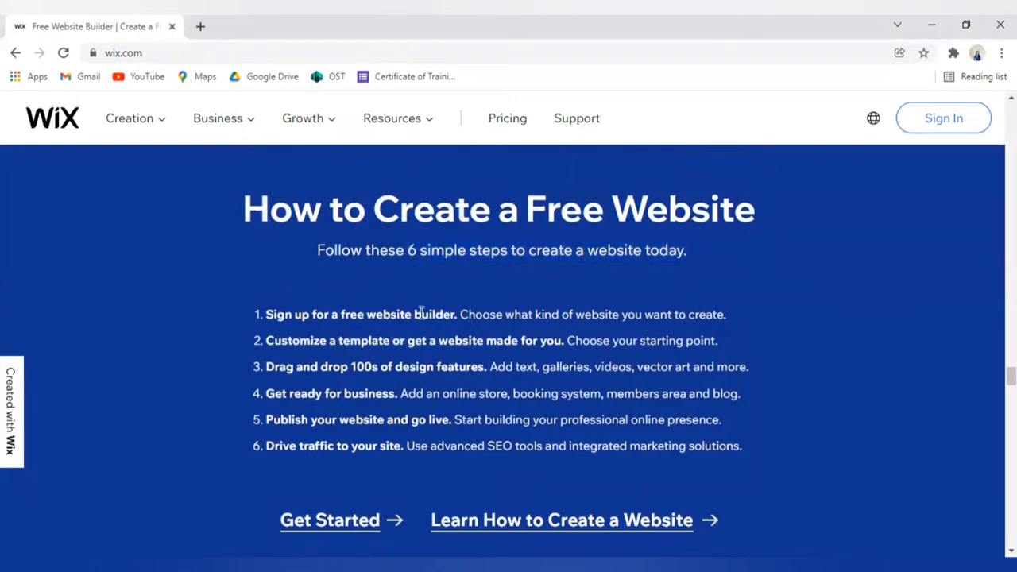
mouse_move(362, 356)
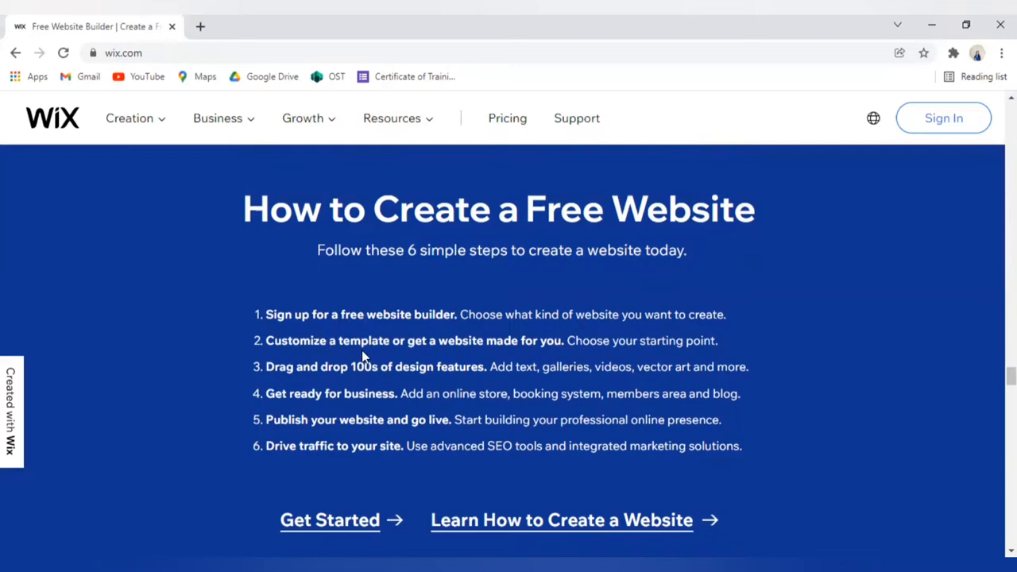
mouse_move(459, 356)
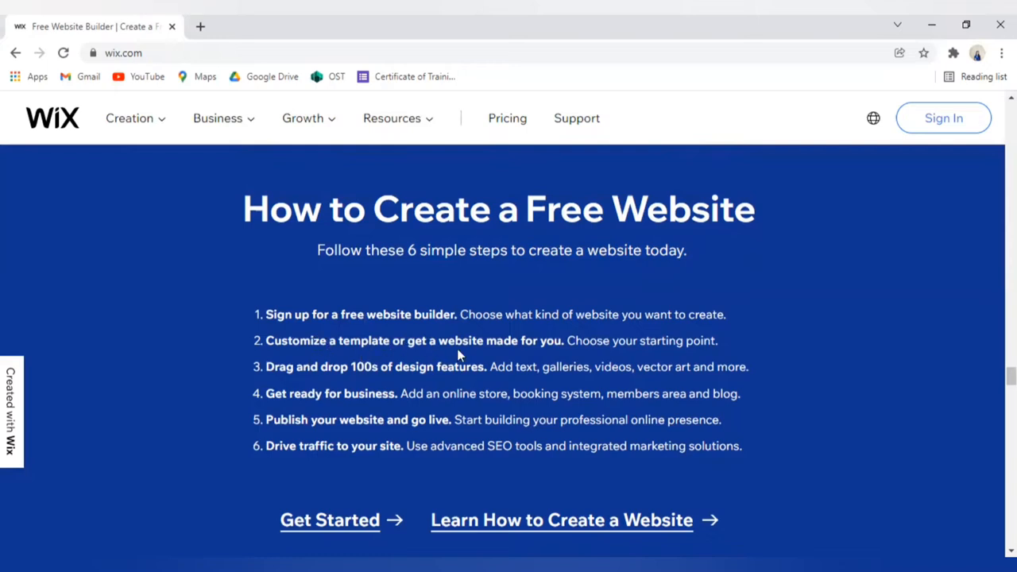
mouse_move(391, 381)
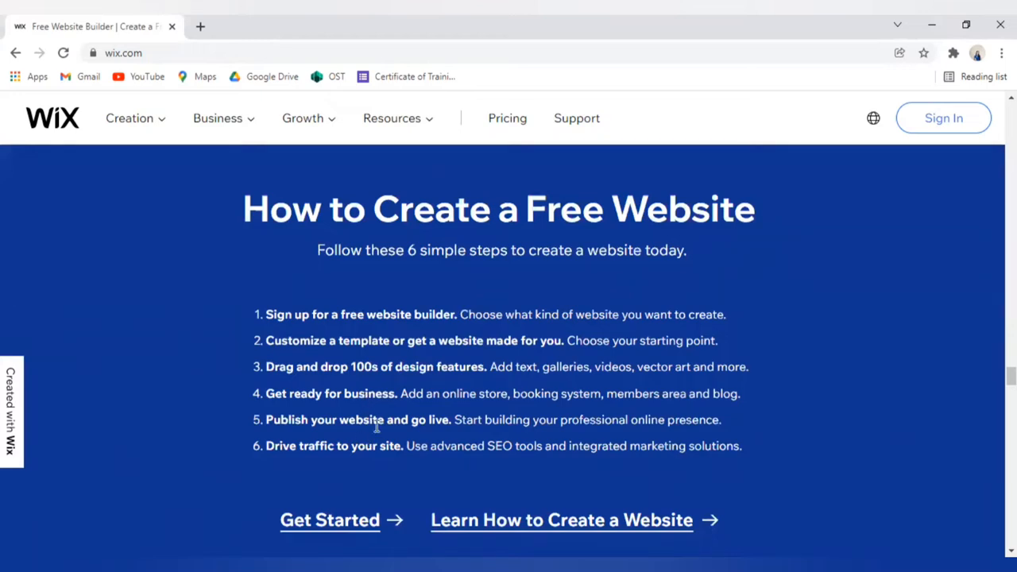
mouse_move(361, 475)
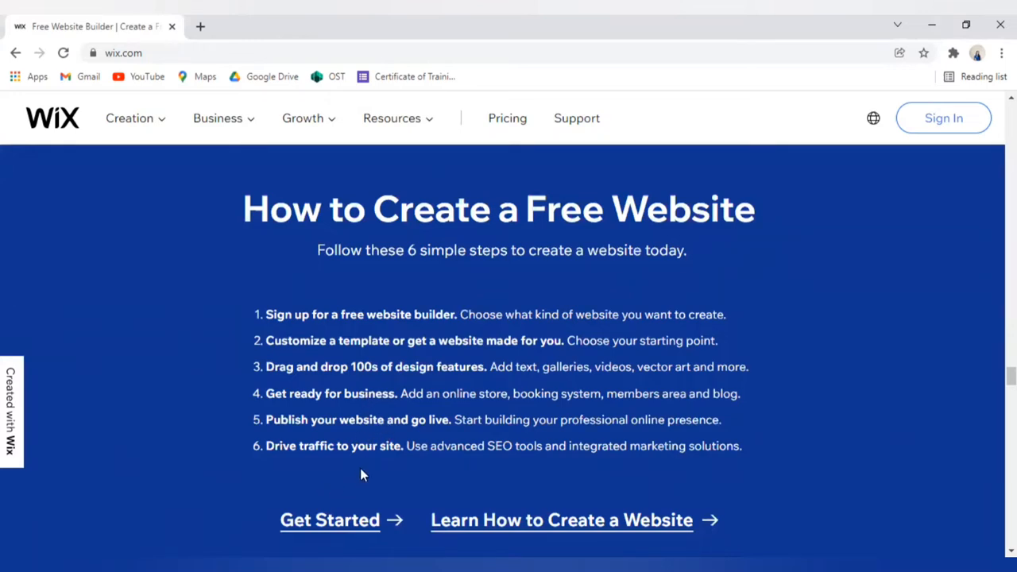
mouse_move(390, 461)
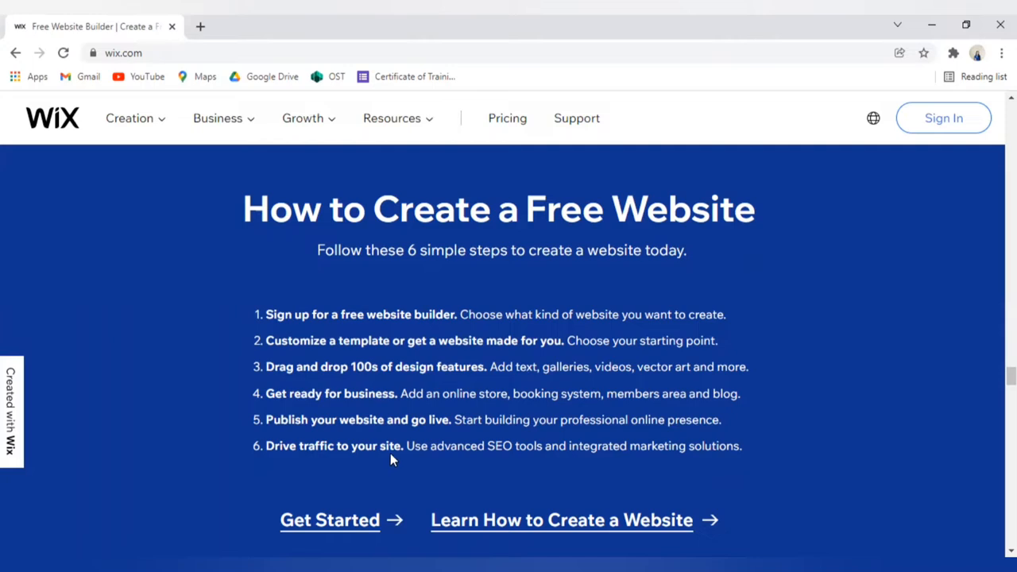
mouse_move(651, 359)
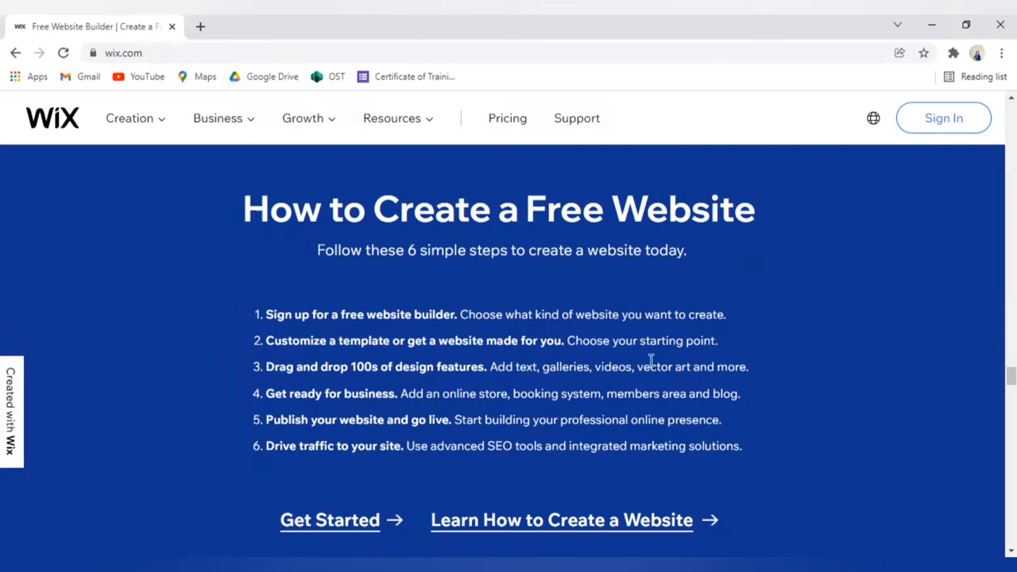
mouse_move(286, 283)
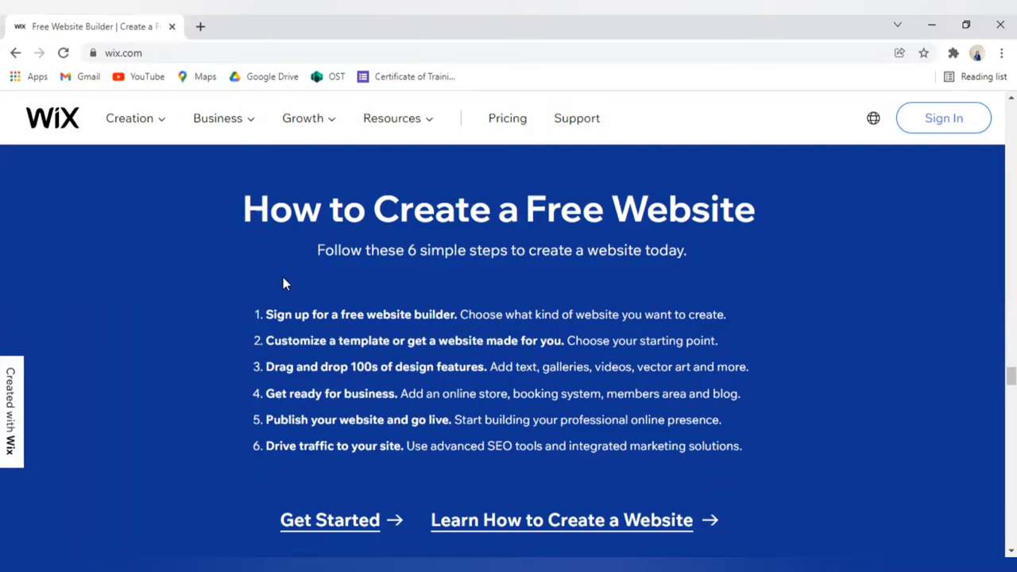
mouse_move(246, 314)
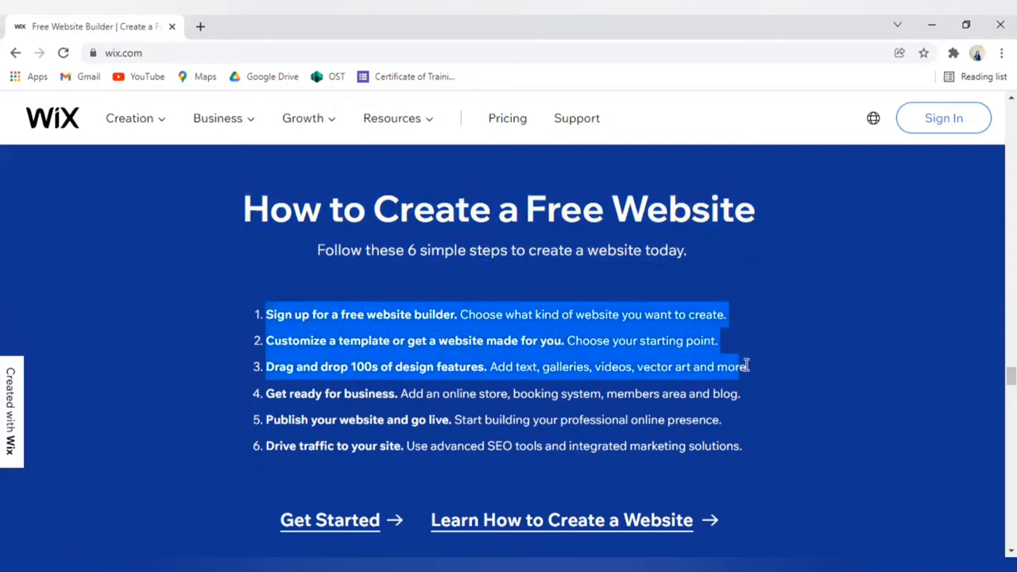
click(483, 400)
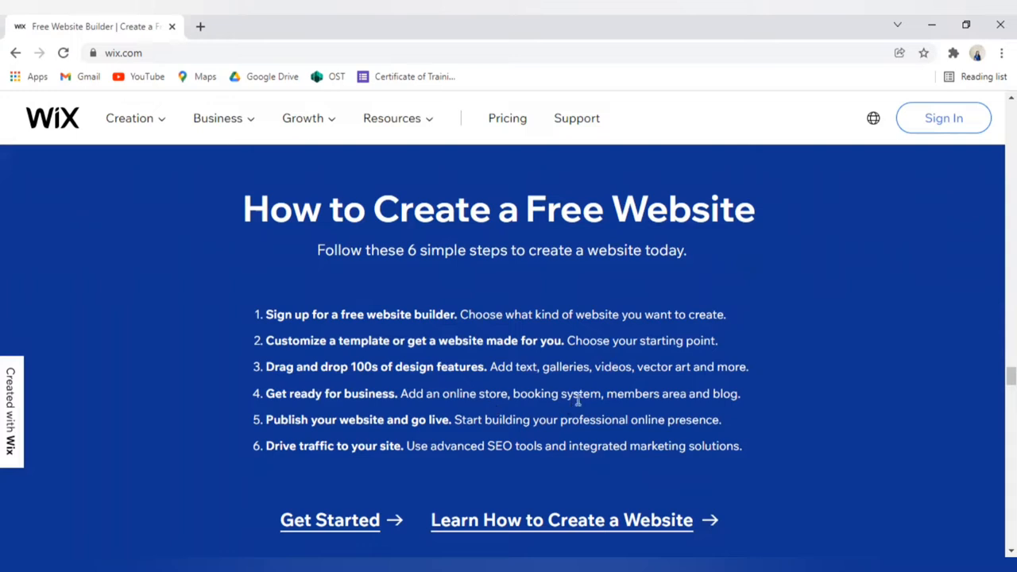
mouse_move(731, 411)
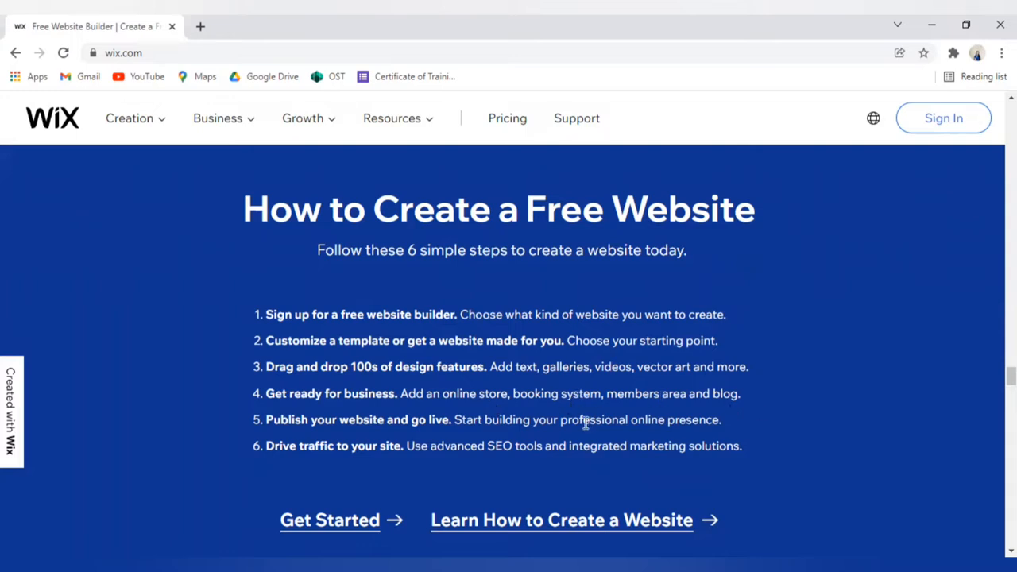
mouse_move(437, 214)
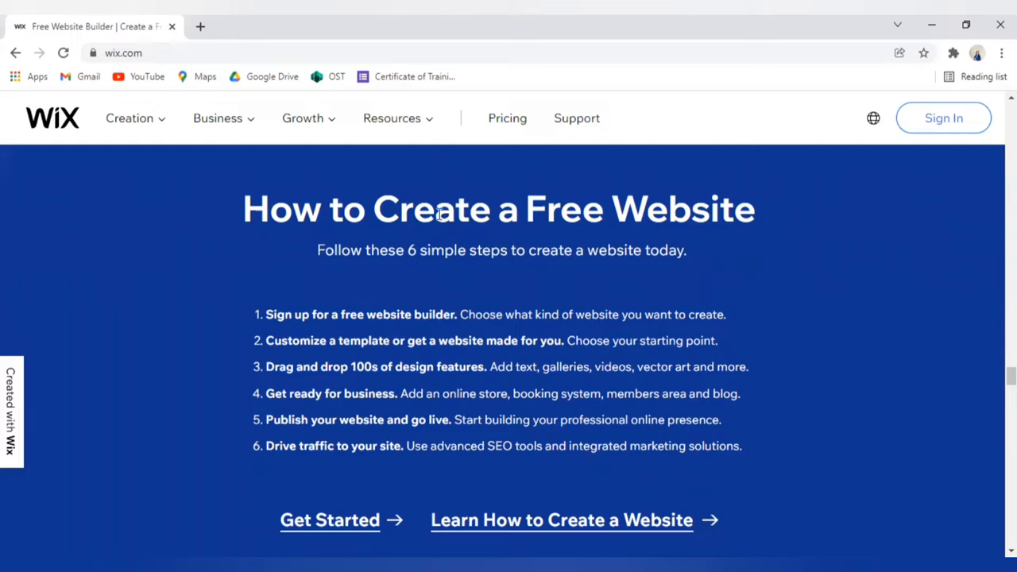
mouse_move(464, 203)
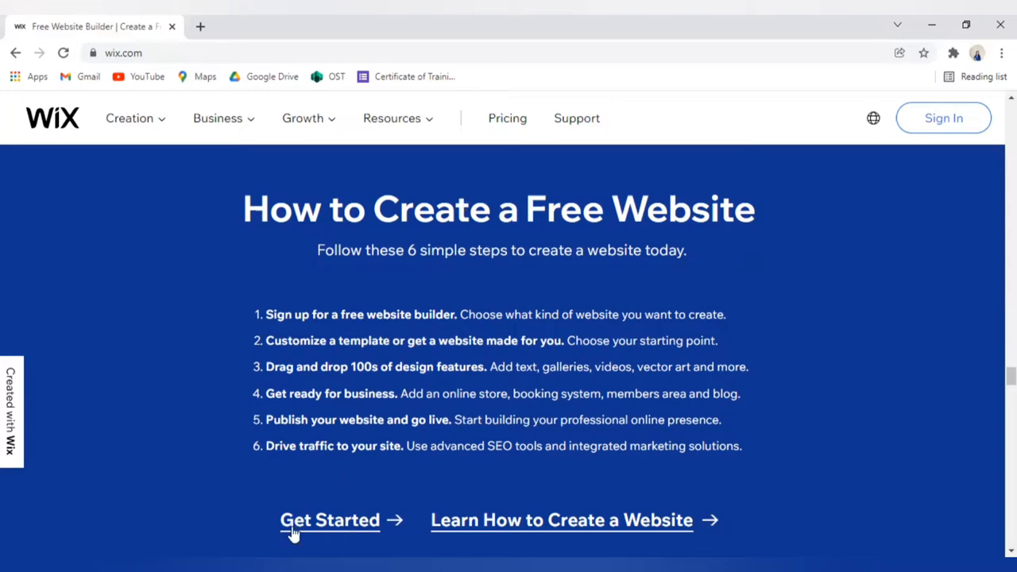
scroll(down, 3)
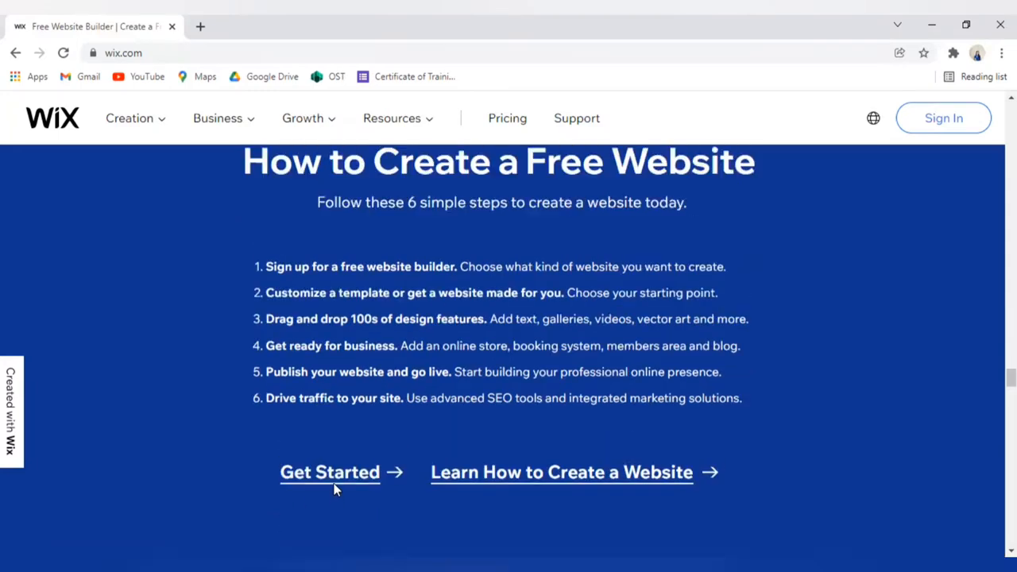
scroll(up, 3)
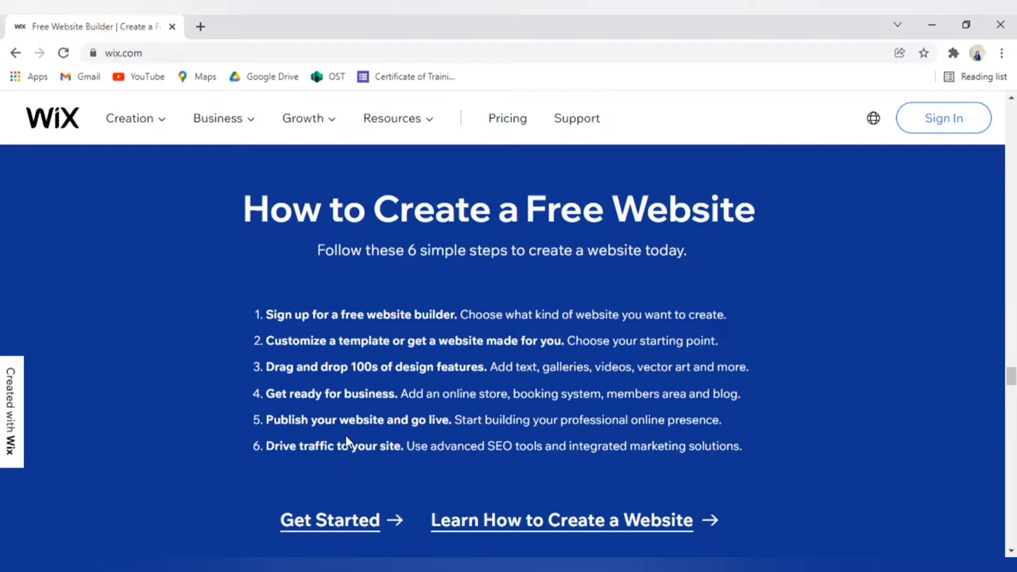
mouse_move(643, 251)
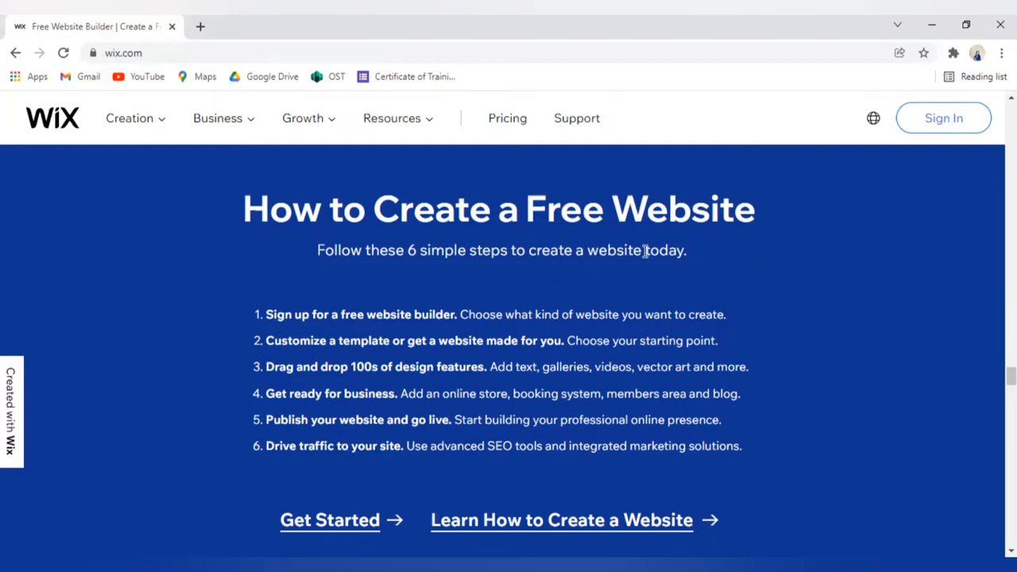
mouse_move(743, 299)
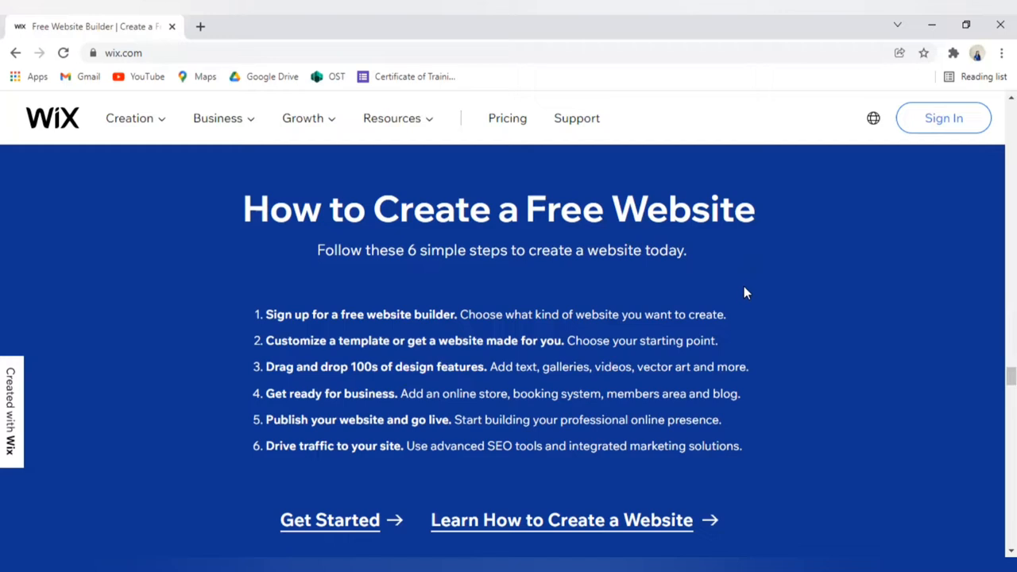
mouse_move(570, 251)
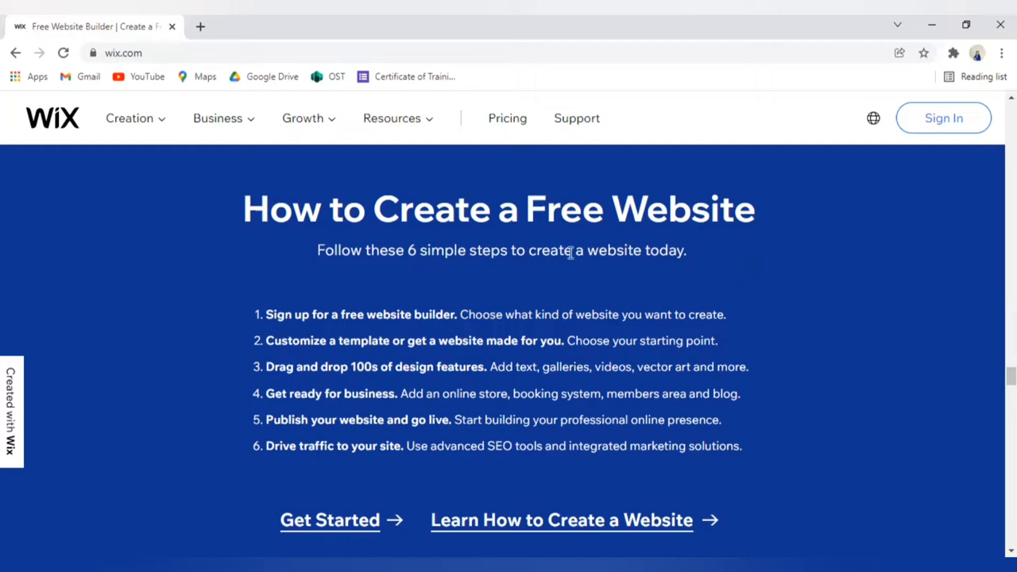
mouse_move(559, 252)
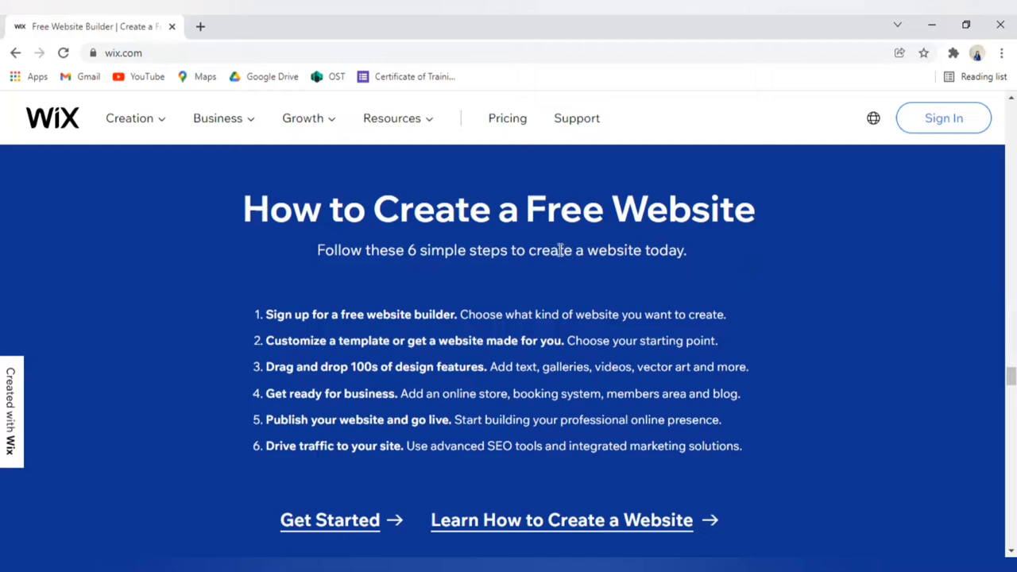
mouse_move(507, 117)
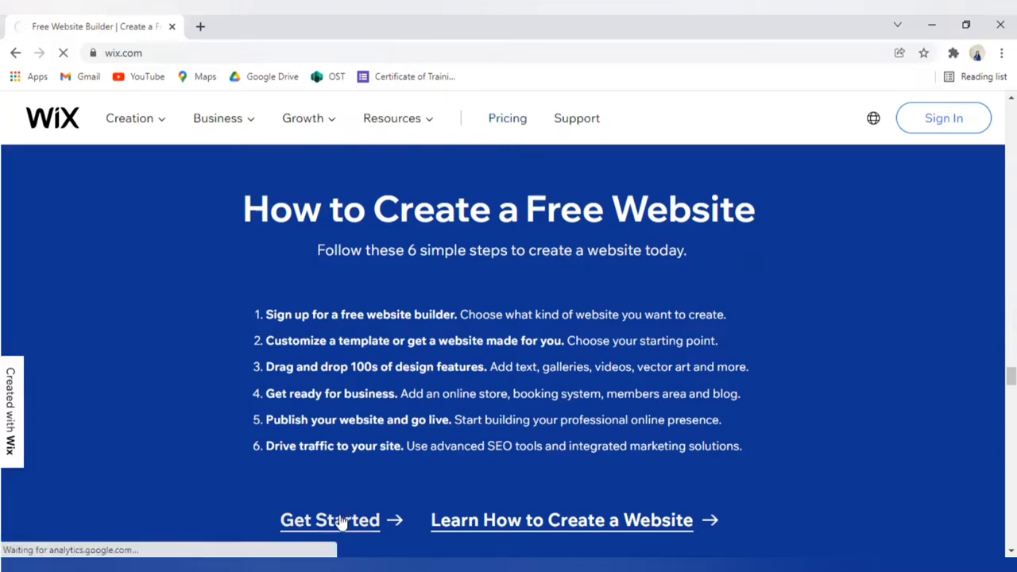
Choose Get Started and log back into the Wix account, returning to the site dashboard
click(329, 519)
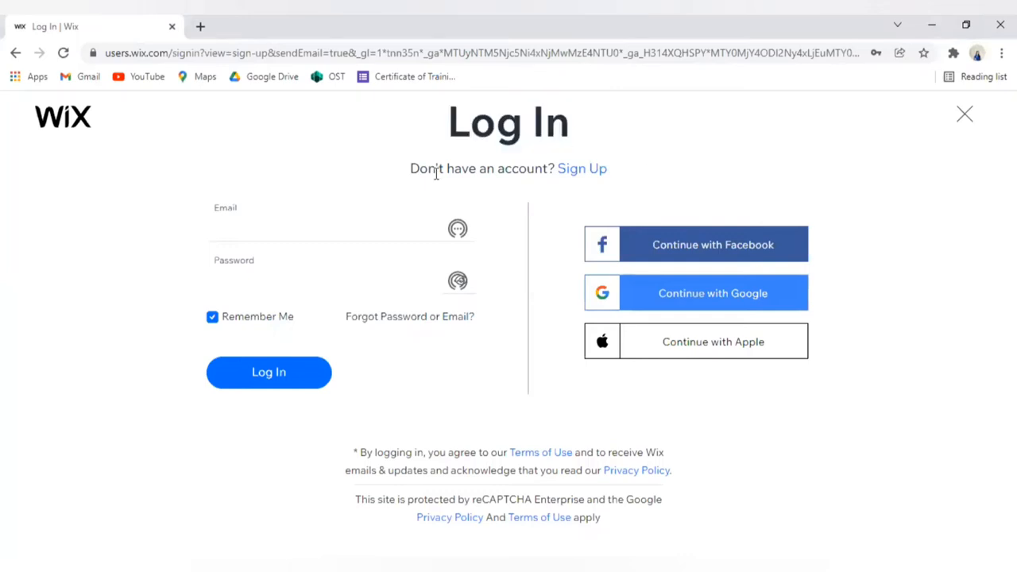
mouse_move(577, 176)
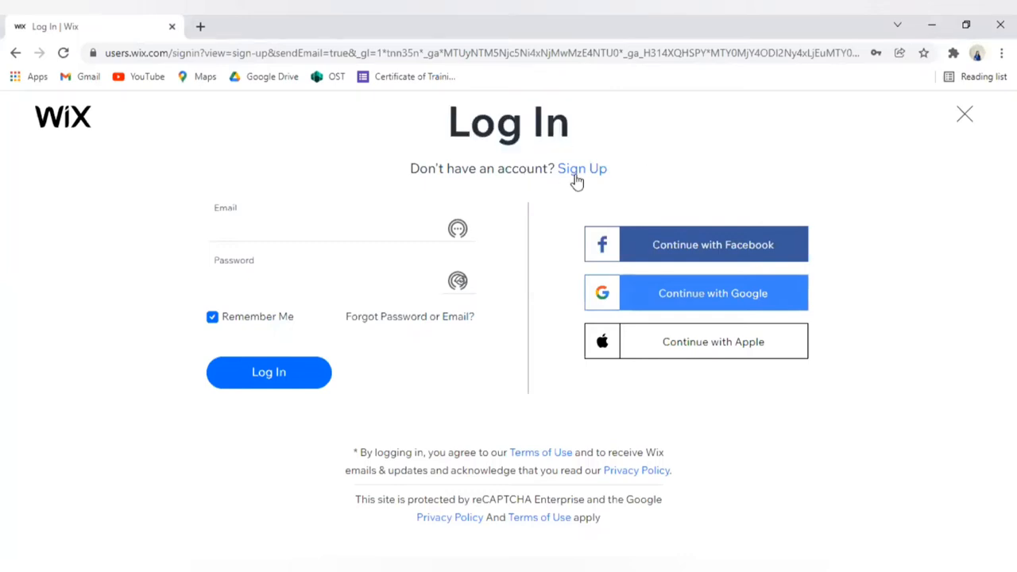
mouse_move(588, 175)
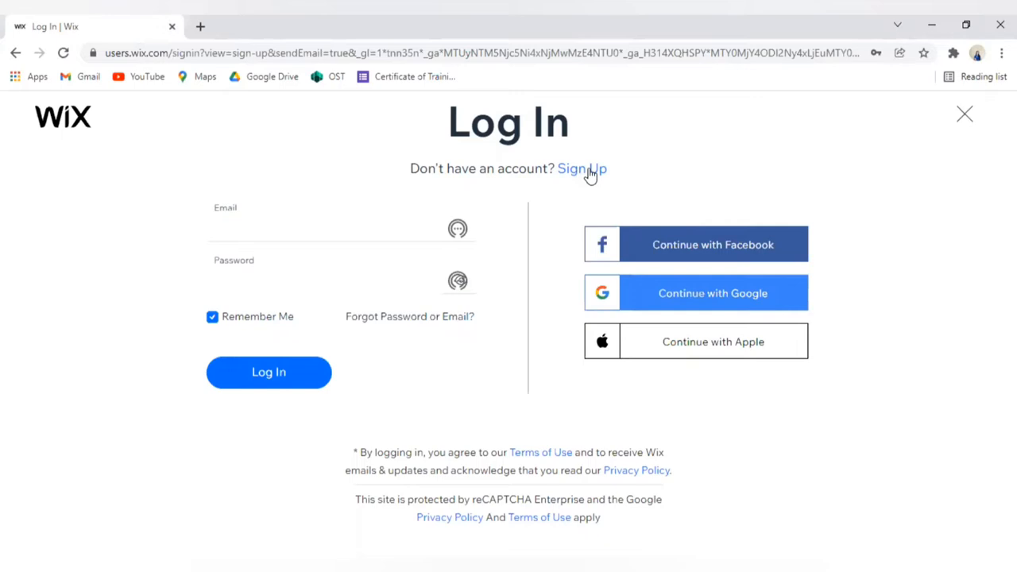
mouse_move(588, 178)
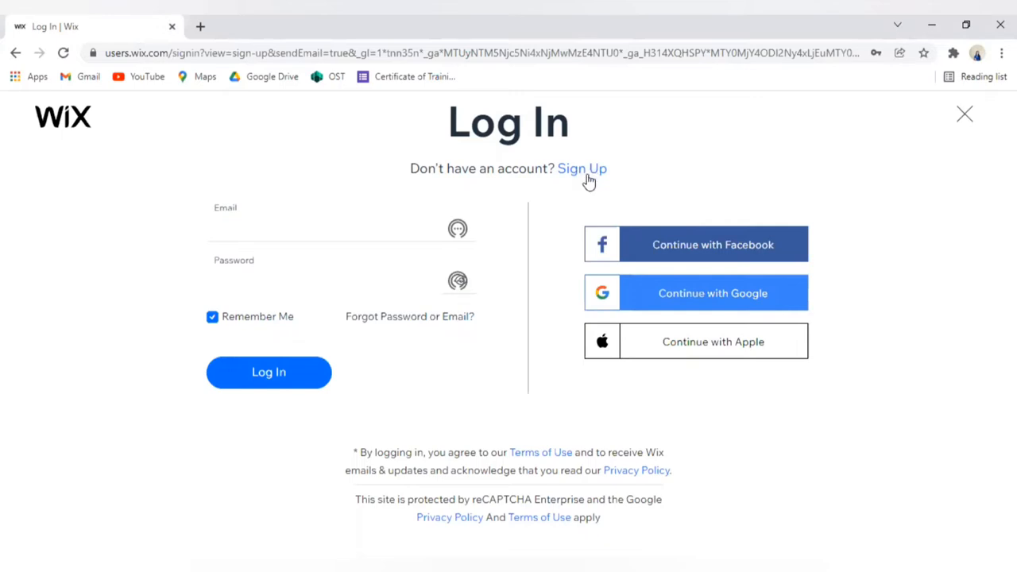
mouse_move(586, 173)
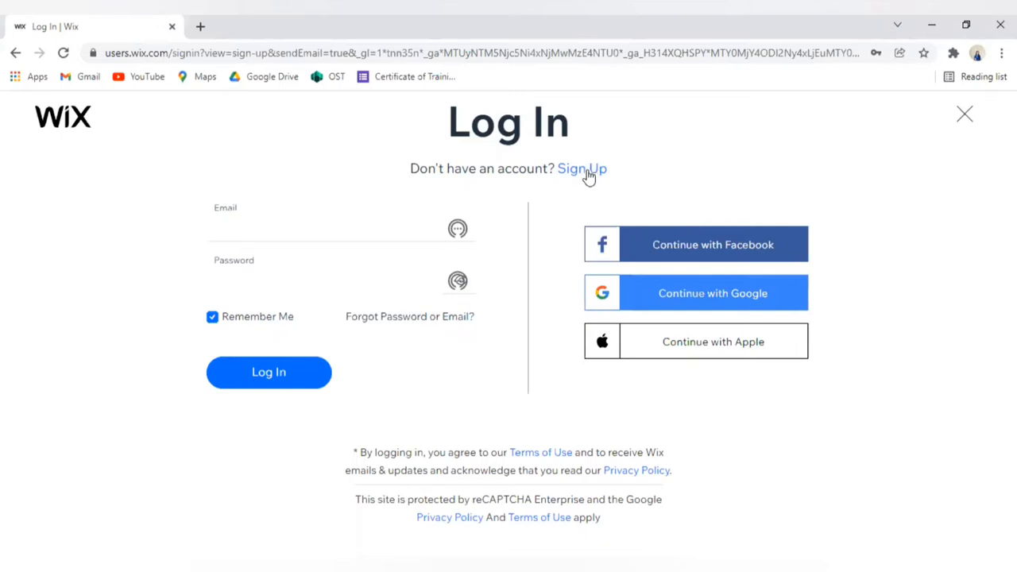
mouse_move(539, 274)
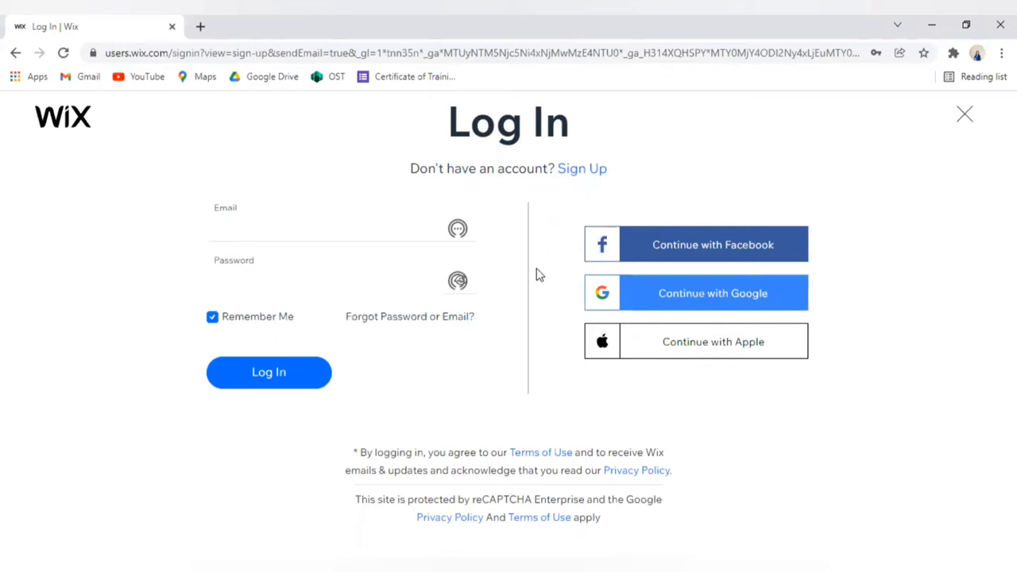
mouse_move(696, 264)
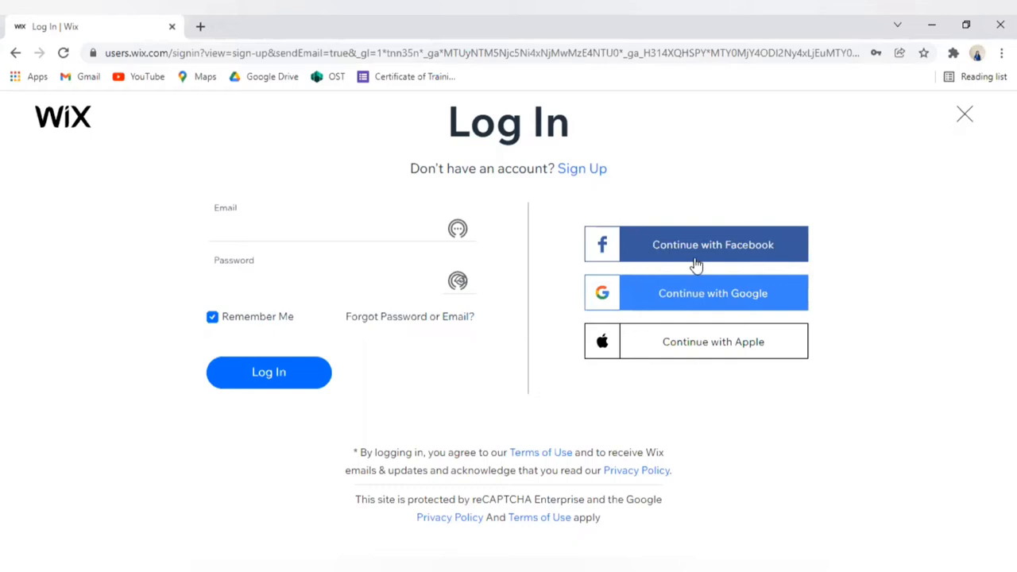
mouse_move(719, 359)
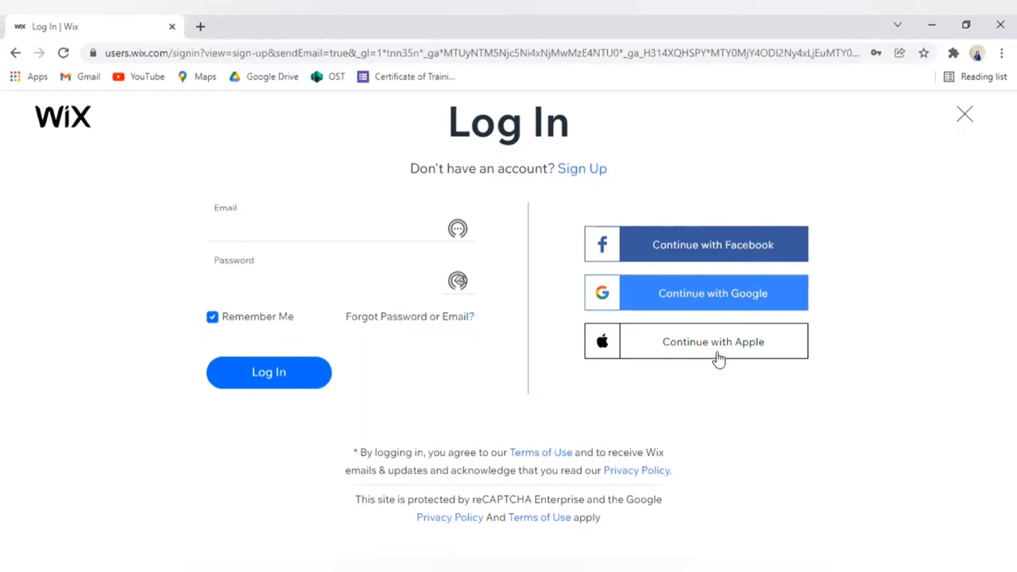
mouse_move(378, 251)
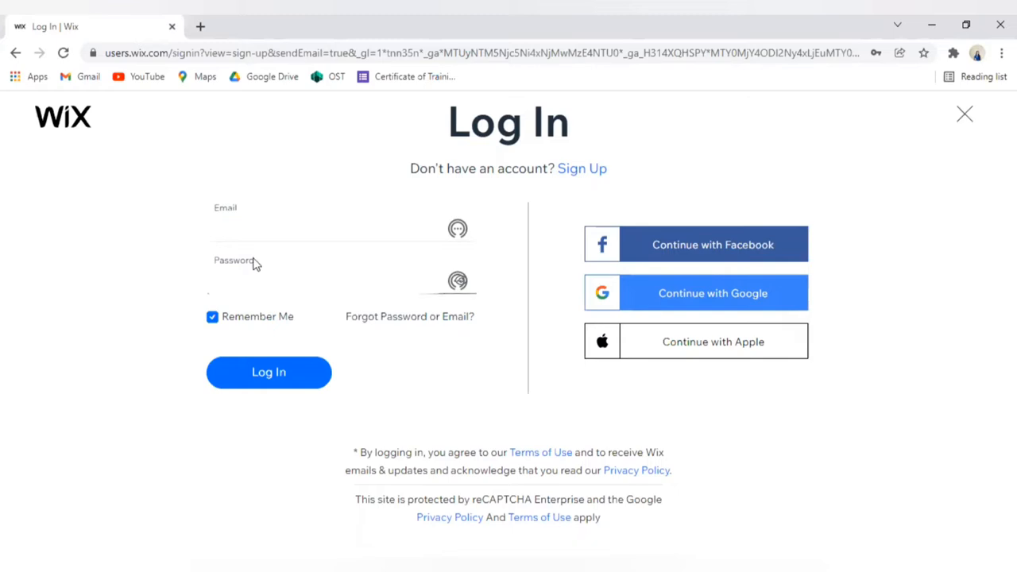
mouse_move(257, 343)
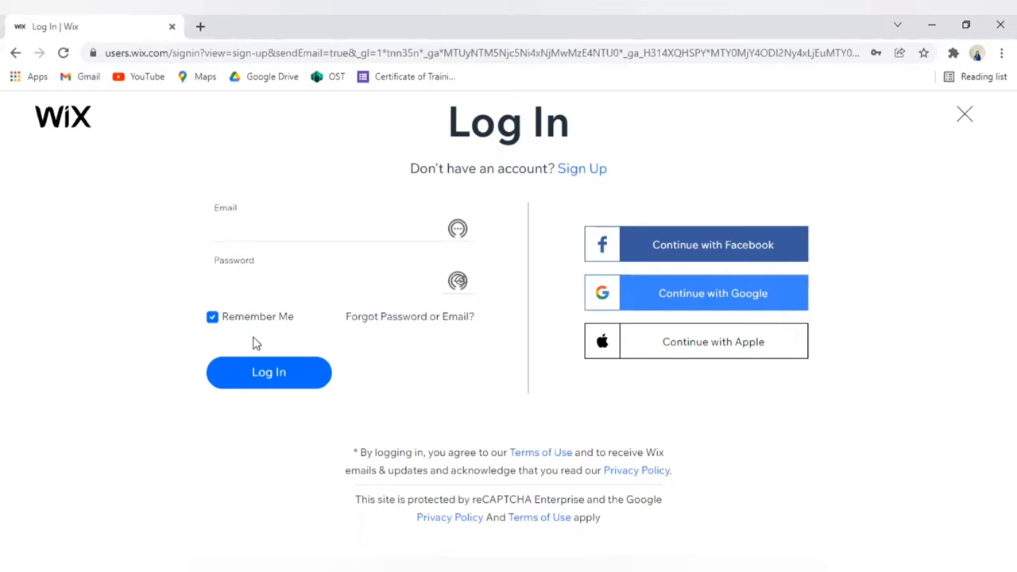
mouse_move(268, 378)
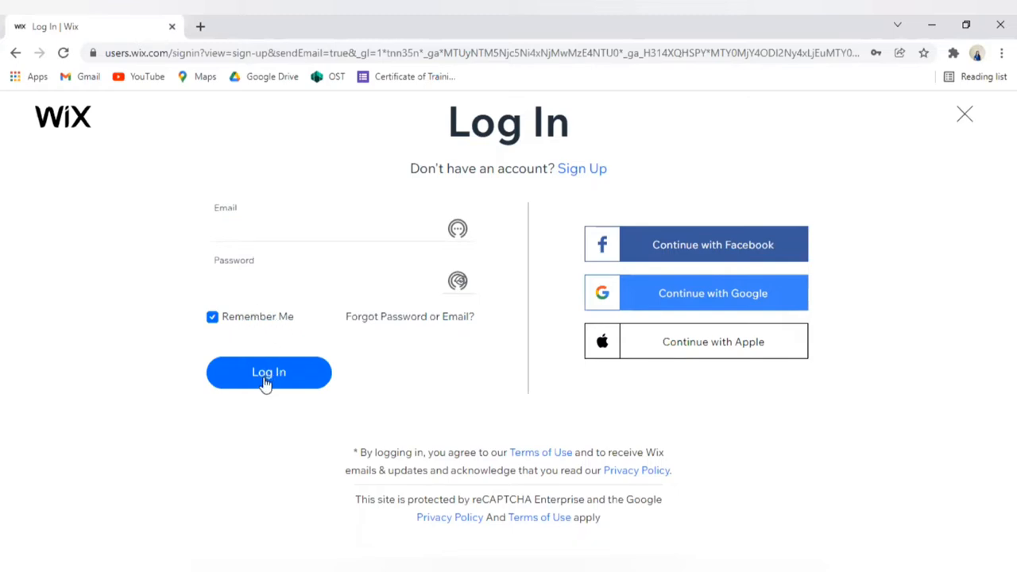
click(268, 372)
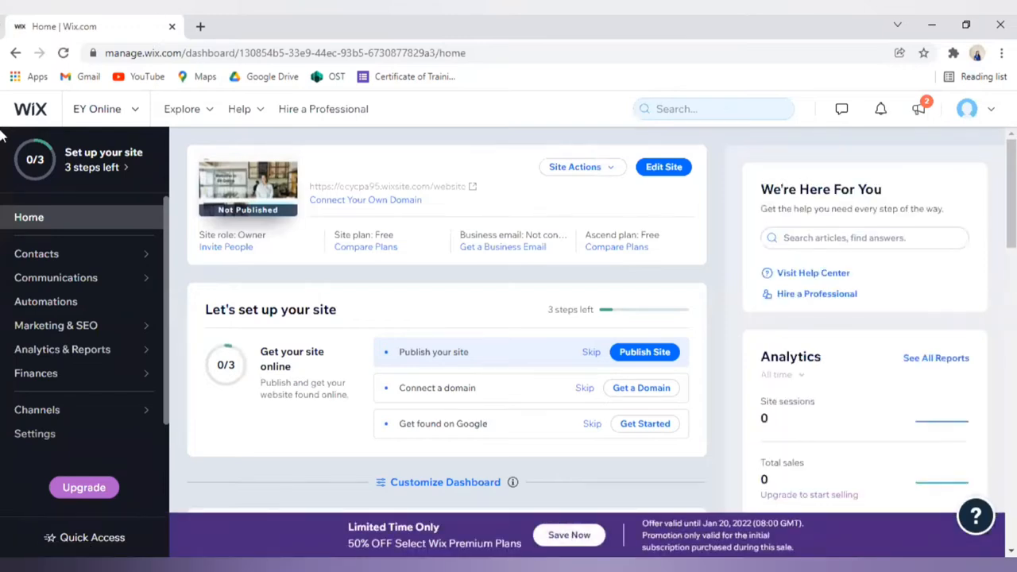
Use the site switcher's Go to All Sites to reach the My Sites page
click(97, 108)
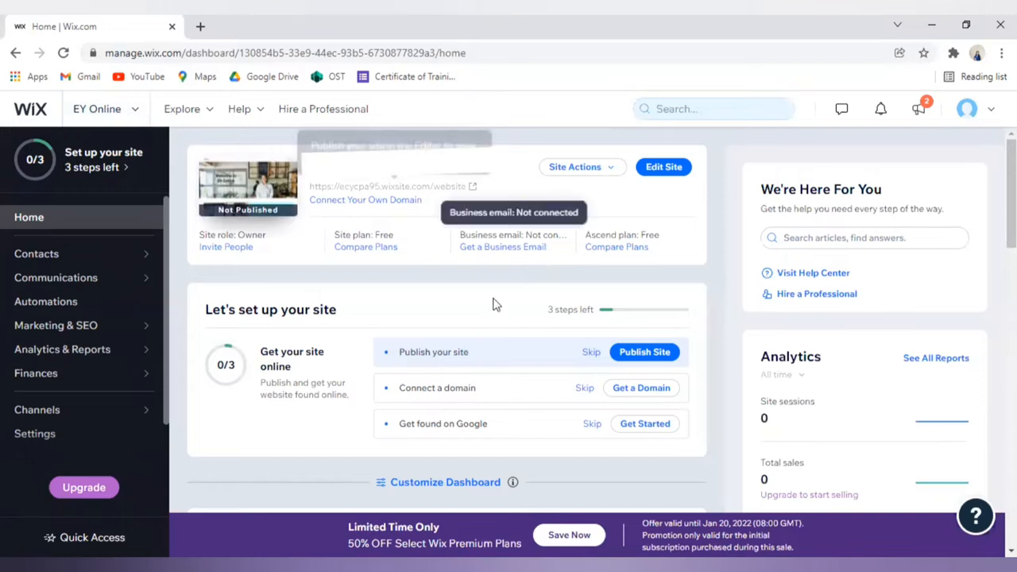
click(103, 108)
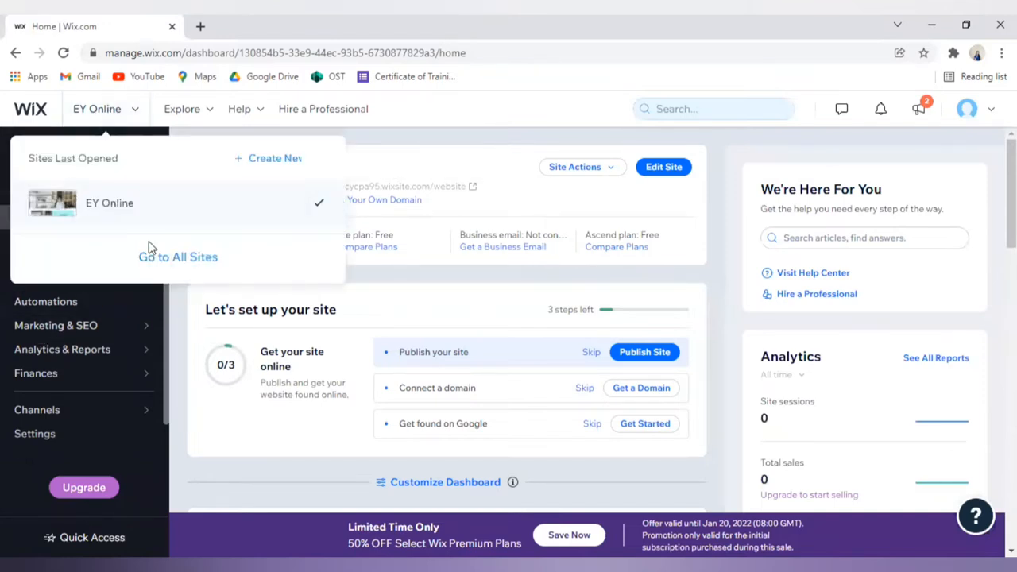
mouse_move(178, 258)
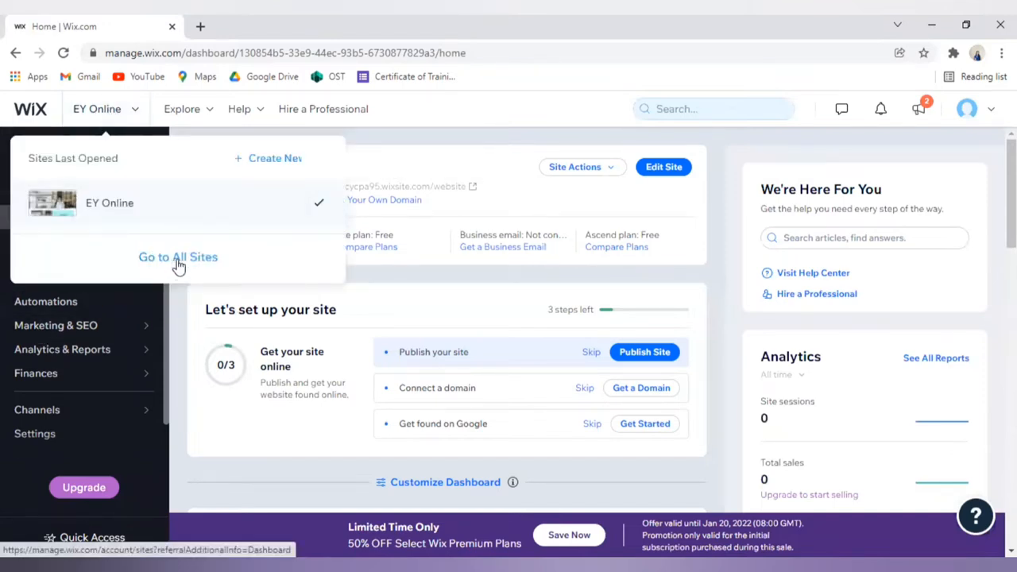
click(178, 258)
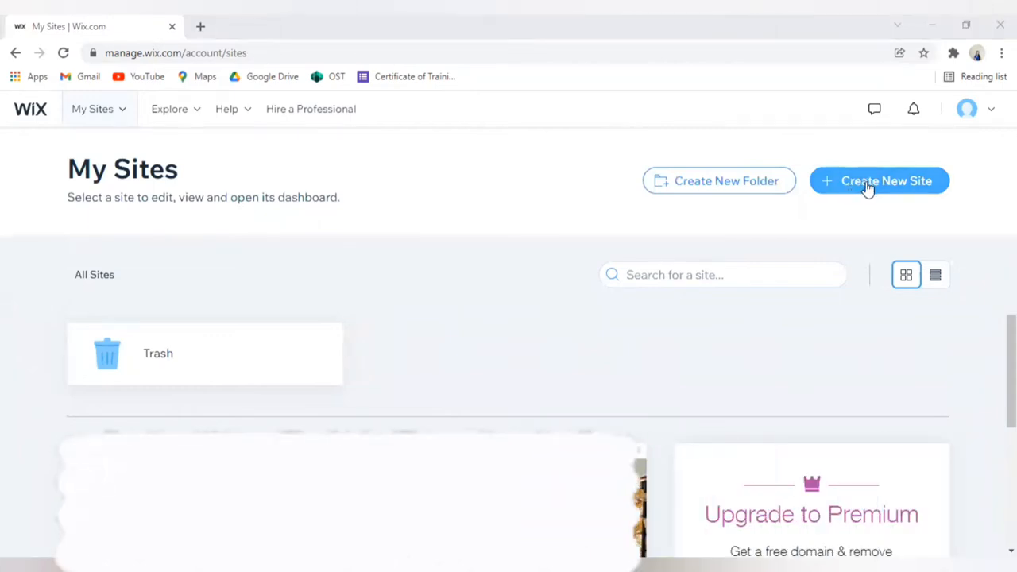
Create a new site, search 'RES', choose Restaurant Blog as its type and continue
click(879, 181)
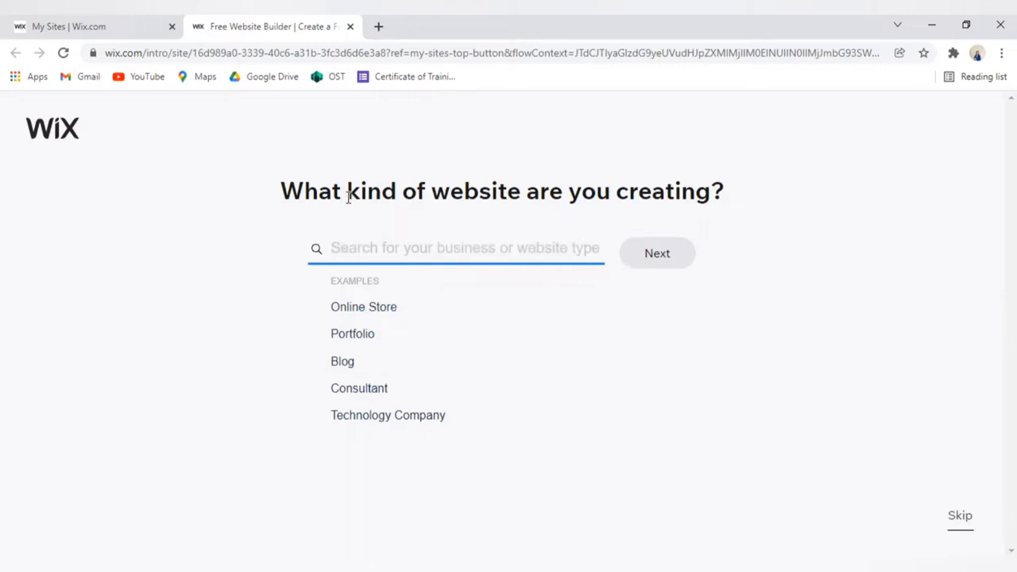
drag(347, 191, 537, 191)
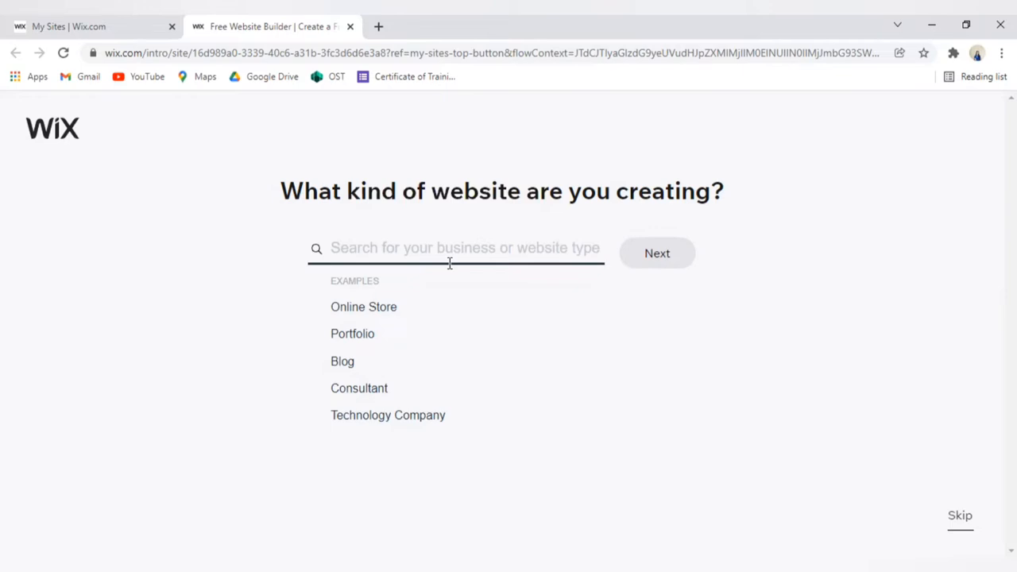
click(454, 248)
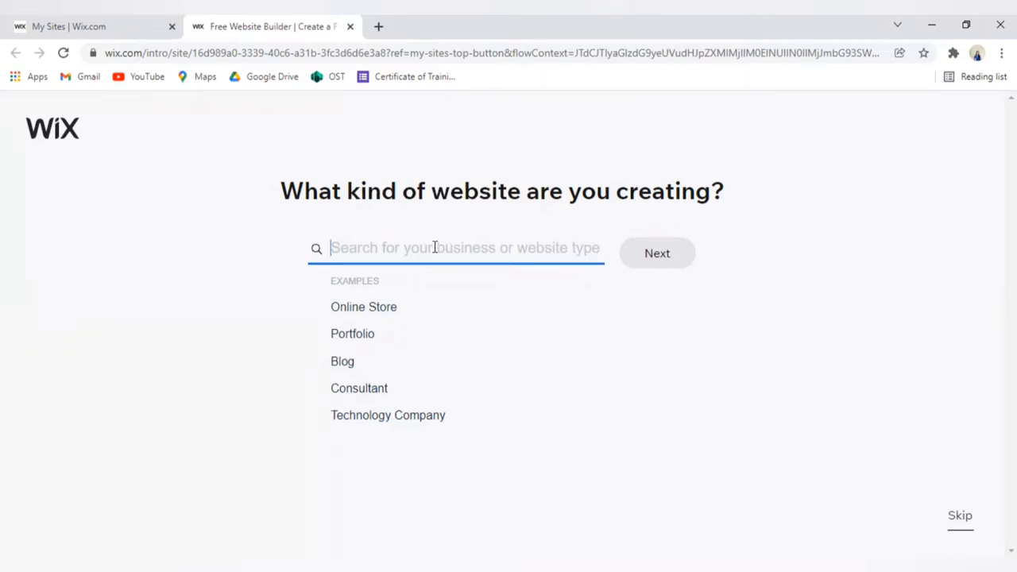
mouse_move(469, 355)
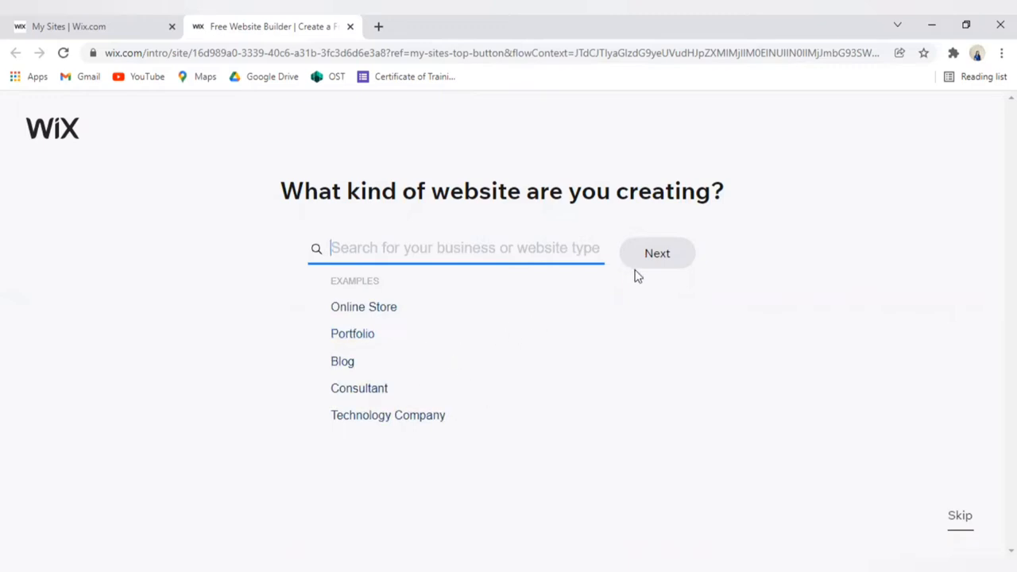
mouse_move(660, 269)
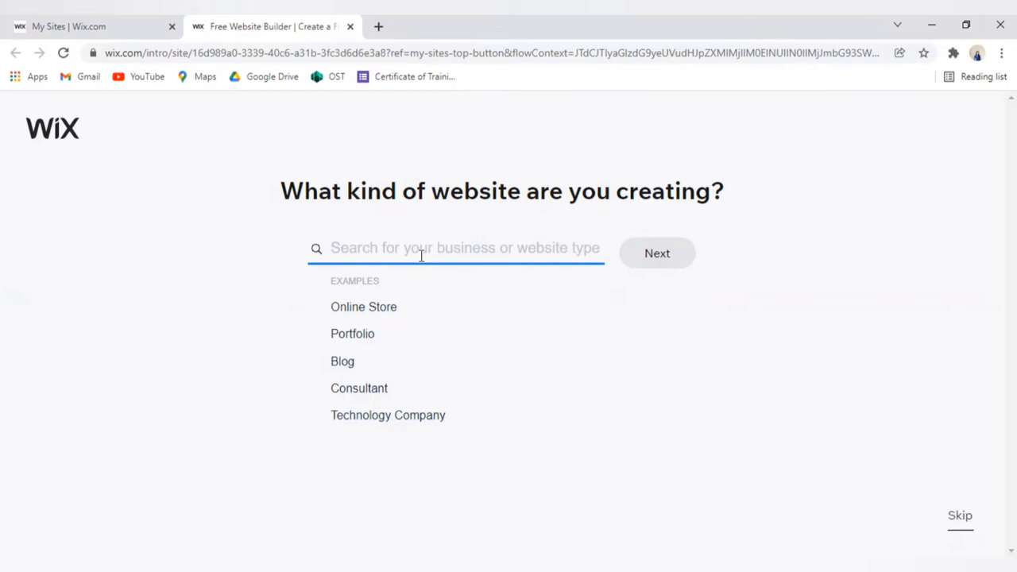
text(RESTAU)
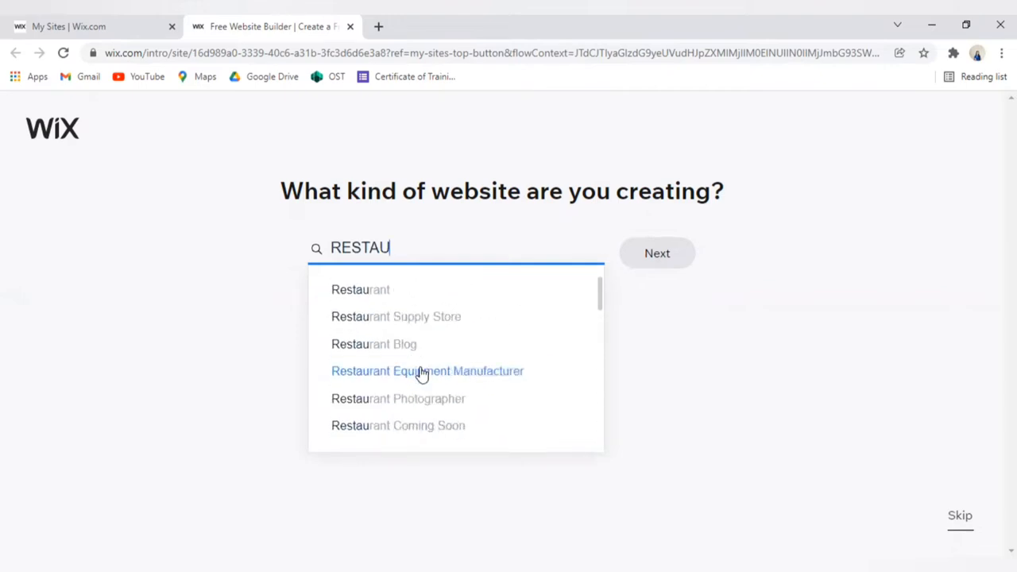
click(373, 343)
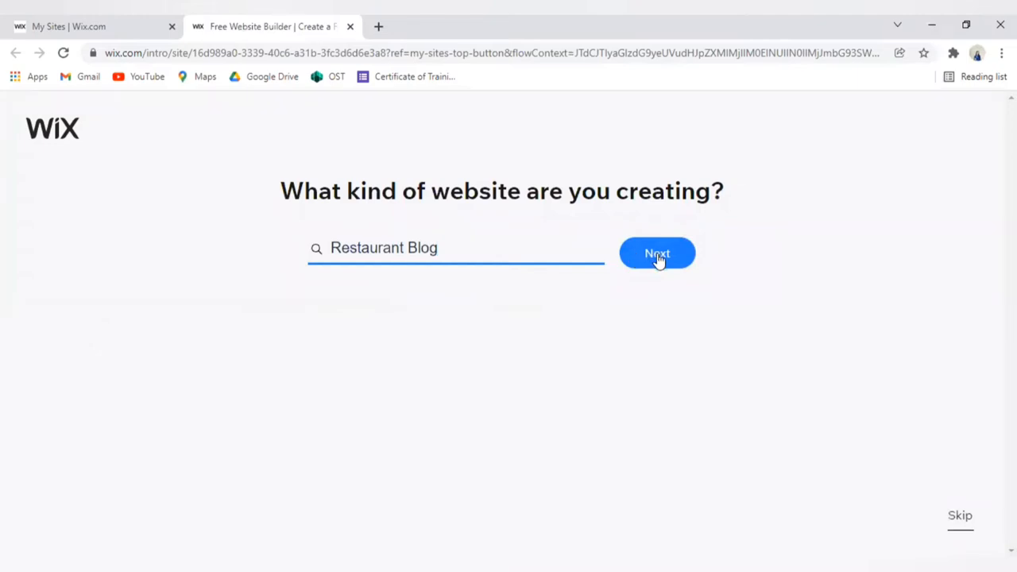
click(657, 252)
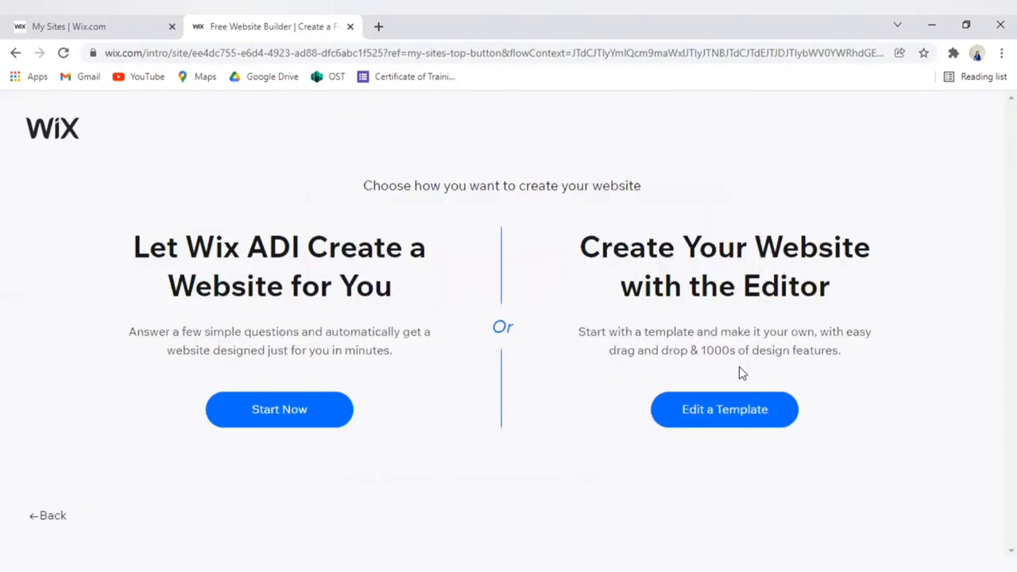
mouse_move(309, 442)
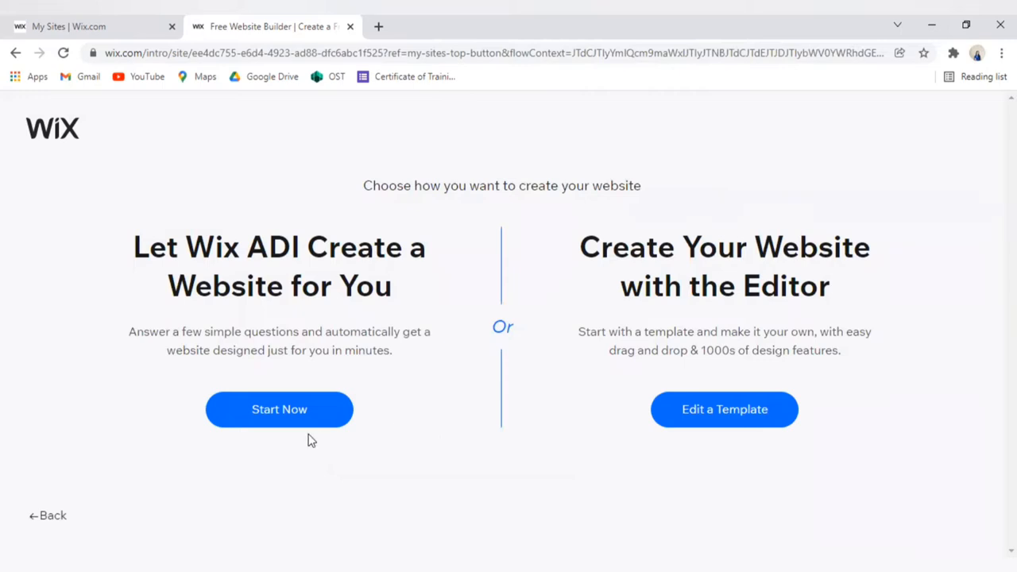
mouse_move(336, 477)
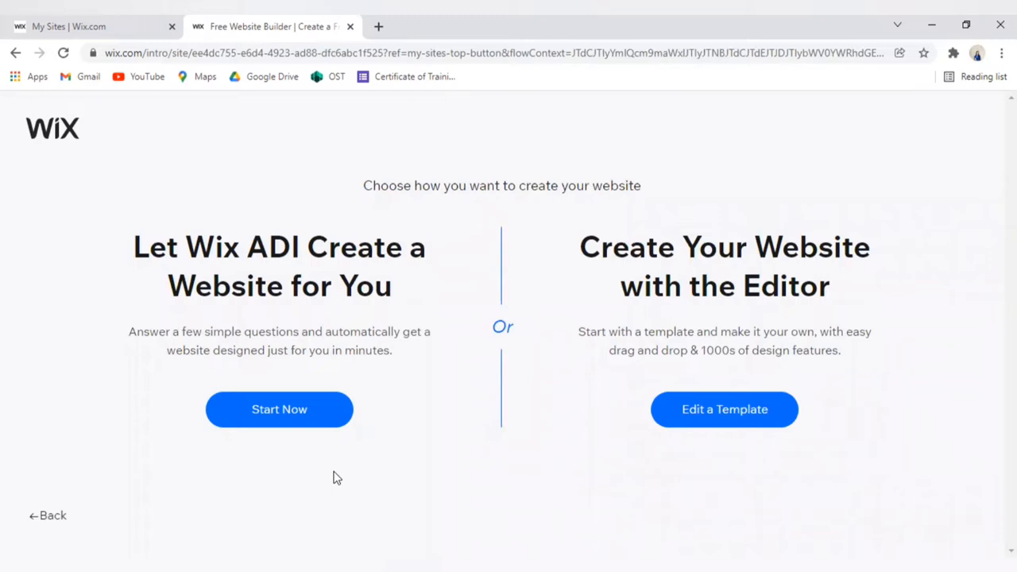
mouse_move(91, 219)
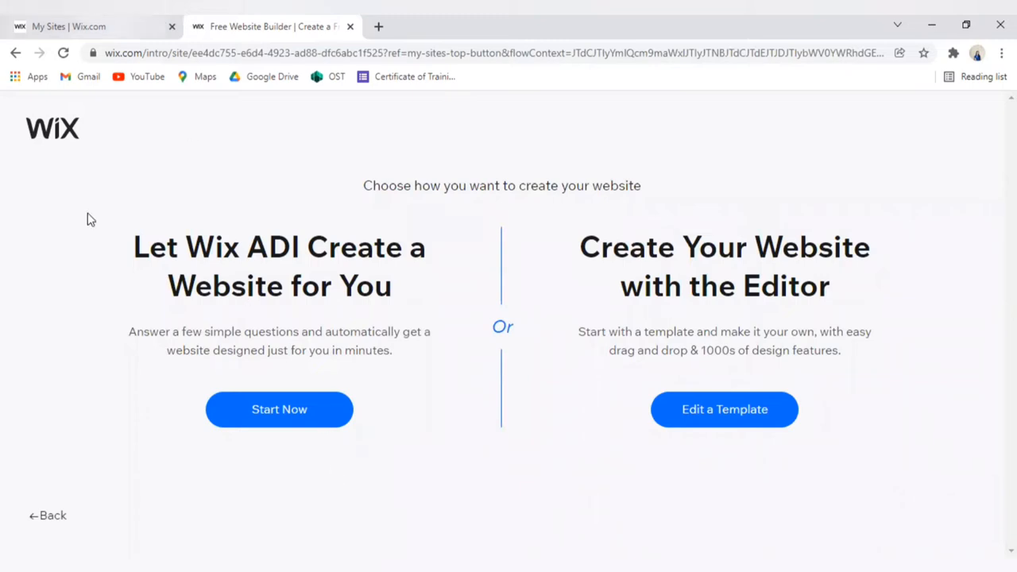
mouse_move(292, 253)
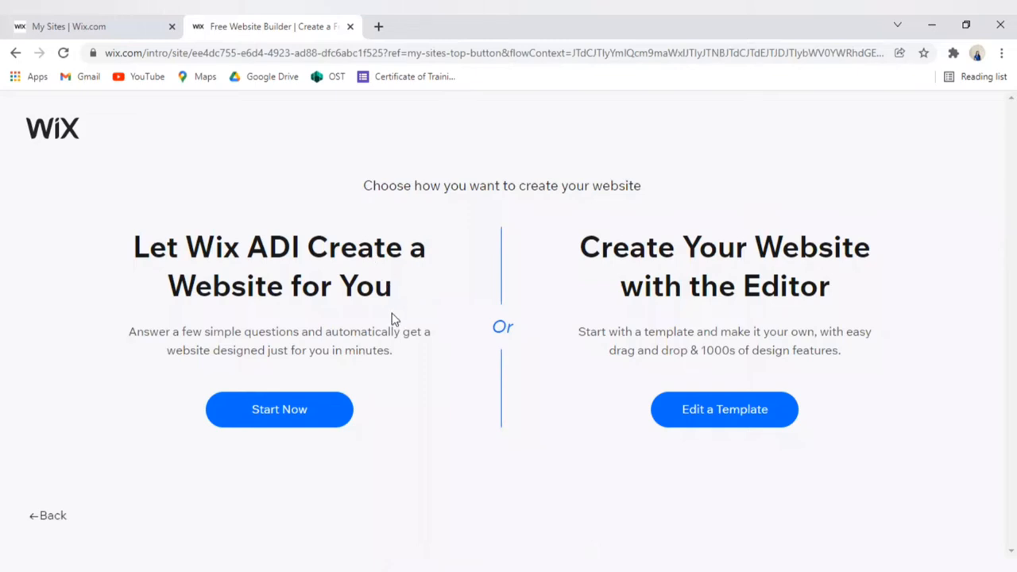
mouse_move(210, 299)
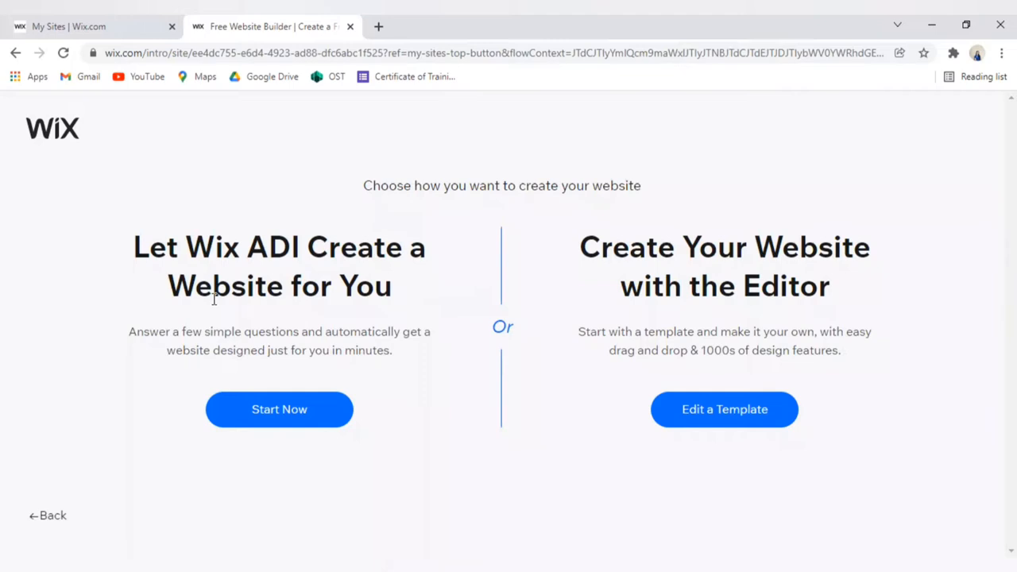
mouse_move(394, 305)
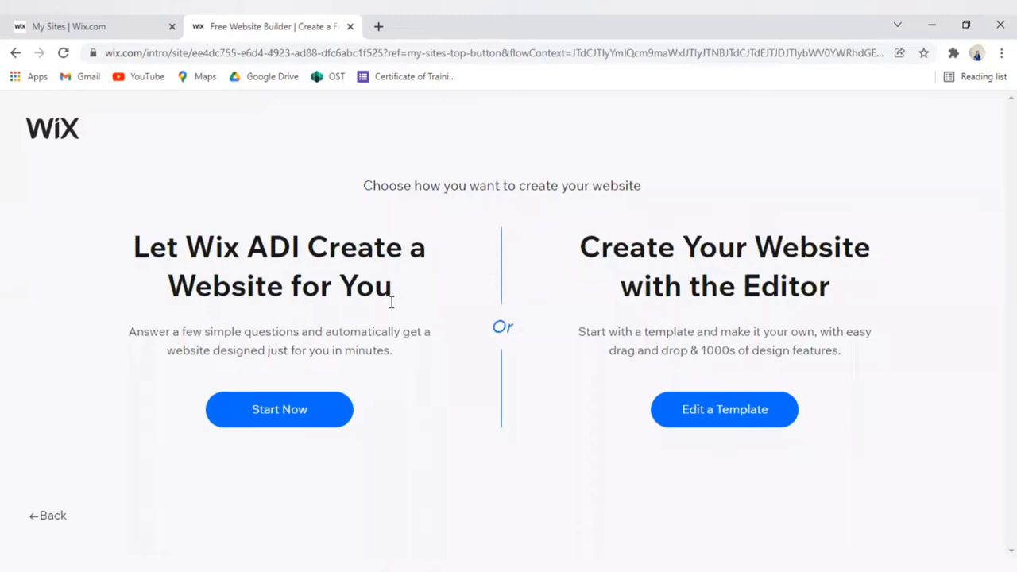
mouse_move(366, 314)
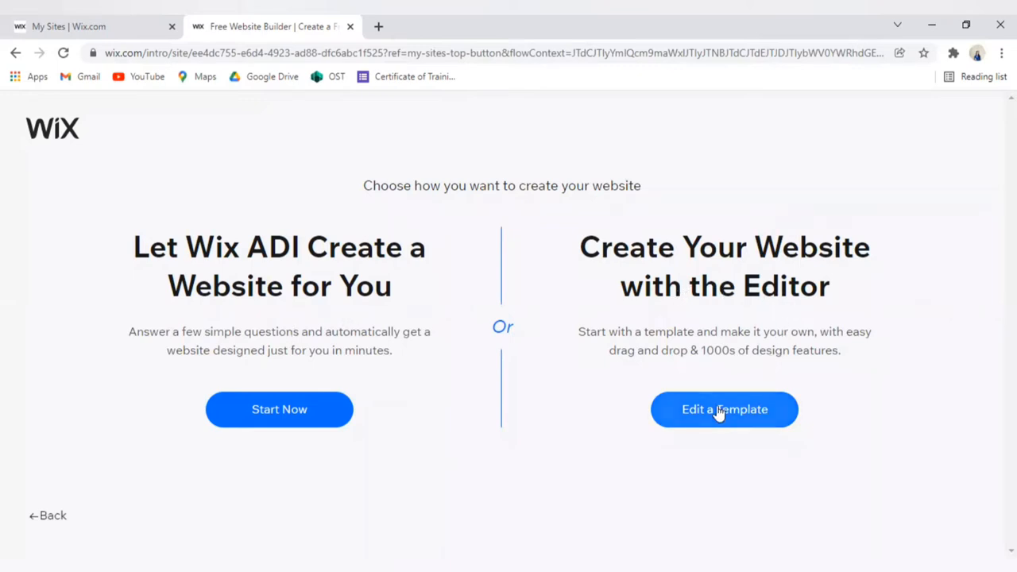
mouse_move(712, 413)
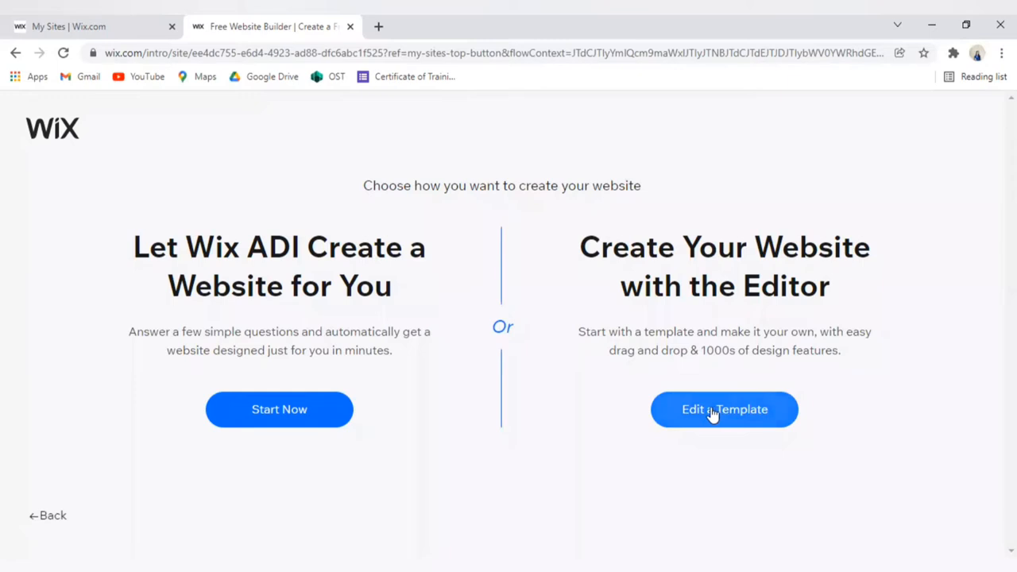
mouse_move(766, 410)
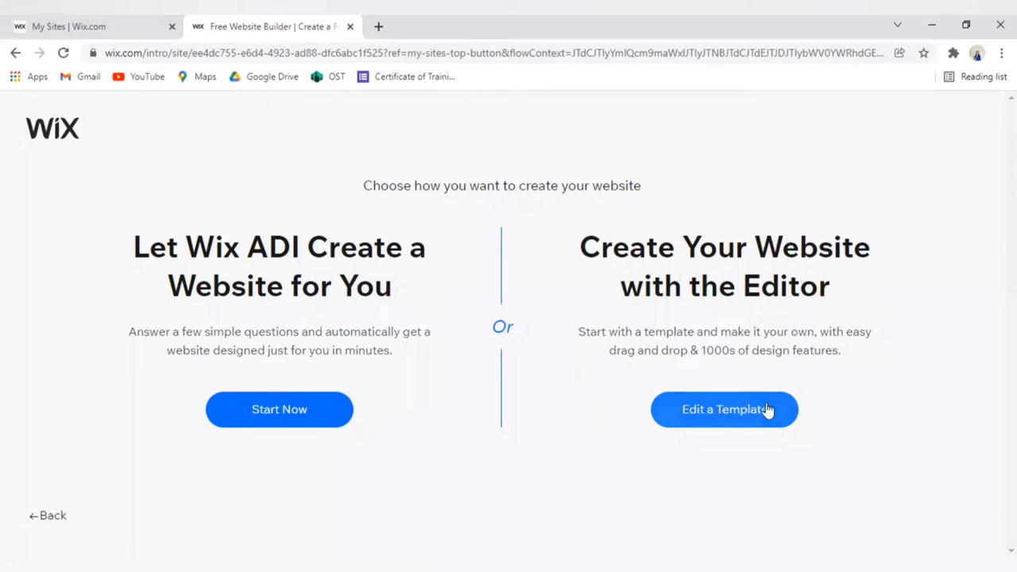
mouse_move(781, 417)
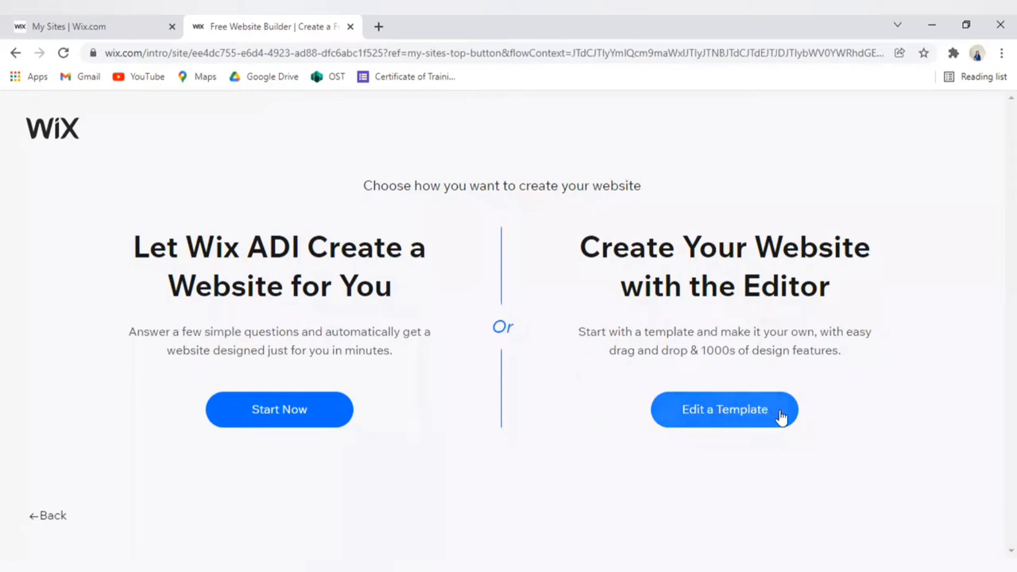
mouse_move(793, 411)
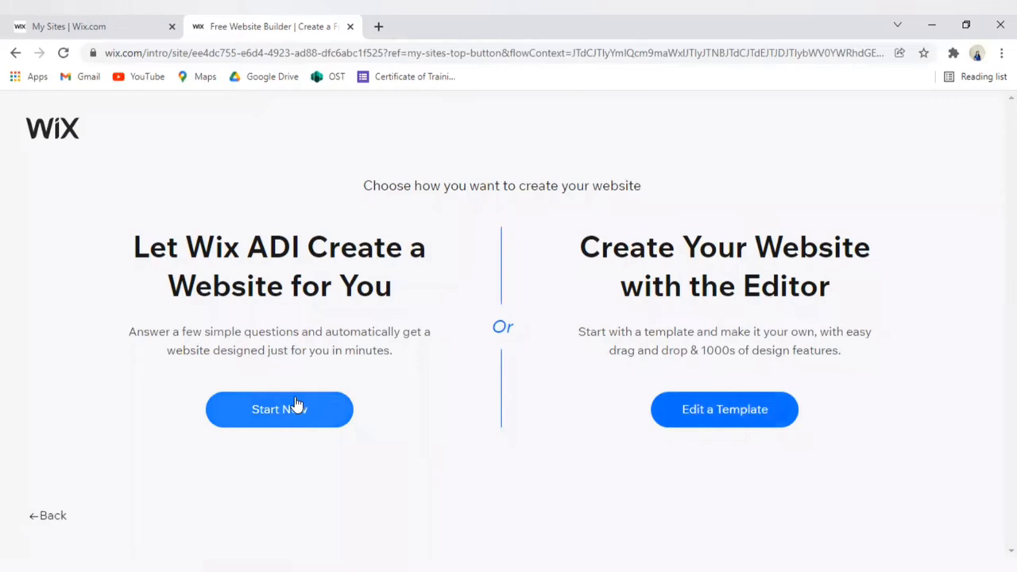
Choose Start Now under 'Let Wix ADI Create a Website for You'
click(280, 410)
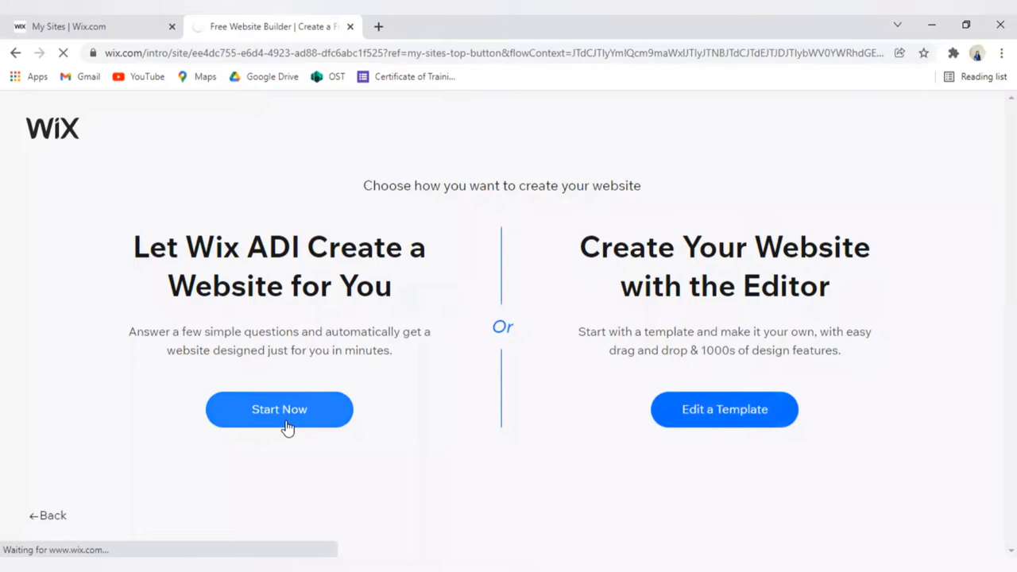
Tick the Forum, Subscribe Form and Online Store features for the new site
click(279, 410)
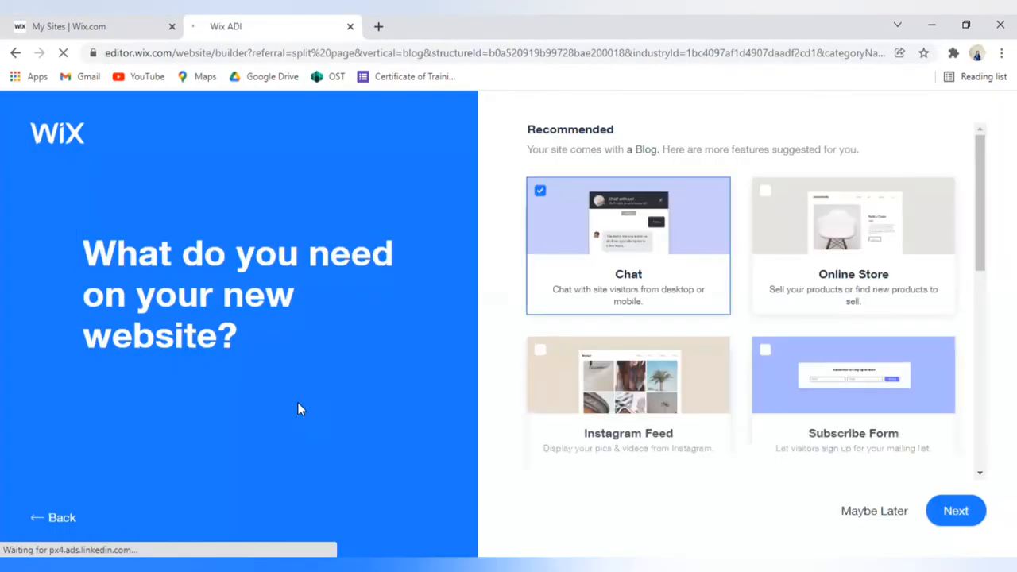
mouse_move(845, 308)
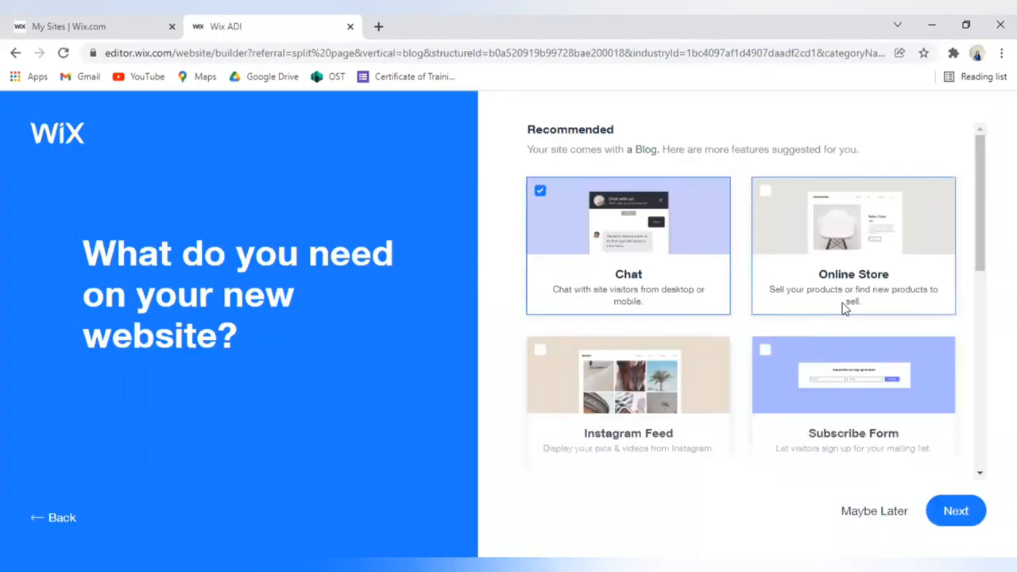
mouse_move(643, 387)
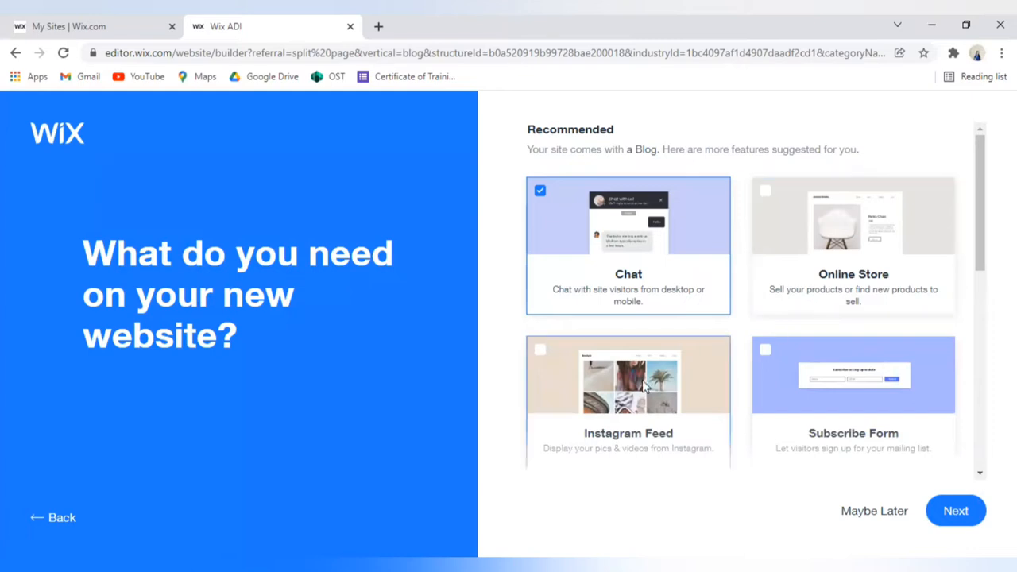
scroll(down, 3)
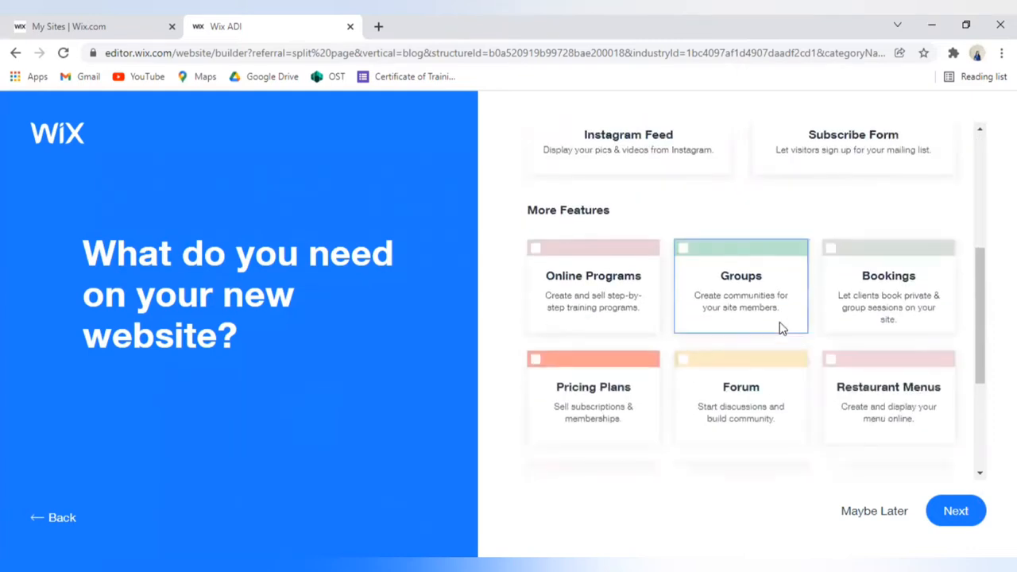
scroll(down, 3)
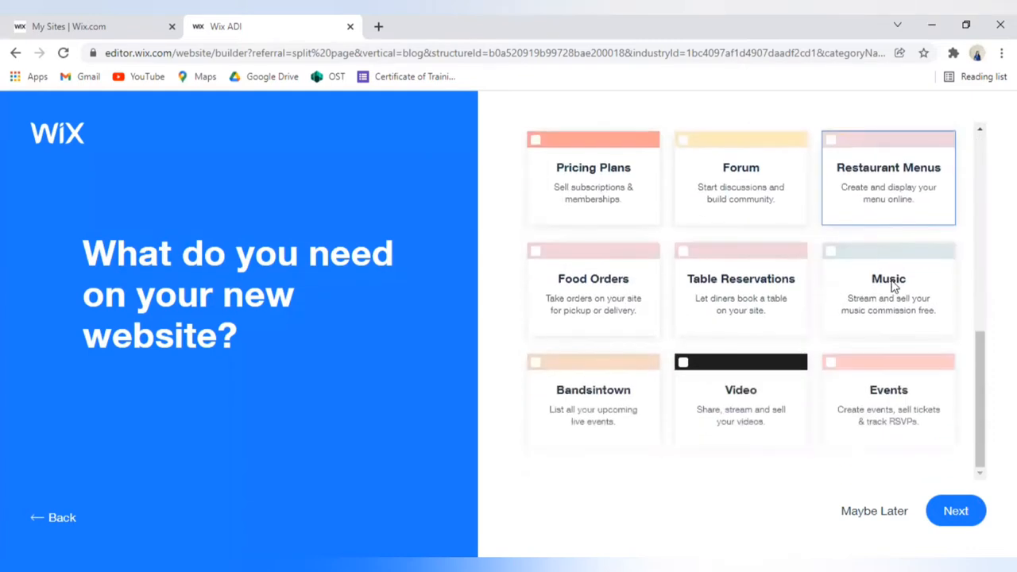
click(888, 290)
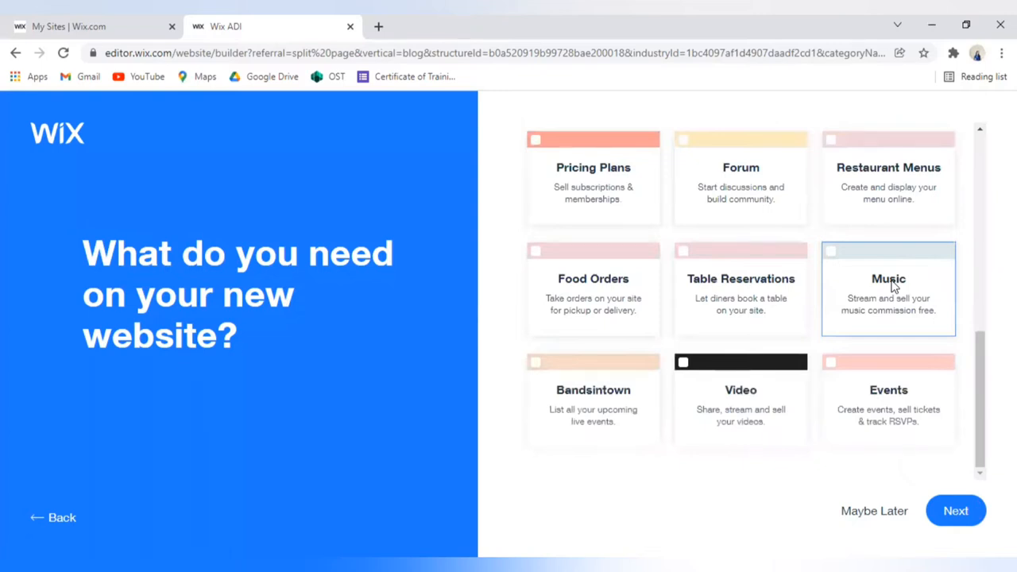
mouse_move(918, 334)
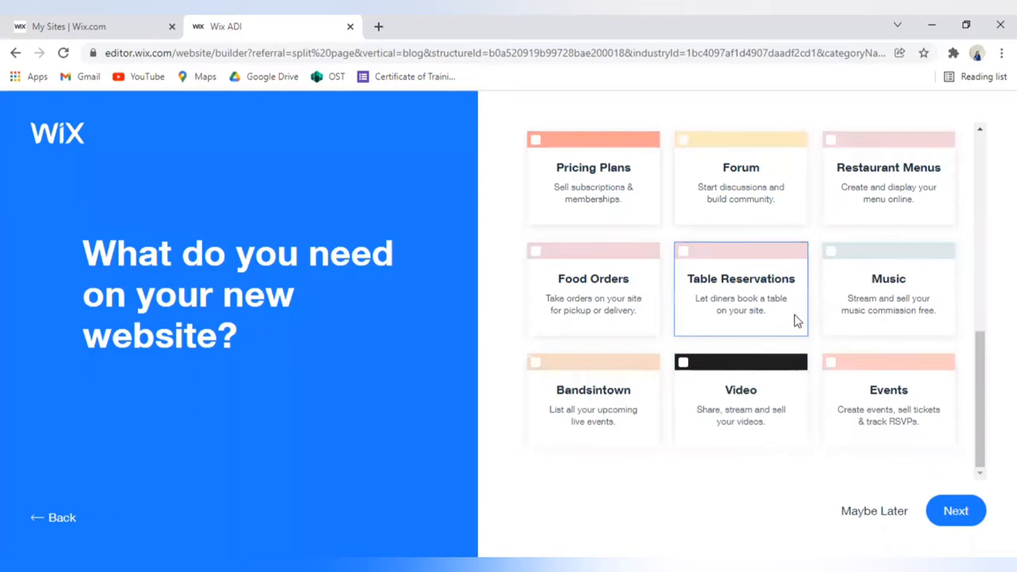
mouse_move(801, 289)
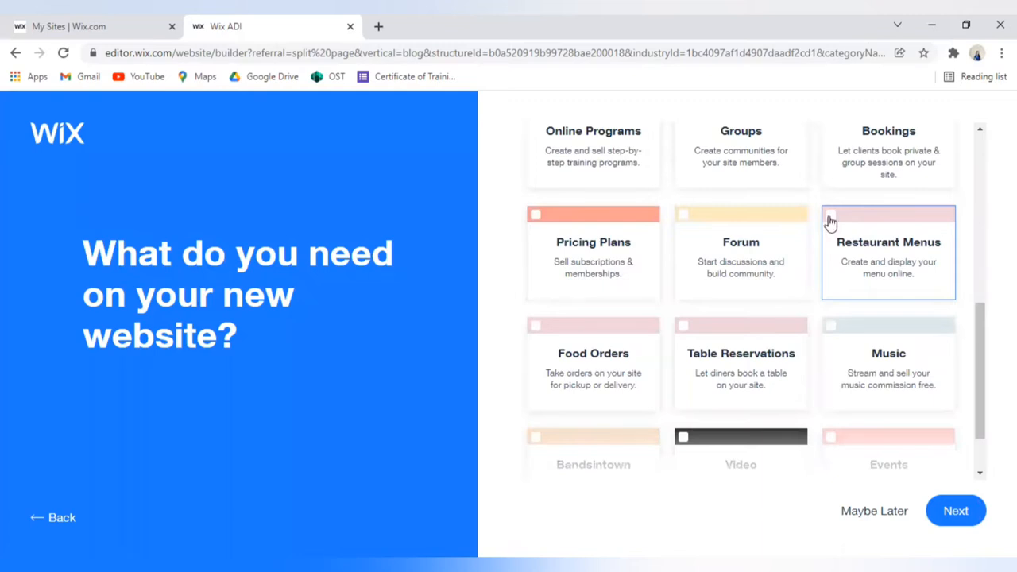
click(829, 214)
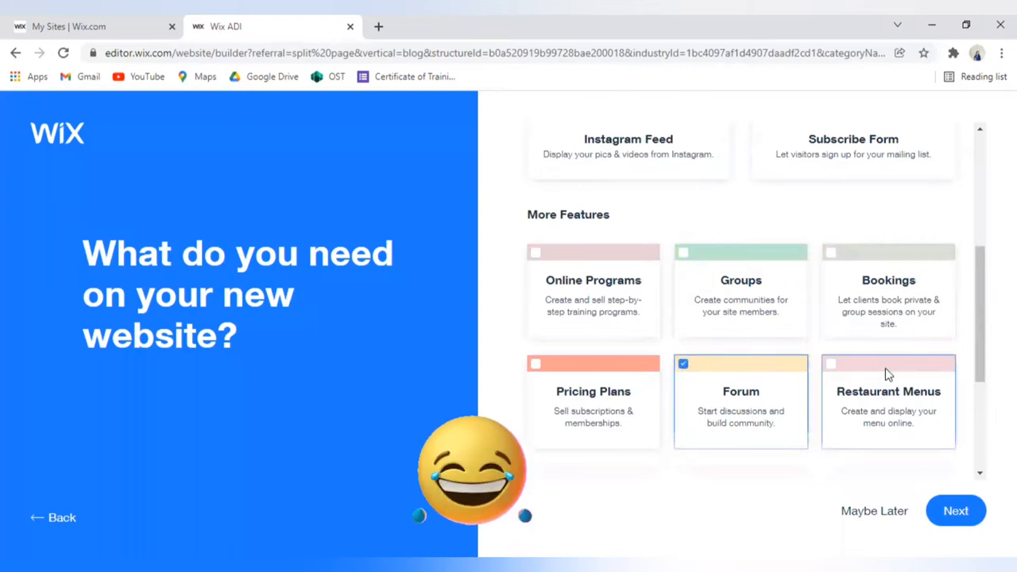
scroll(up, 3)
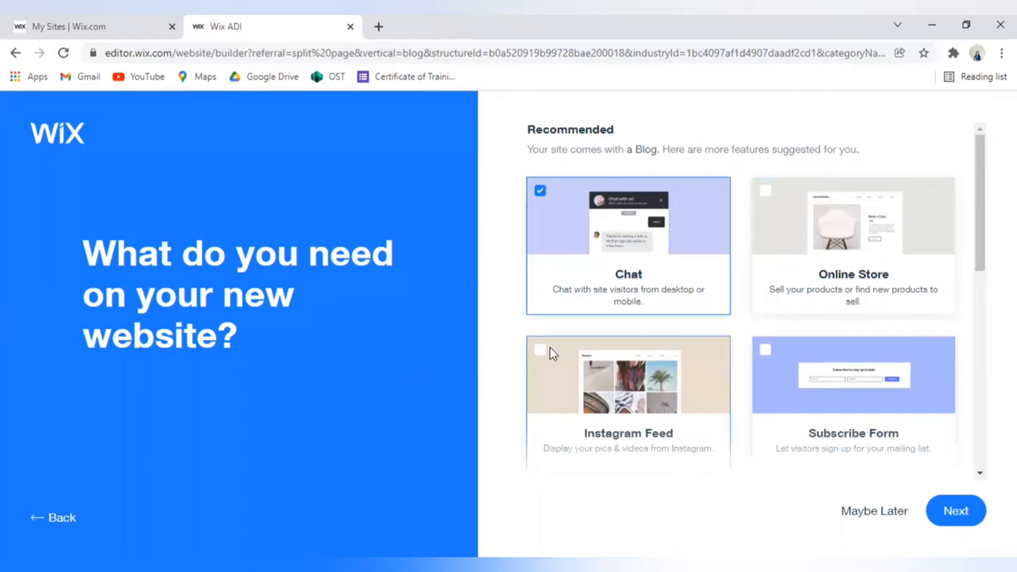
click(540, 350)
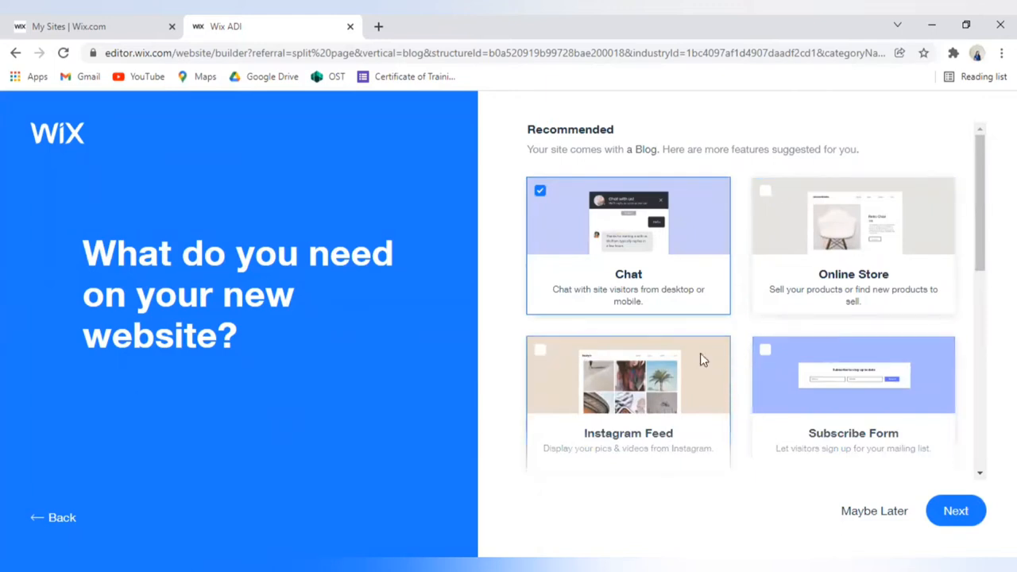
click(852, 375)
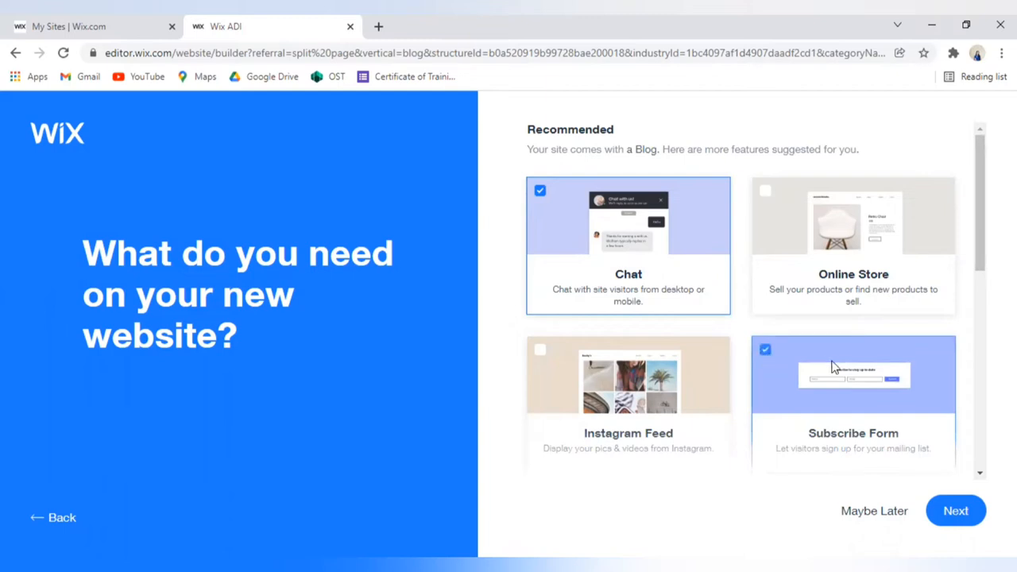
mouse_move(934, 348)
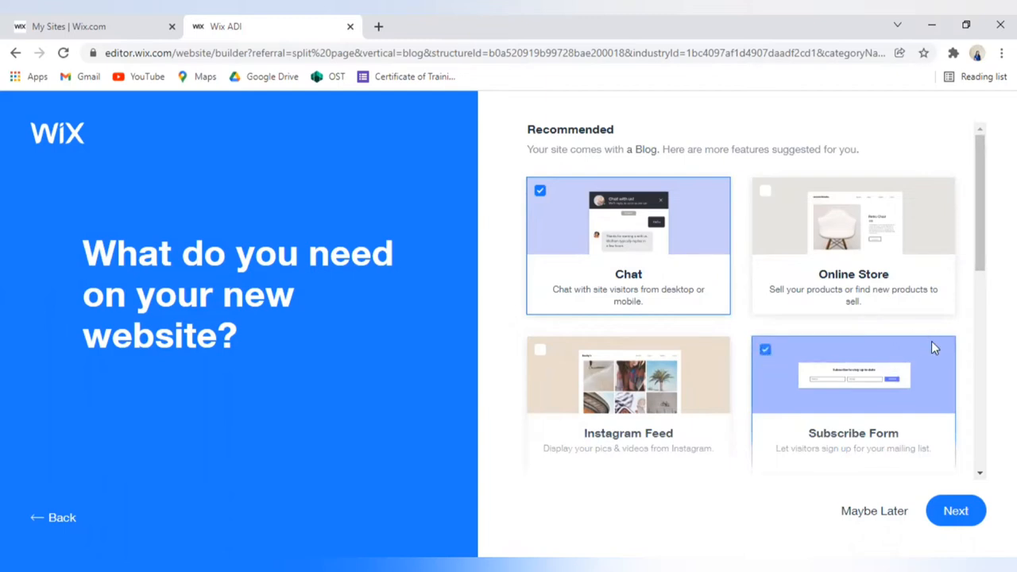
click(765, 190)
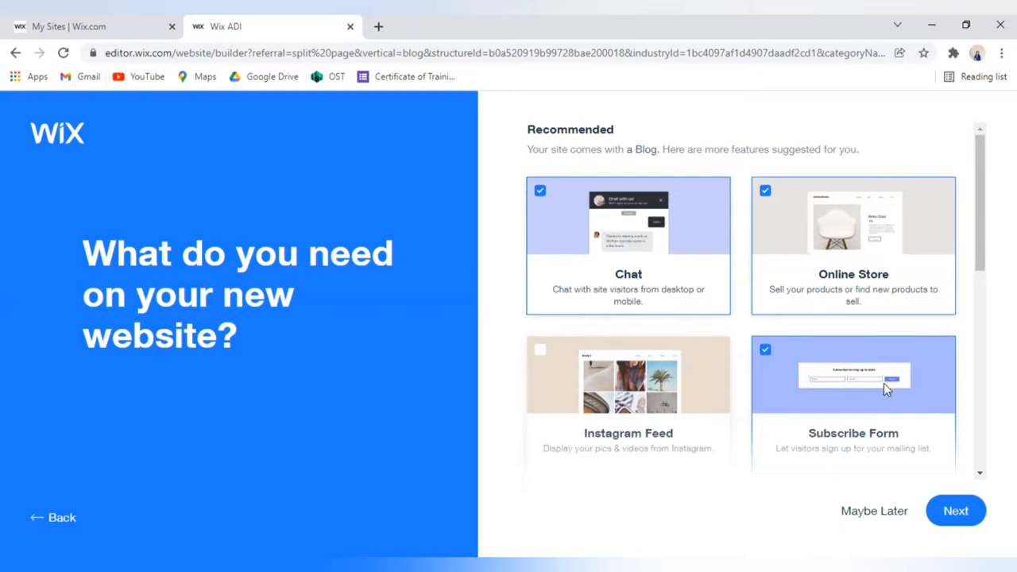
mouse_move(886, 398)
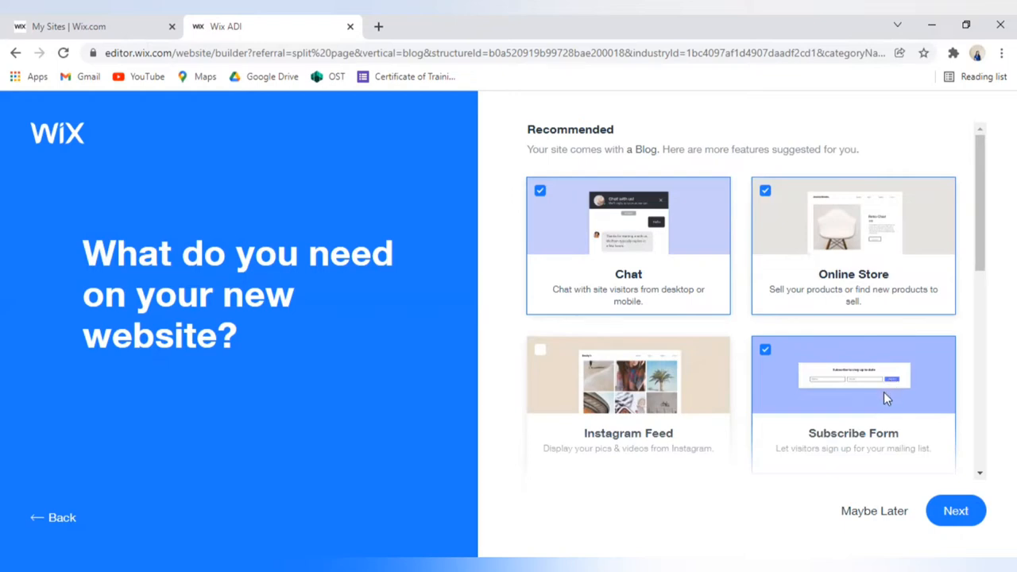
mouse_move(889, 381)
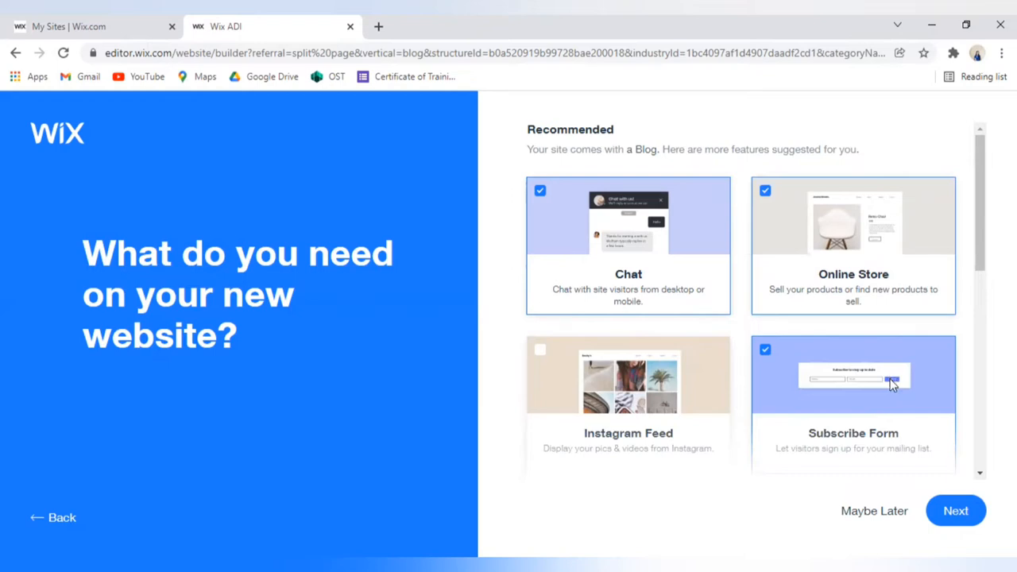
mouse_move(886, 397)
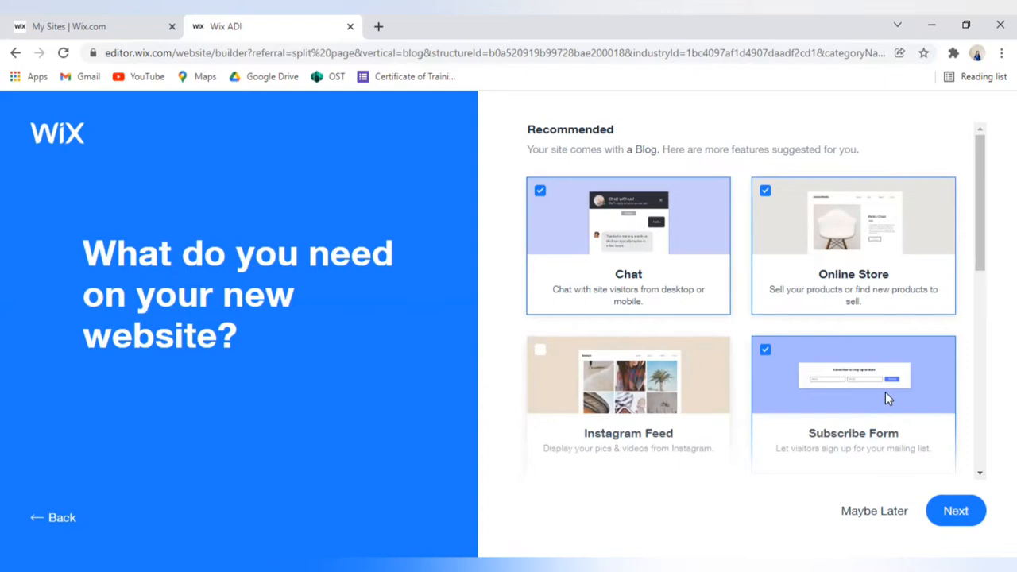
Move on from the feature list with Next to reach the blog name step
scroll(down, 3)
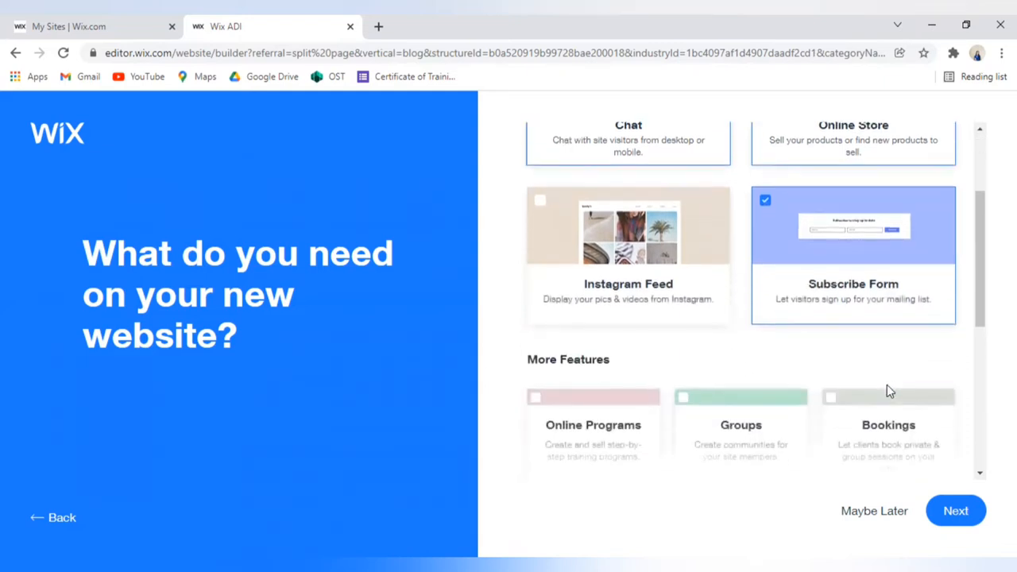
scroll(down, 3)
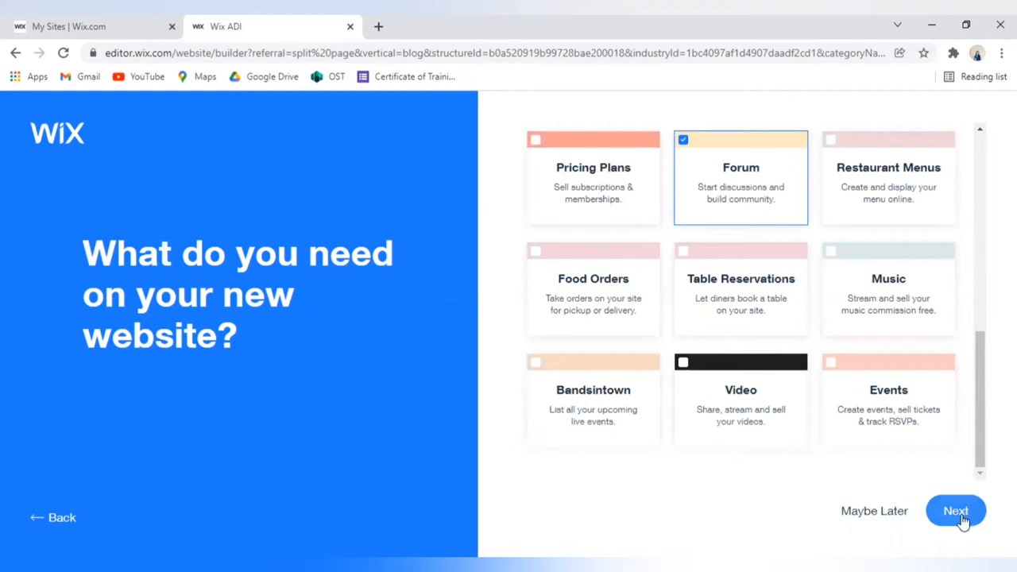
click(955, 511)
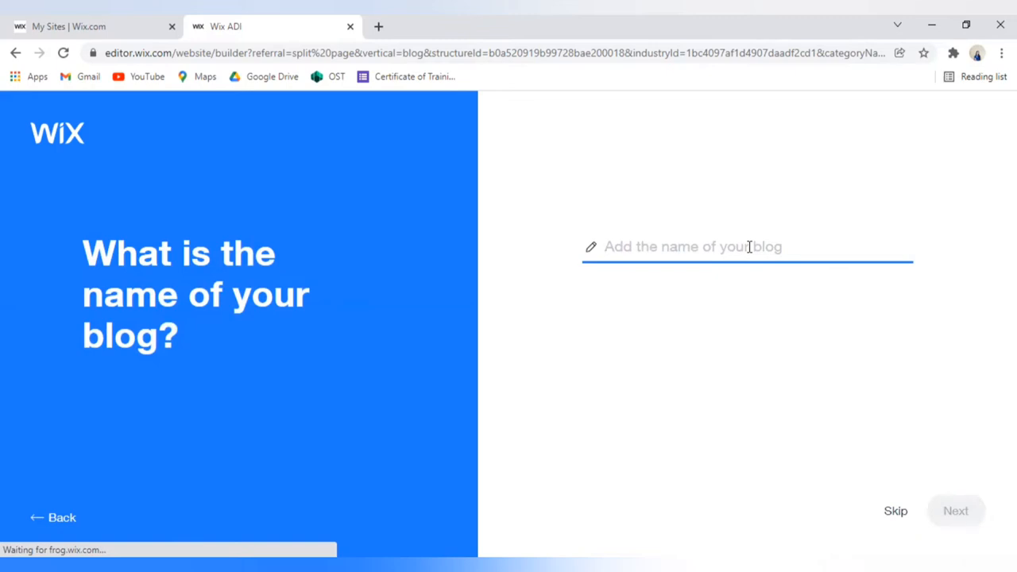
Name the blog 'Your Choice Restaurant' and continue to the import step
text(r)
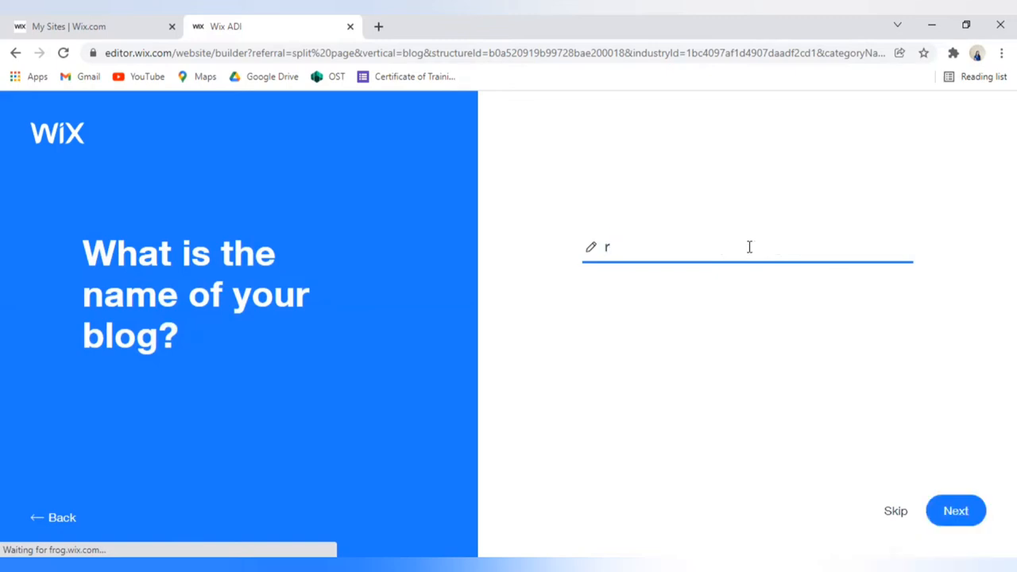
key(Backspace)
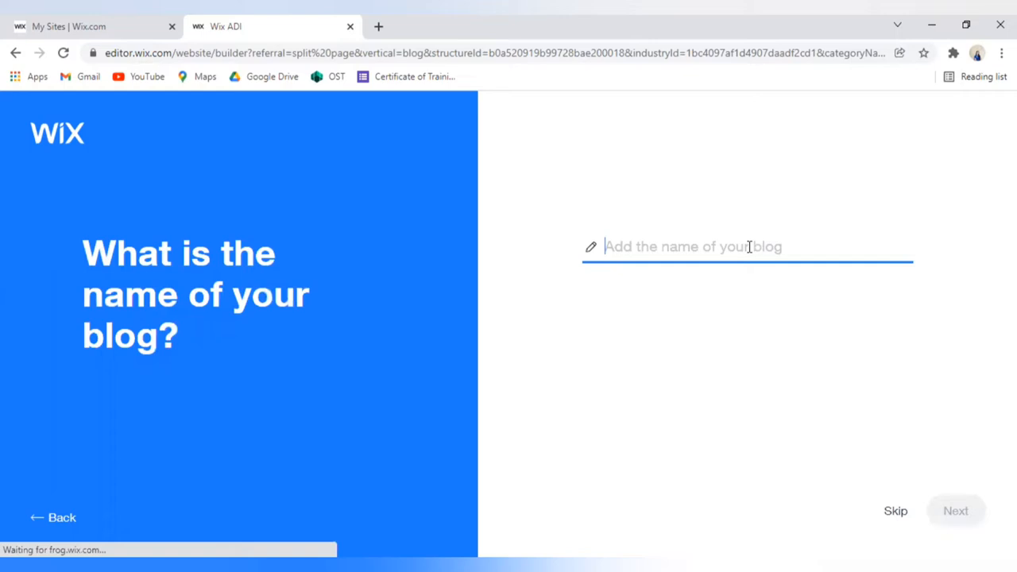
text(y)
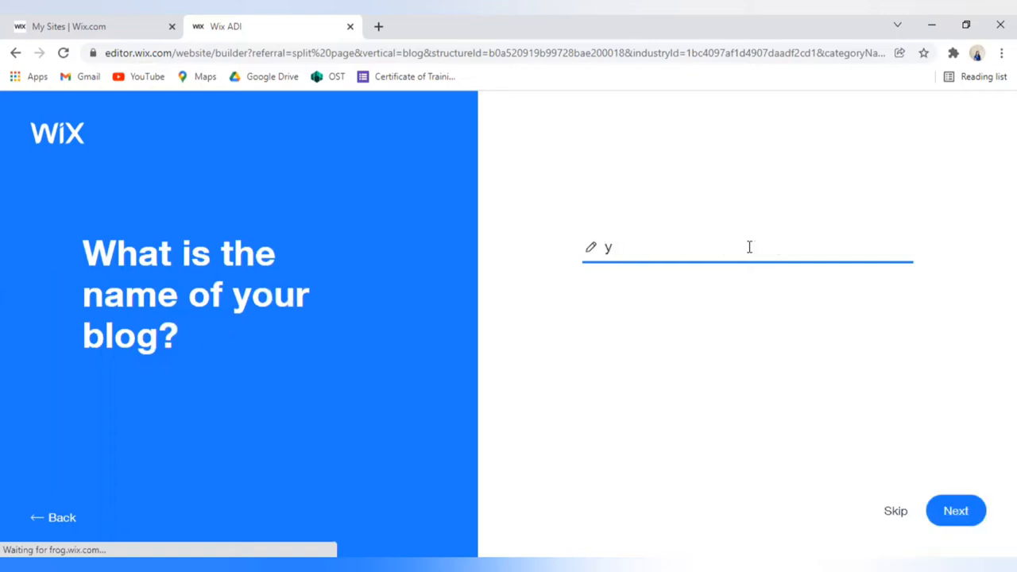
text(Your)
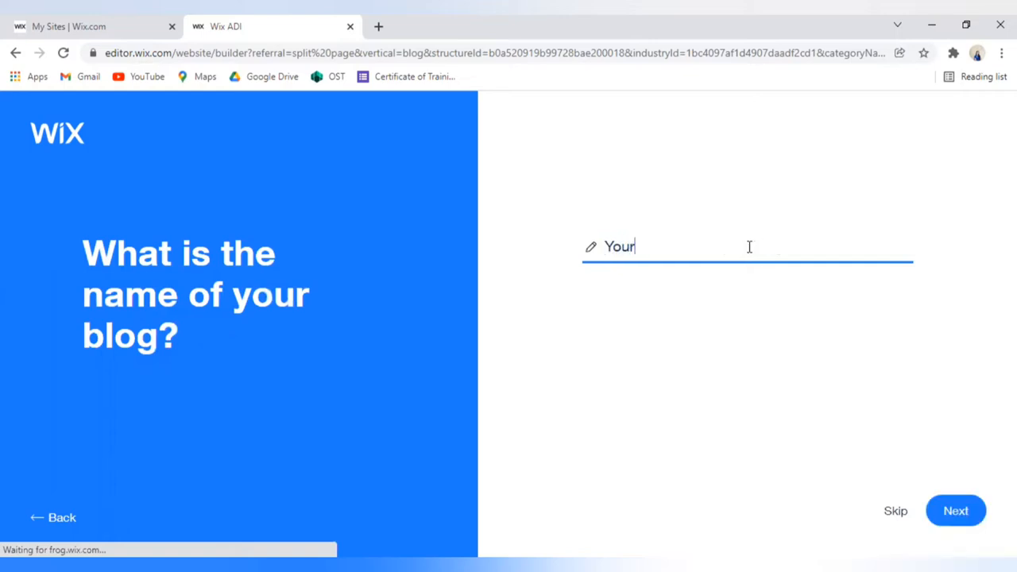
text(Cho)
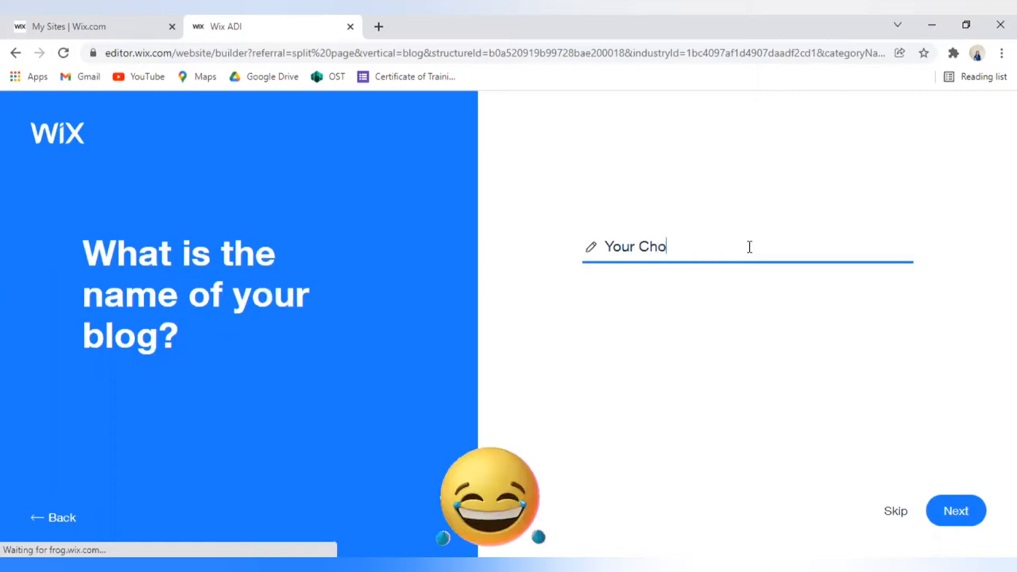
text(ice R)
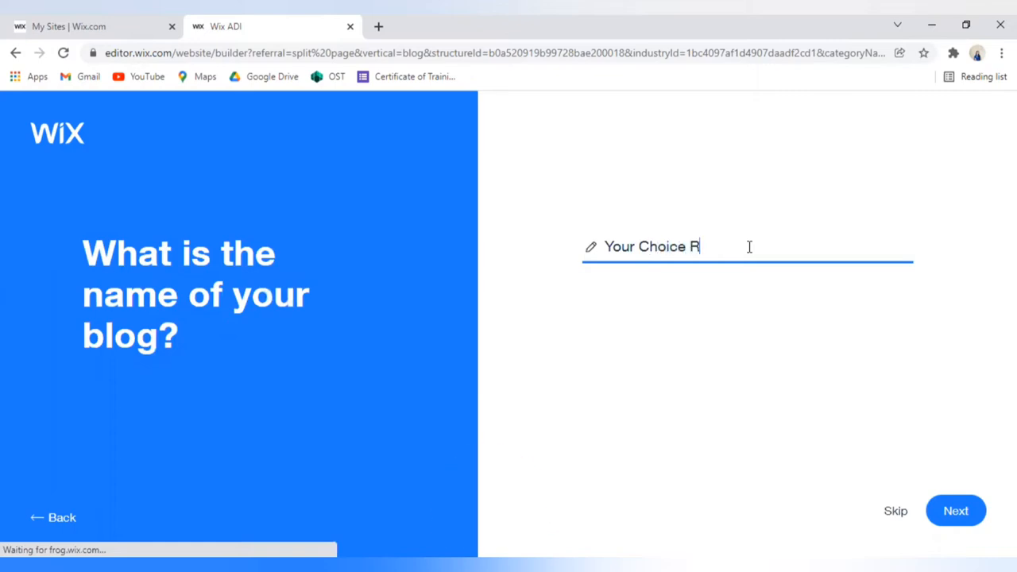
text(estaura)
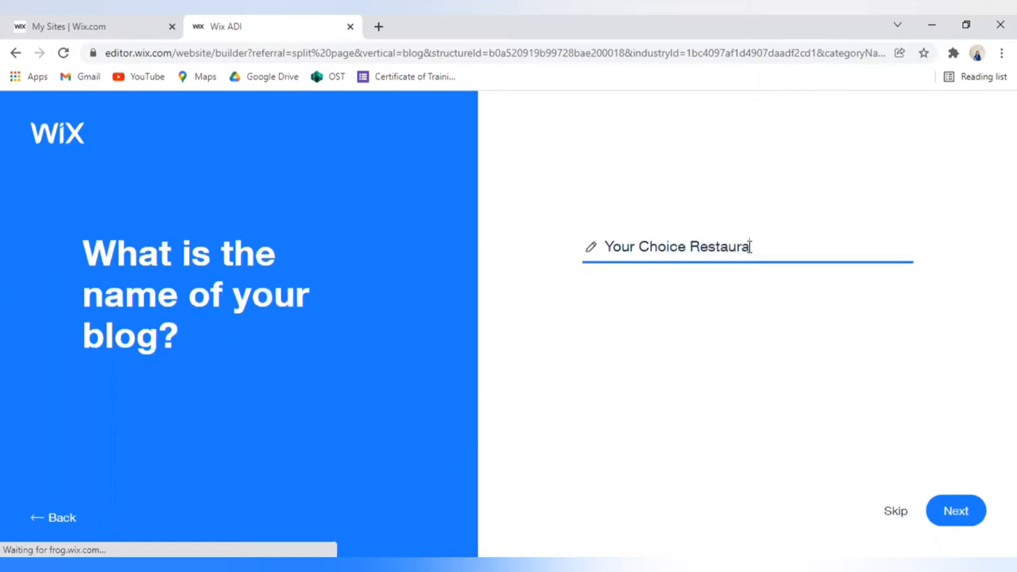
text(nt)
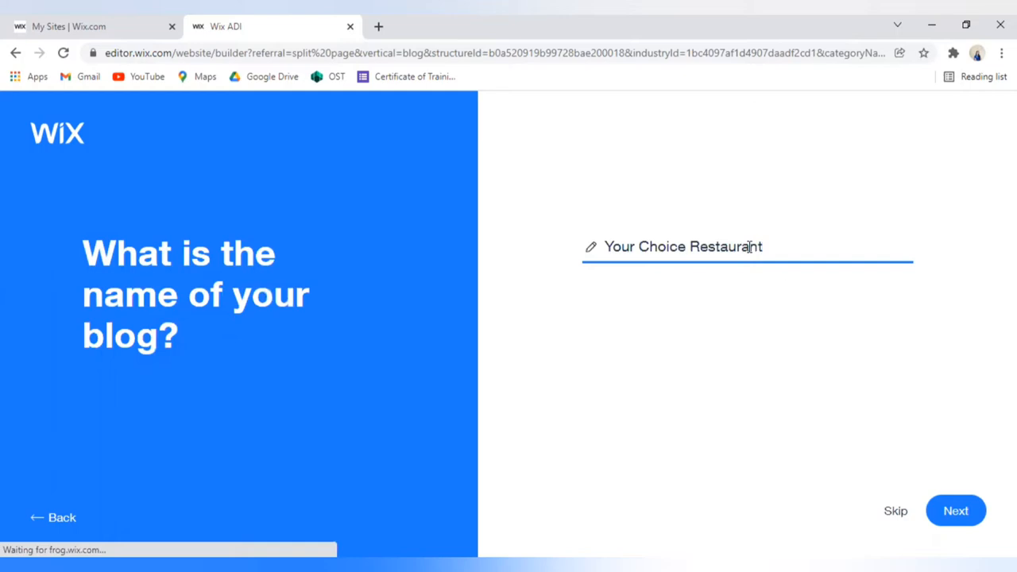
click(955, 512)
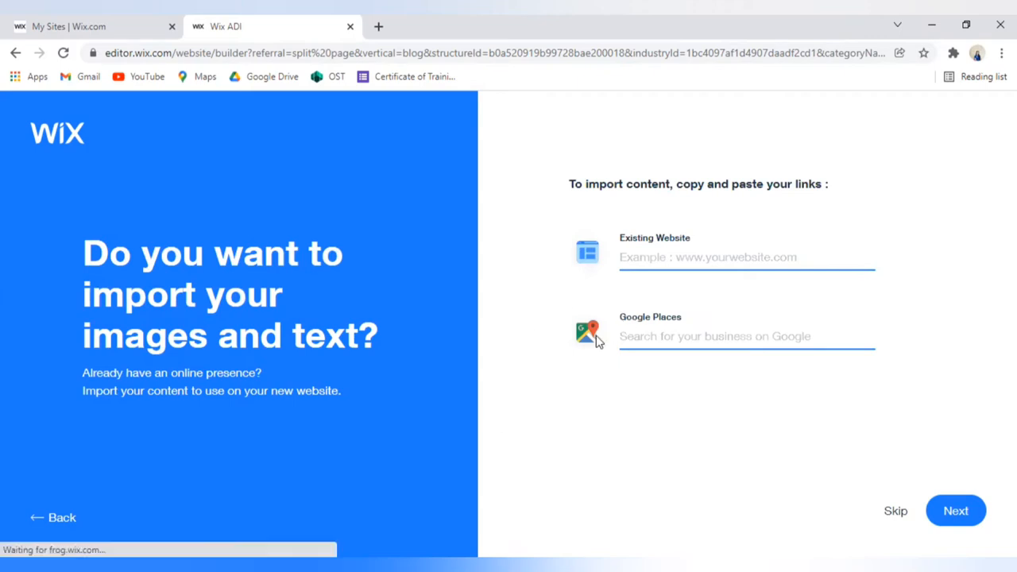
mouse_move(294, 464)
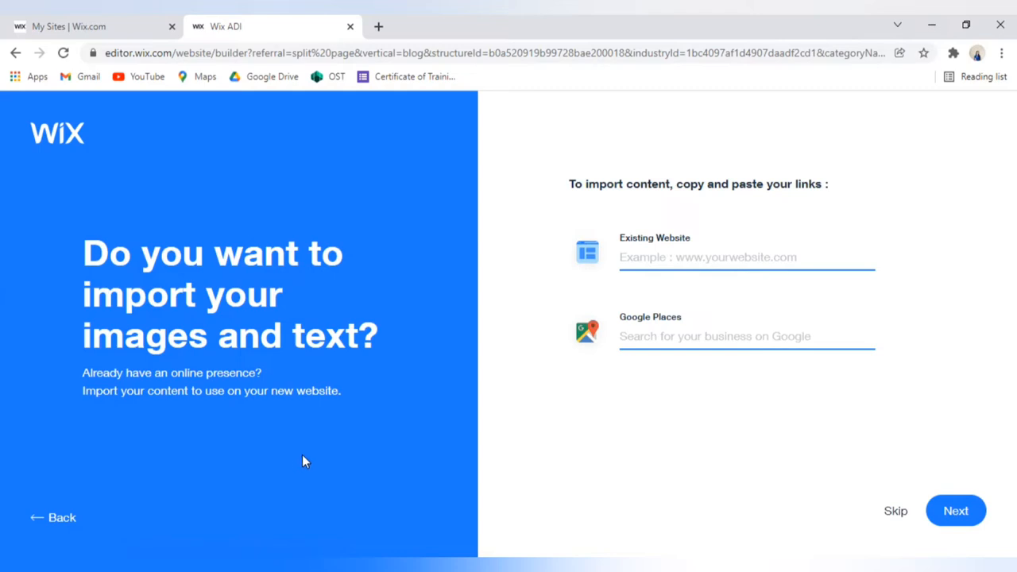
mouse_move(673, 251)
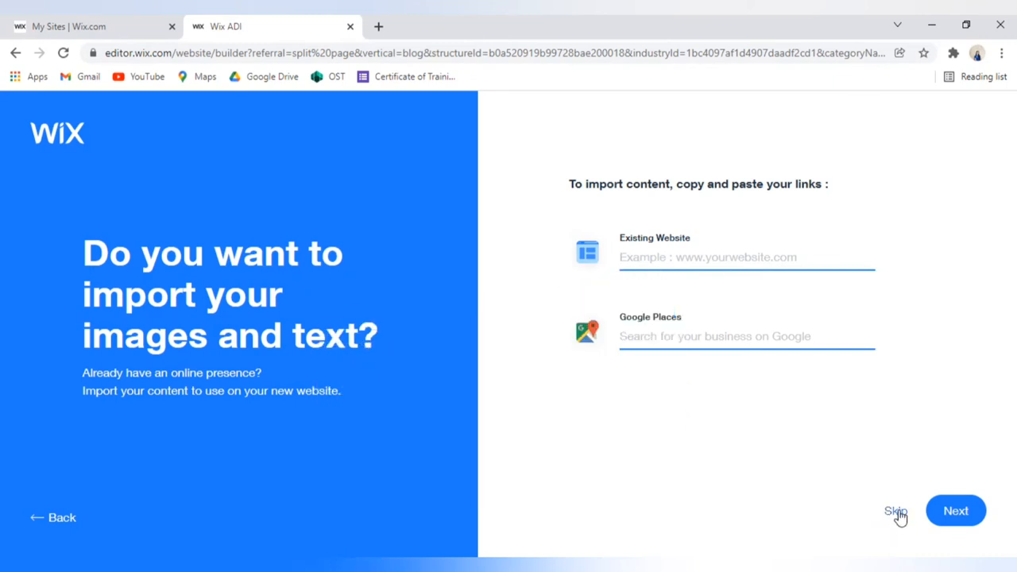
mouse_move(899, 514)
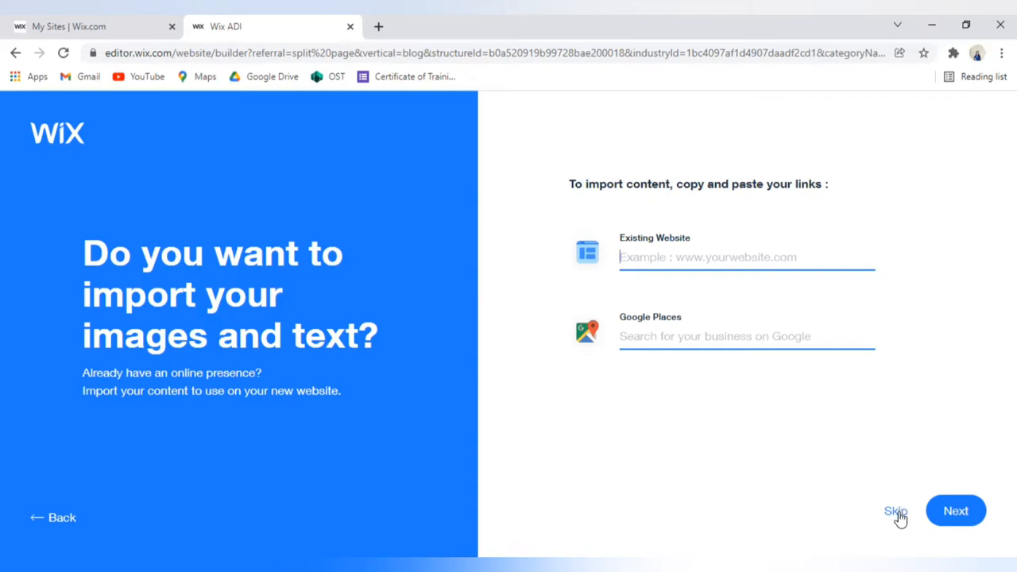
Skip importing existing images and text, reaching the review info page
click(895, 512)
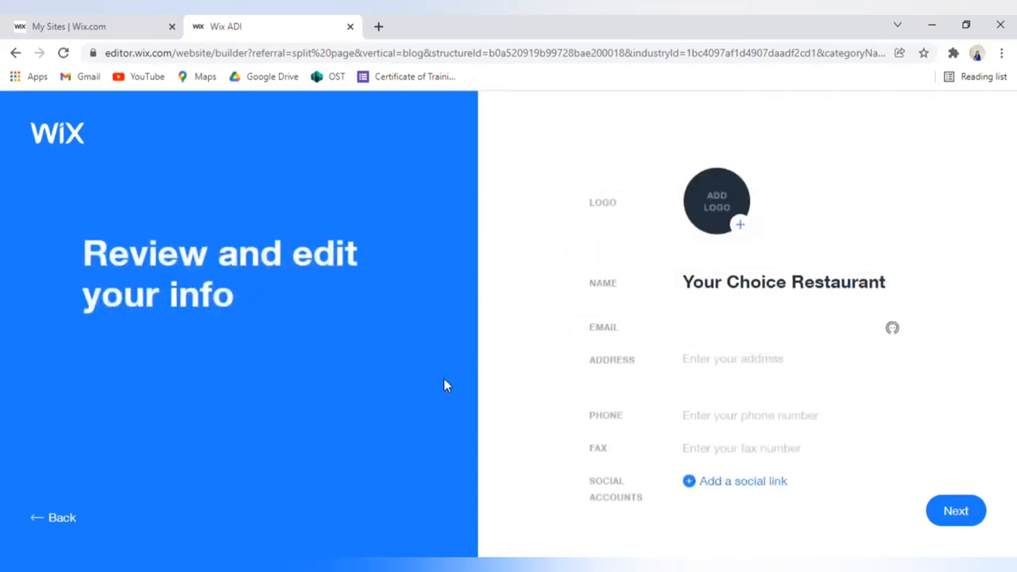
mouse_move(715, 219)
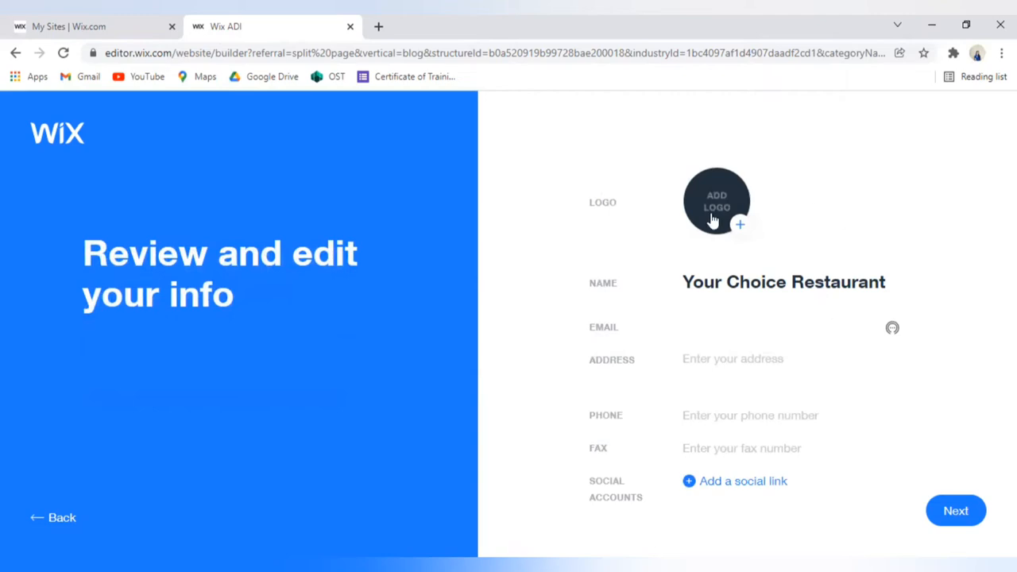
mouse_move(734, 236)
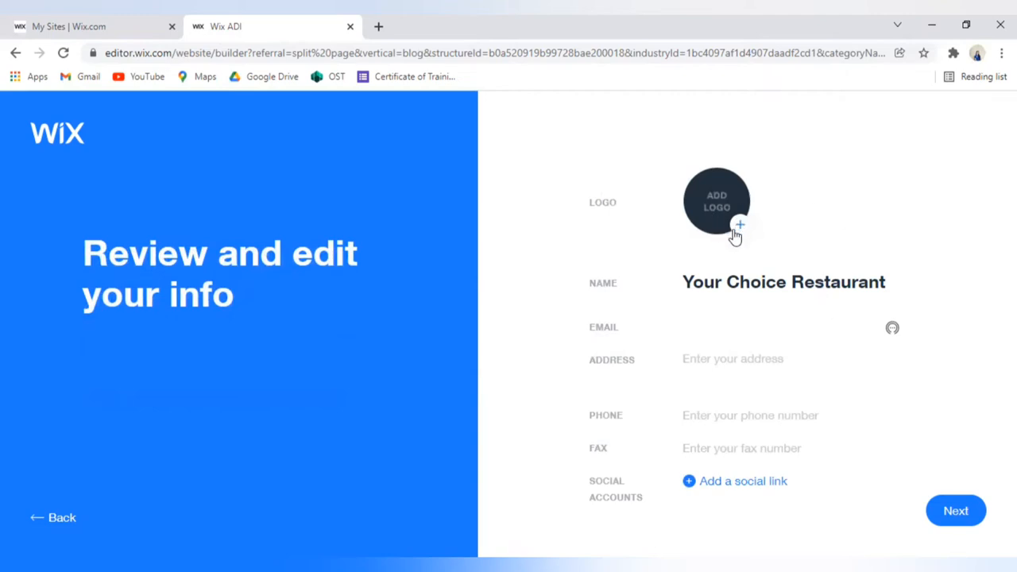
mouse_move(745, 229)
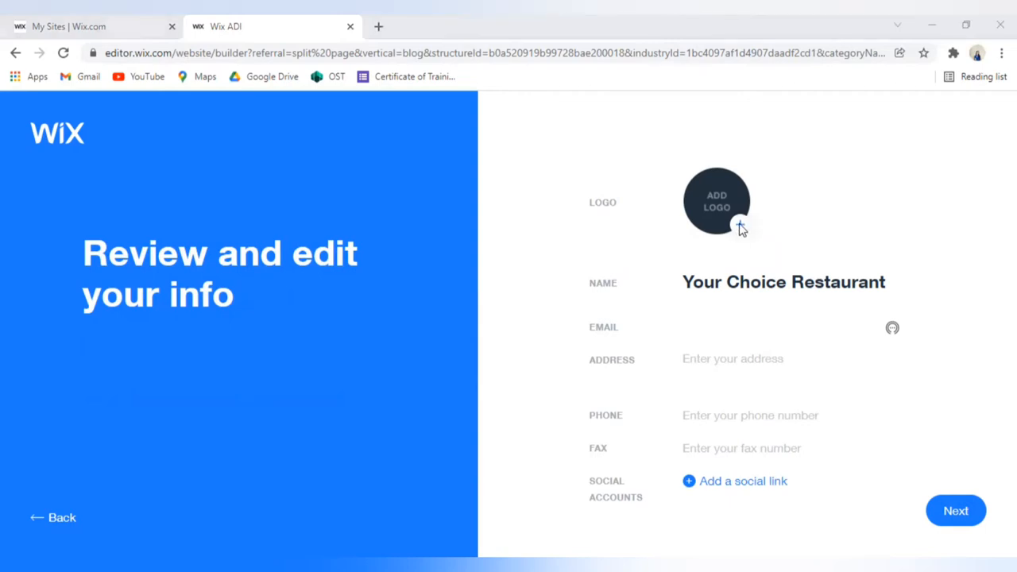
click(715, 200)
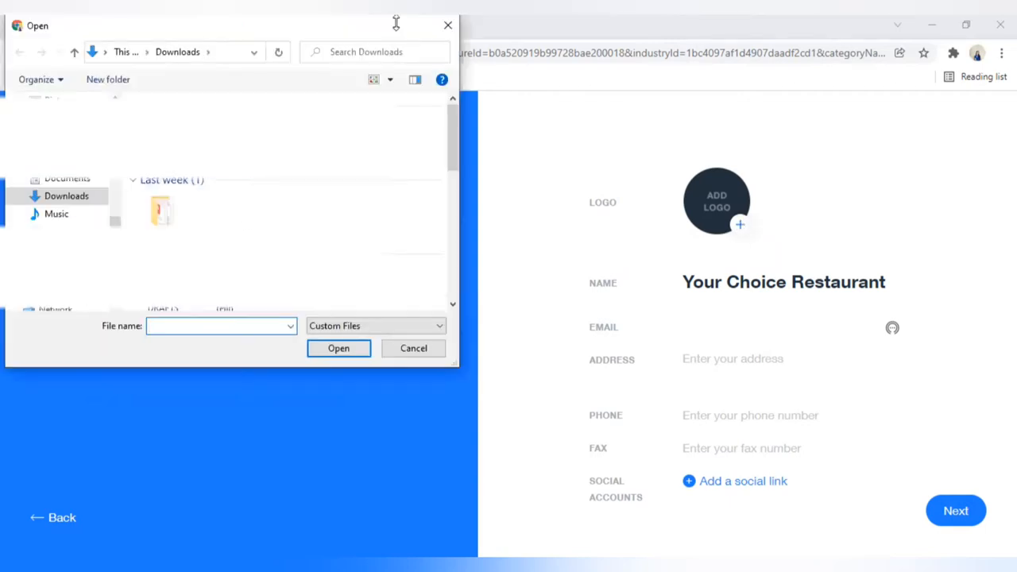
click(413, 347)
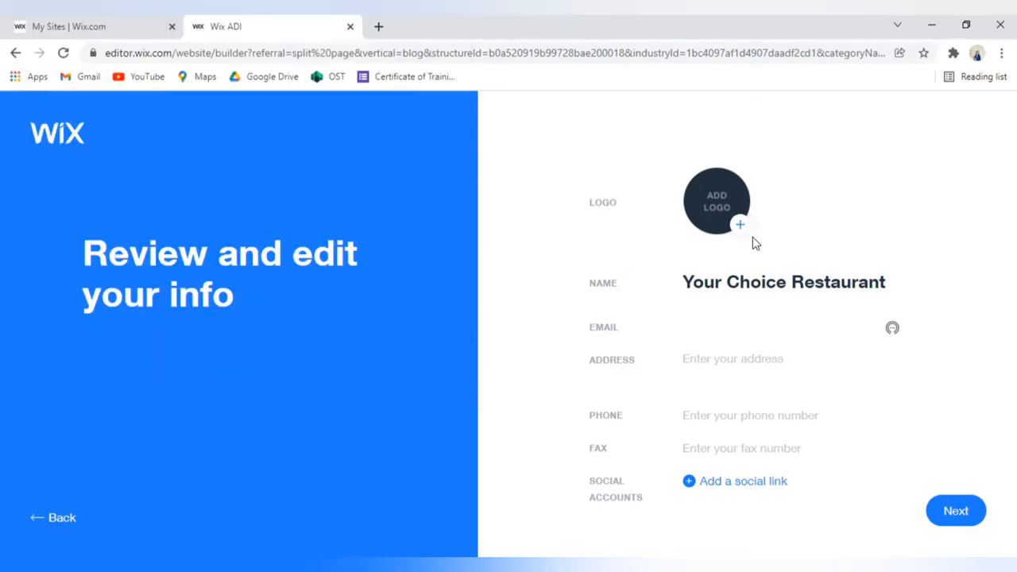
mouse_move(740, 229)
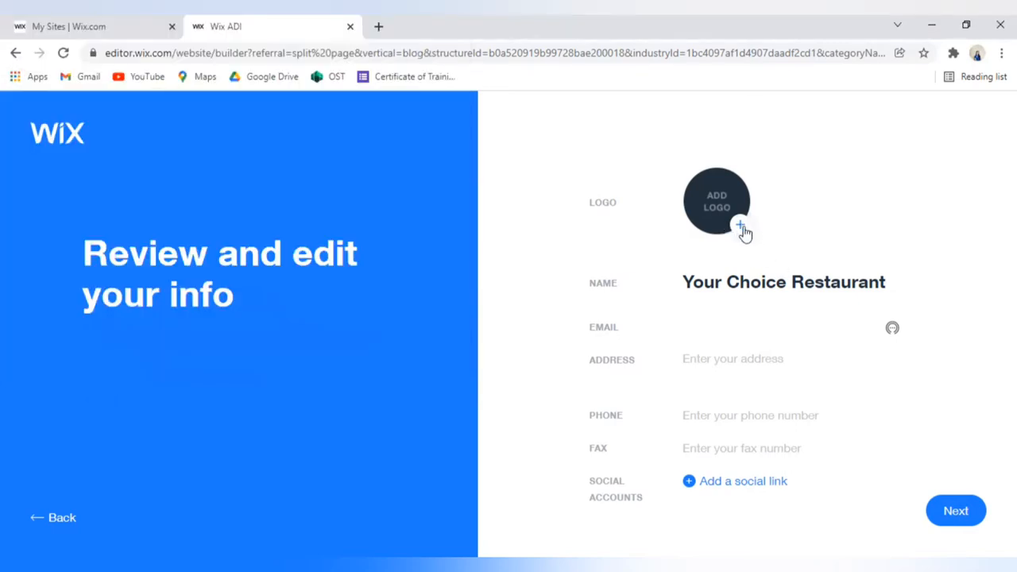
mouse_move(739, 261)
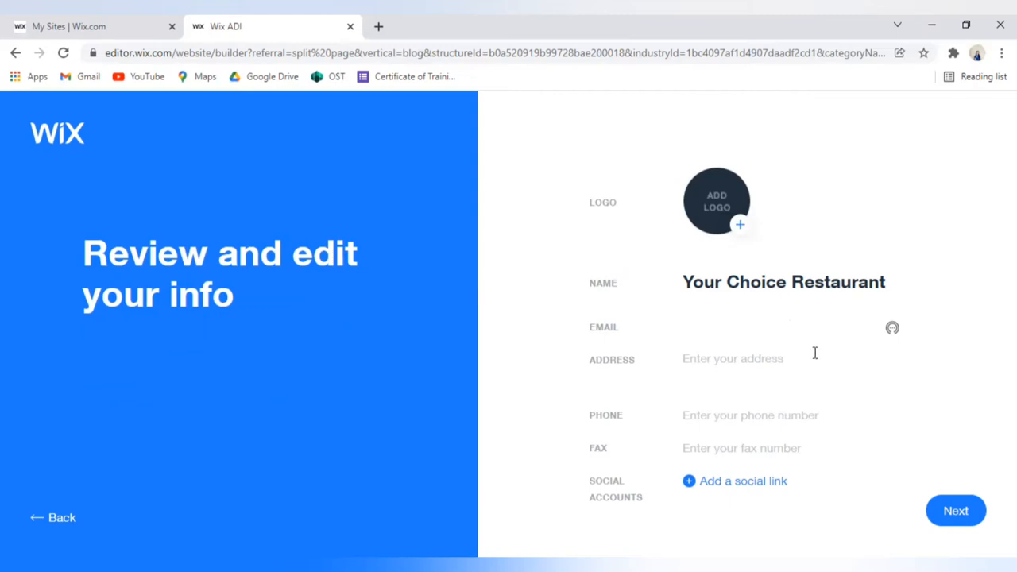
click(732, 359)
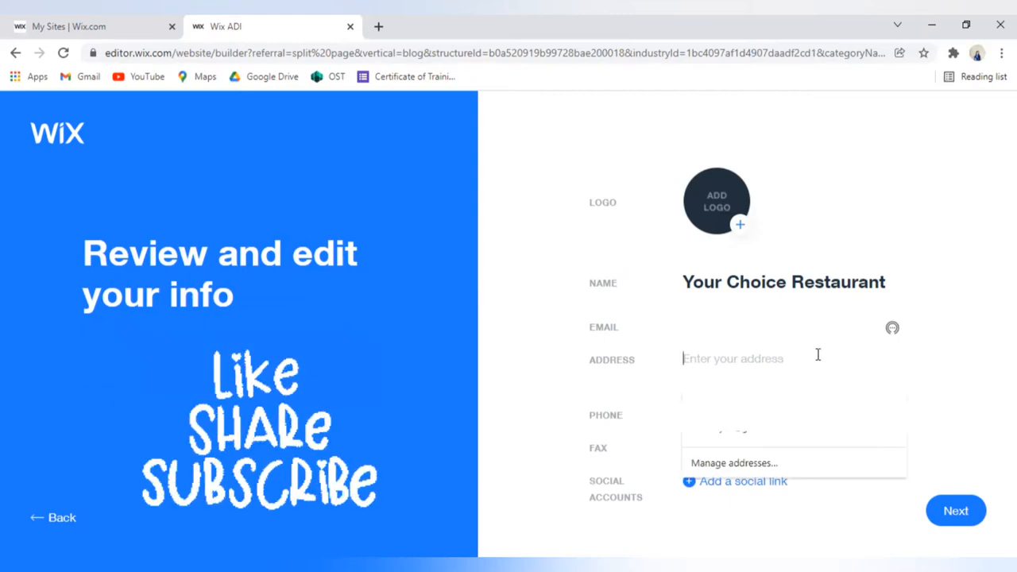
text(Makati City)
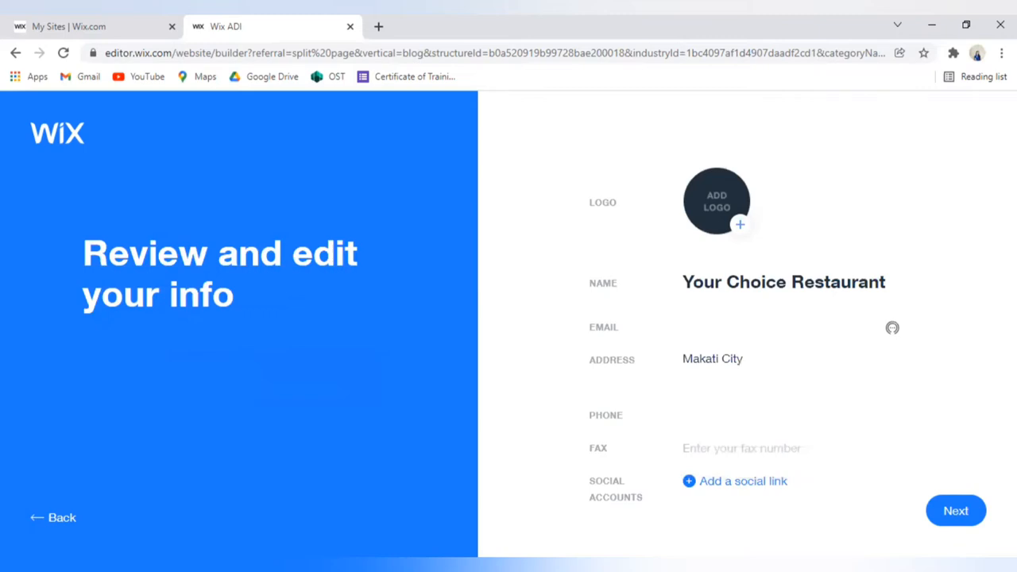
text(1234-567)
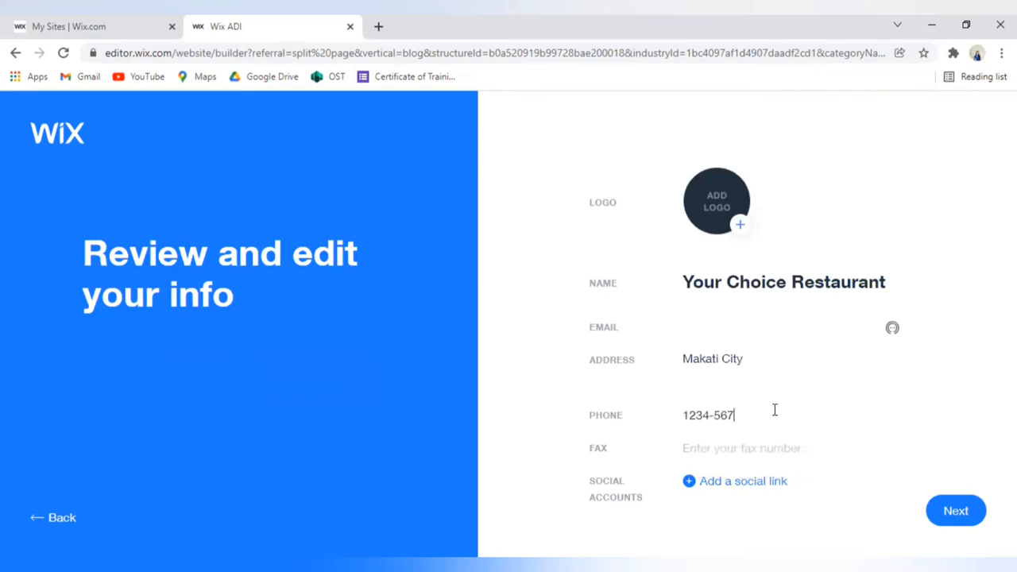
text(-8900)
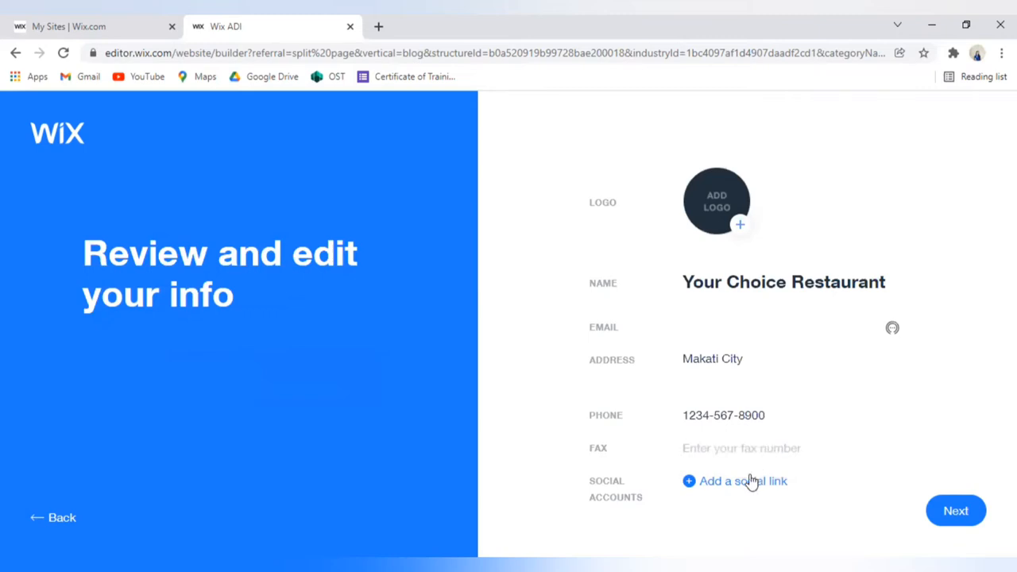
mouse_move(788, 439)
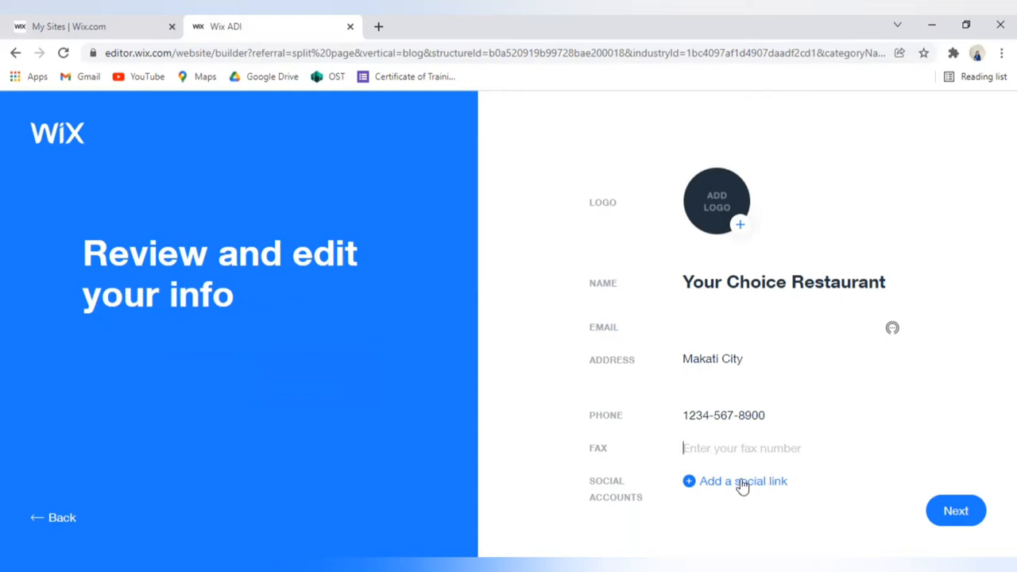
Add a social link field, delete the empty entry, and continue past the site info review
click(737, 480)
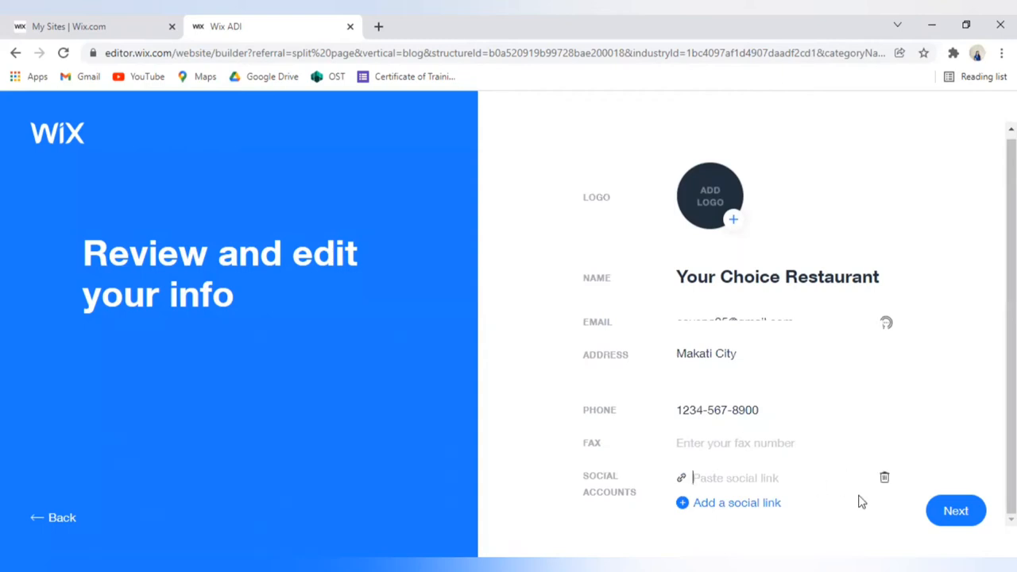
mouse_move(883, 477)
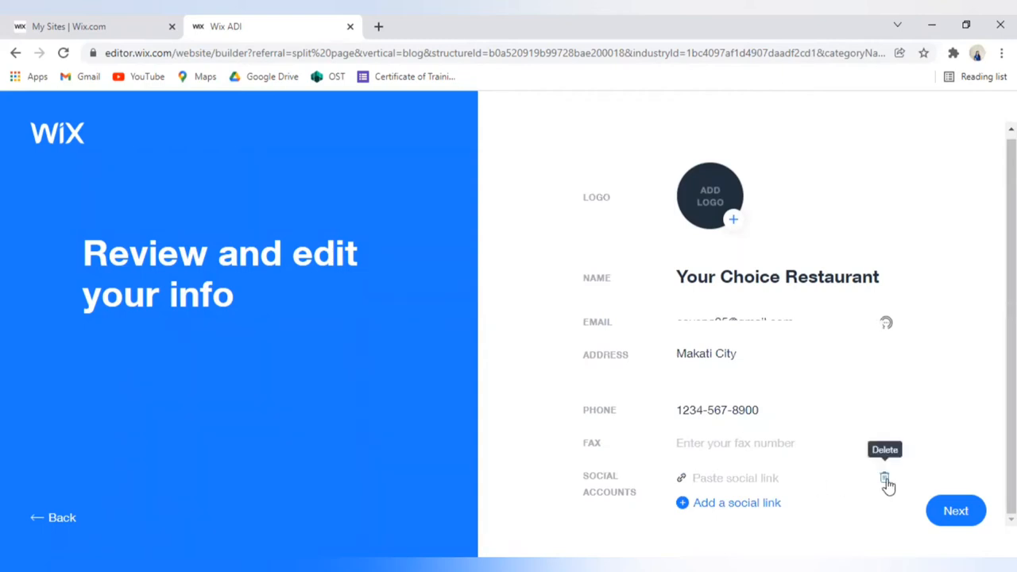
click(884, 477)
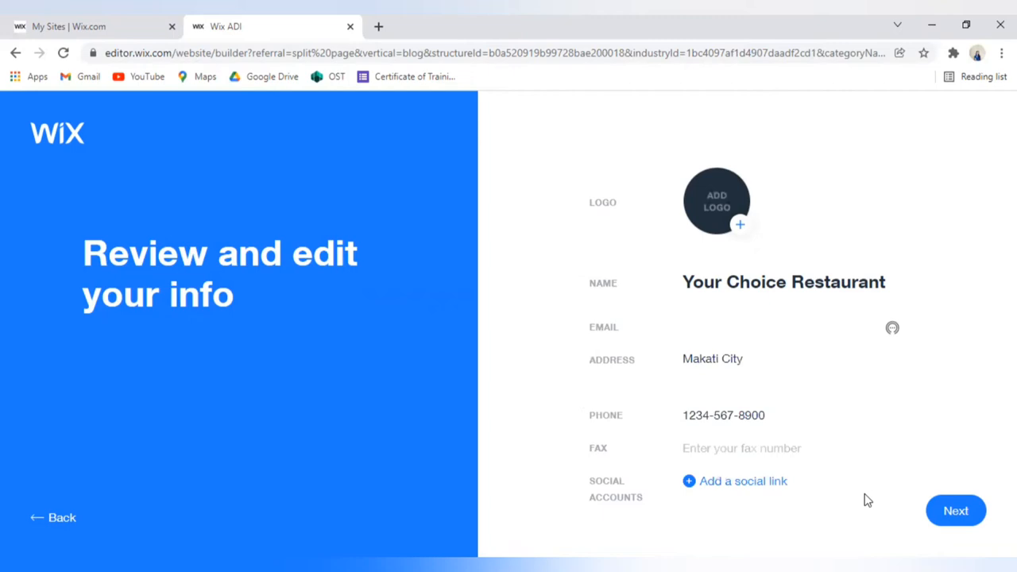
click(955, 510)
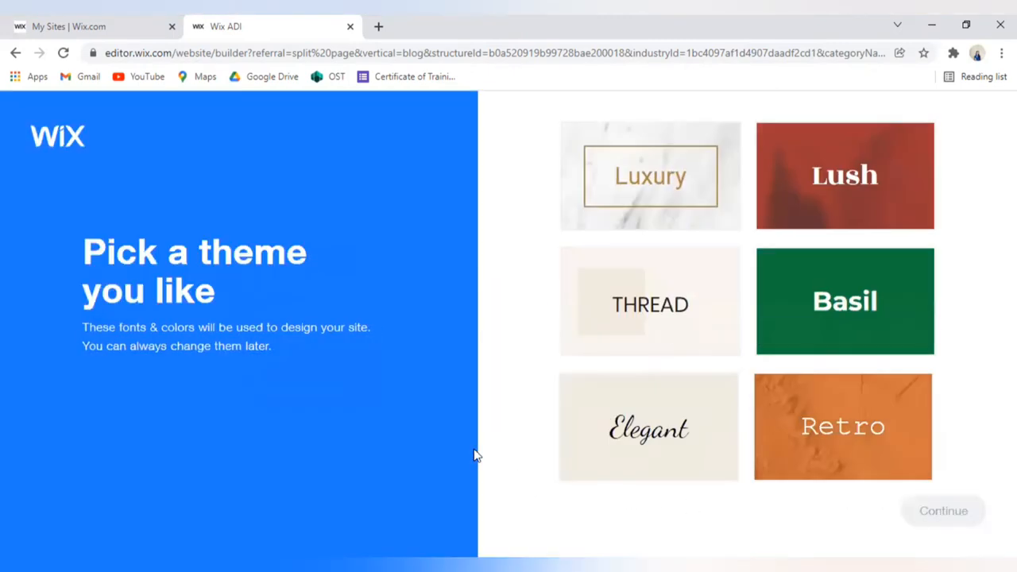
mouse_move(680, 451)
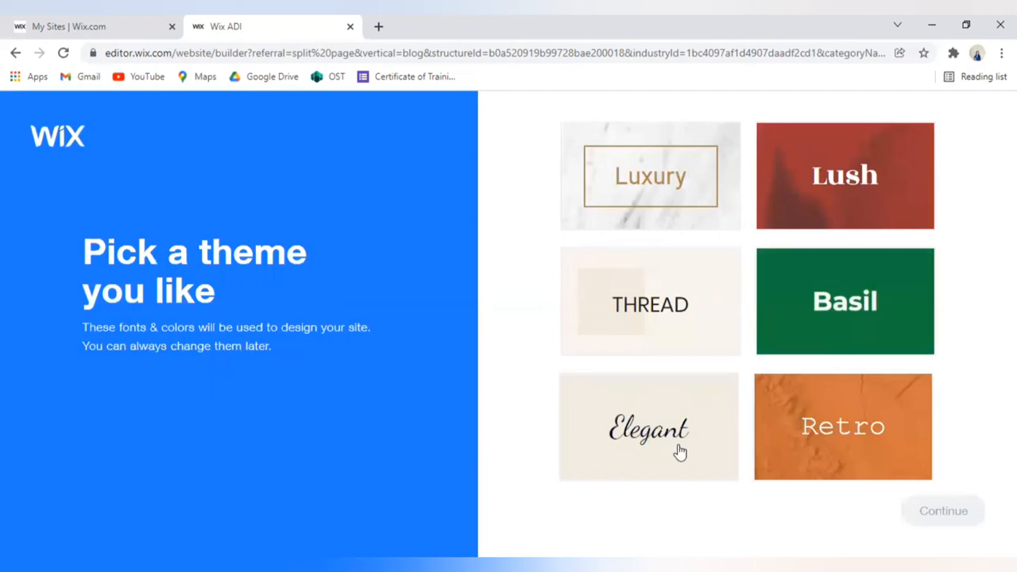
mouse_move(872, 184)
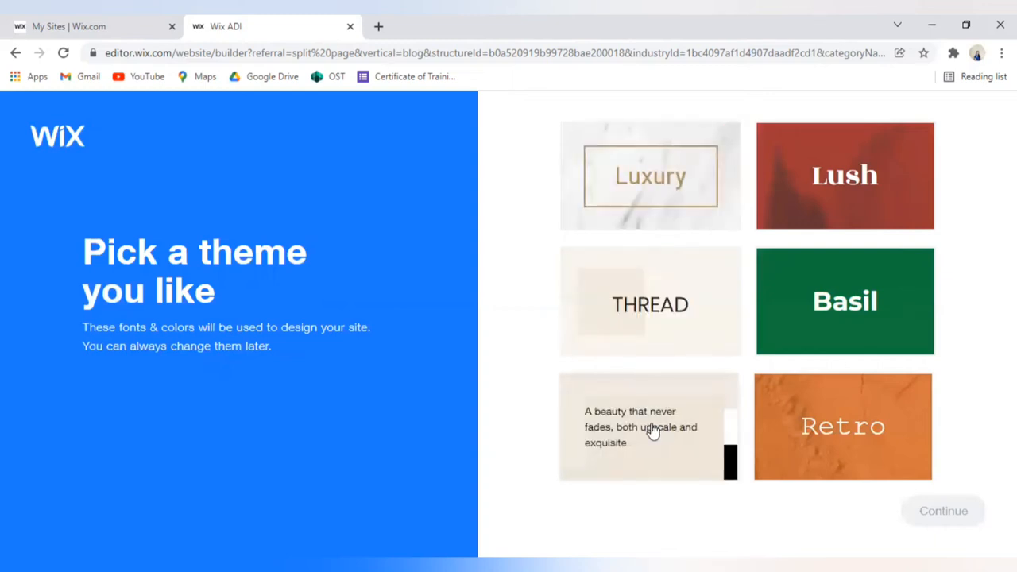
Select the Elegant theme, confirm it, and proceed to the homepage design choices
click(648, 426)
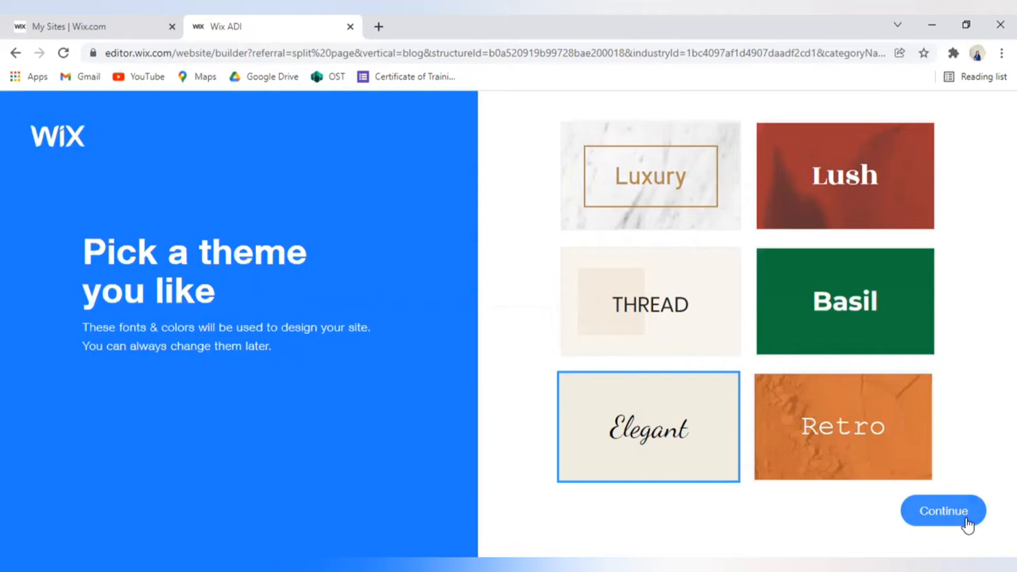
mouse_move(966, 525)
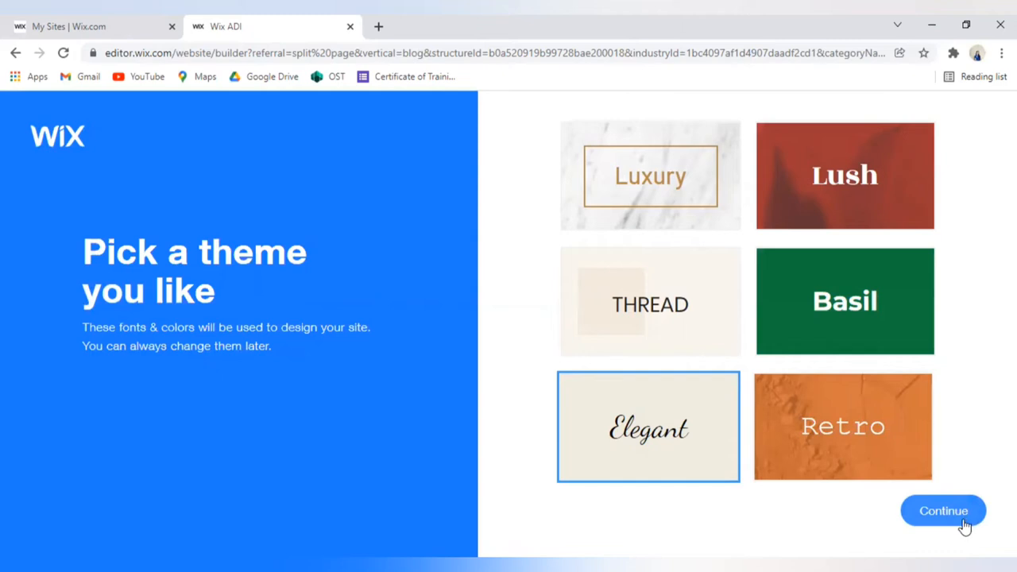
click(944, 512)
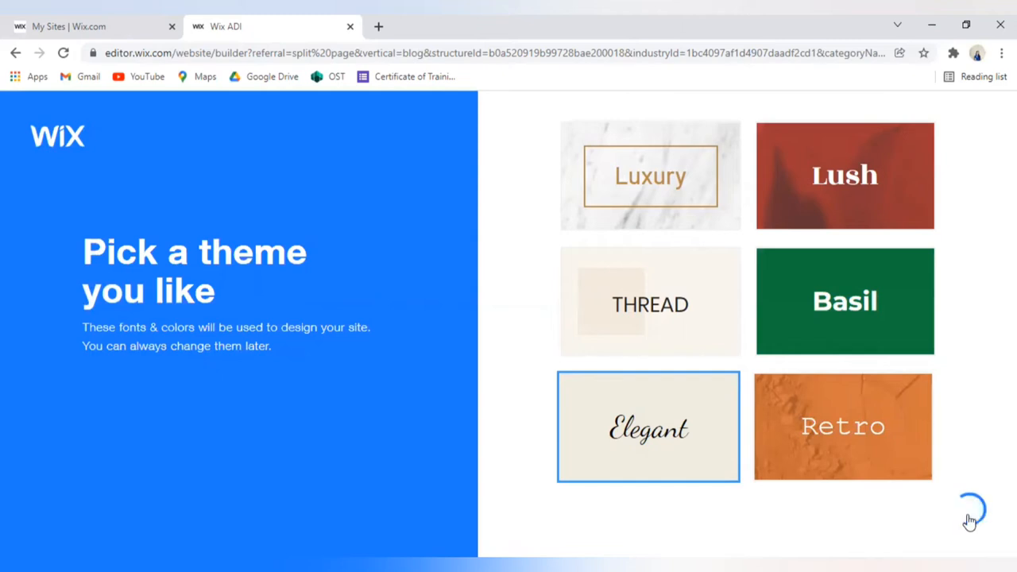
mouse_move(775, 286)
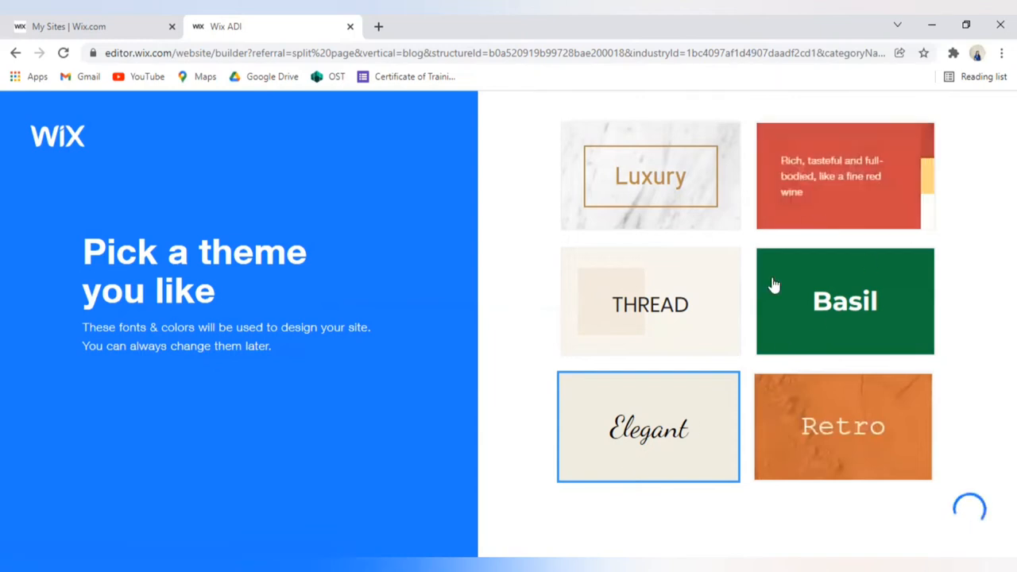
mouse_move(985, 397)
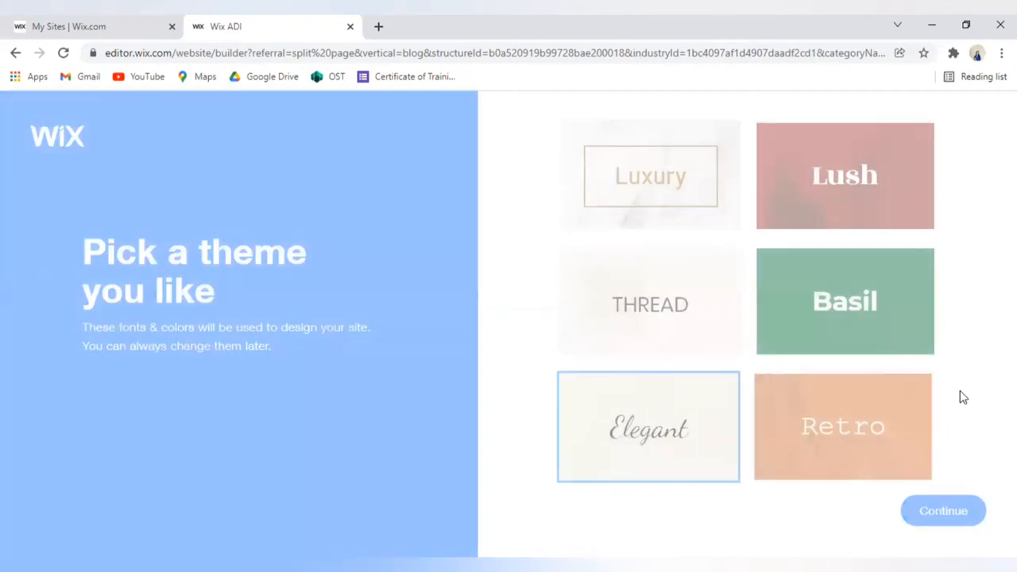
click(943, 512)
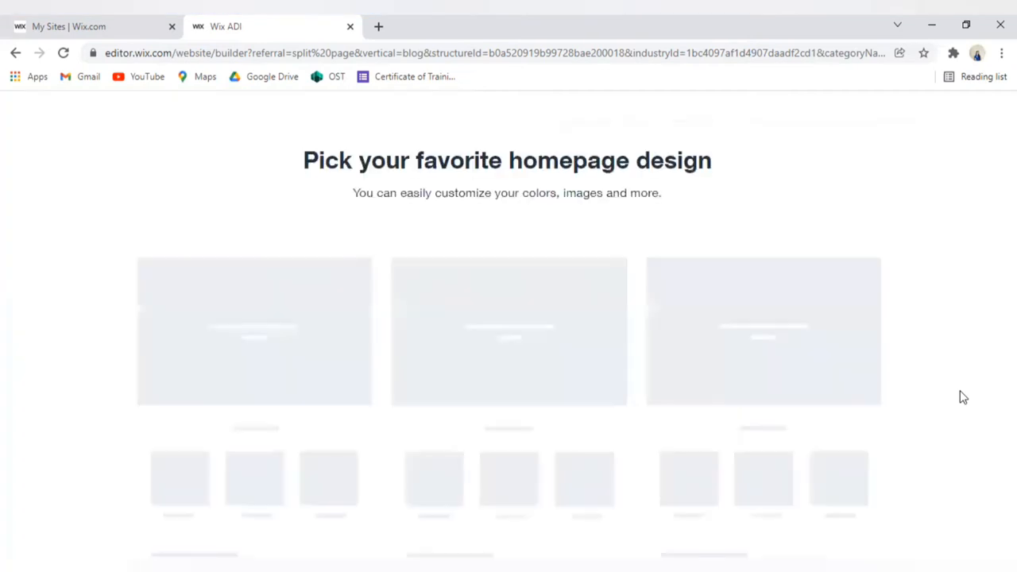
mouse_move(963, 388)
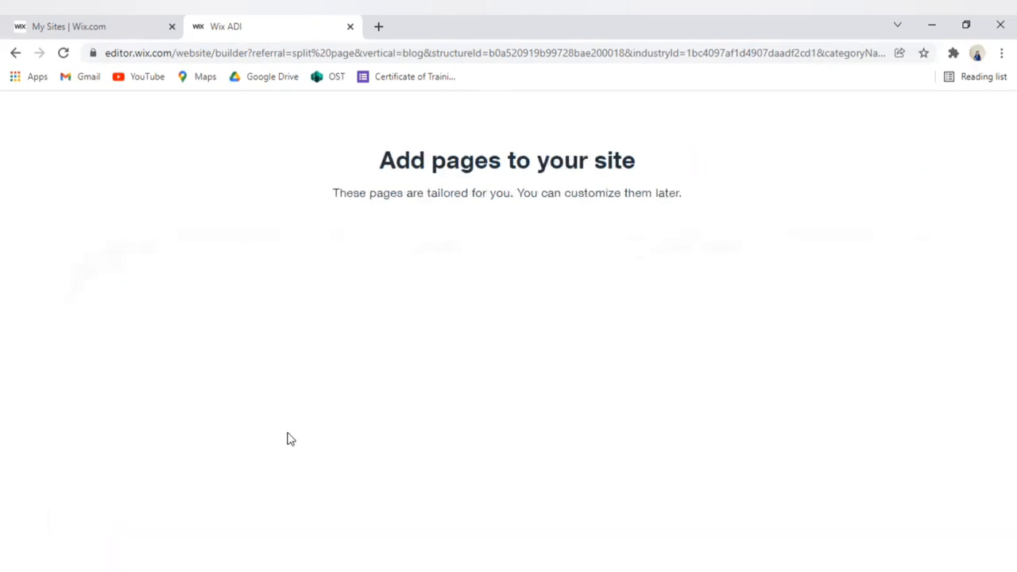
mouse_move(627, 264)
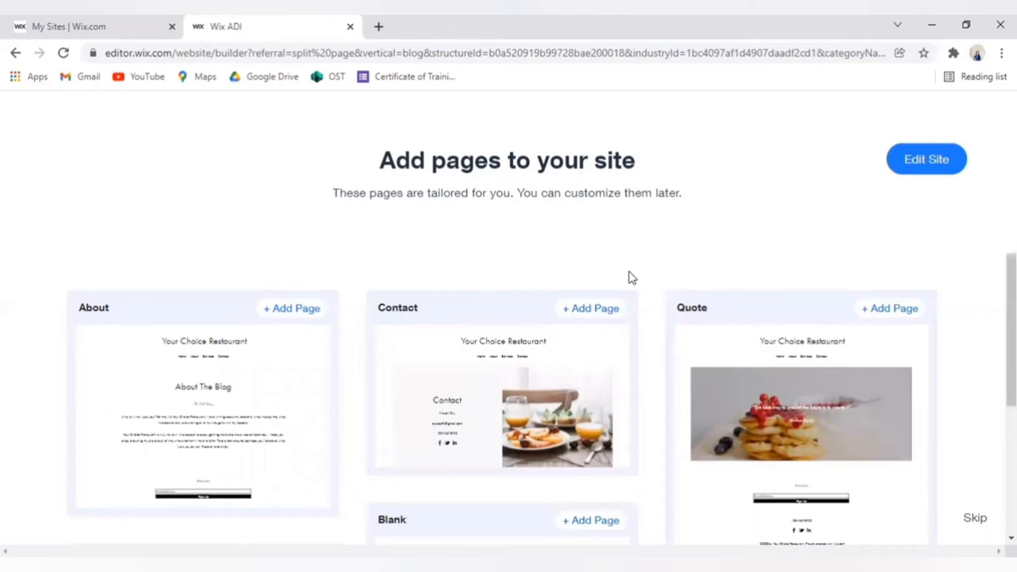
Add the About and Quote pages from the page previews while browsing the page options
click(926, 158)
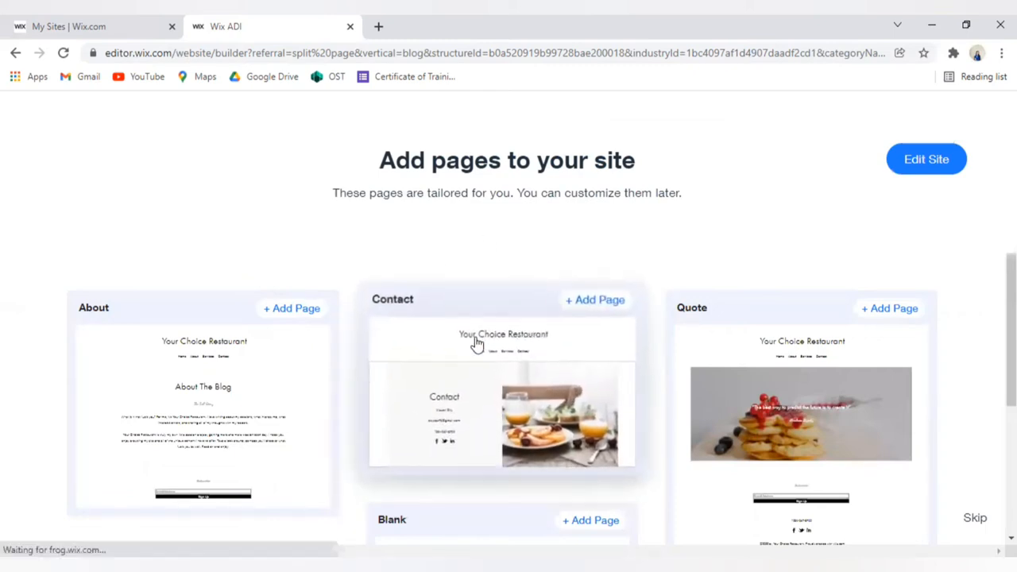
mouse_move(531, 254)
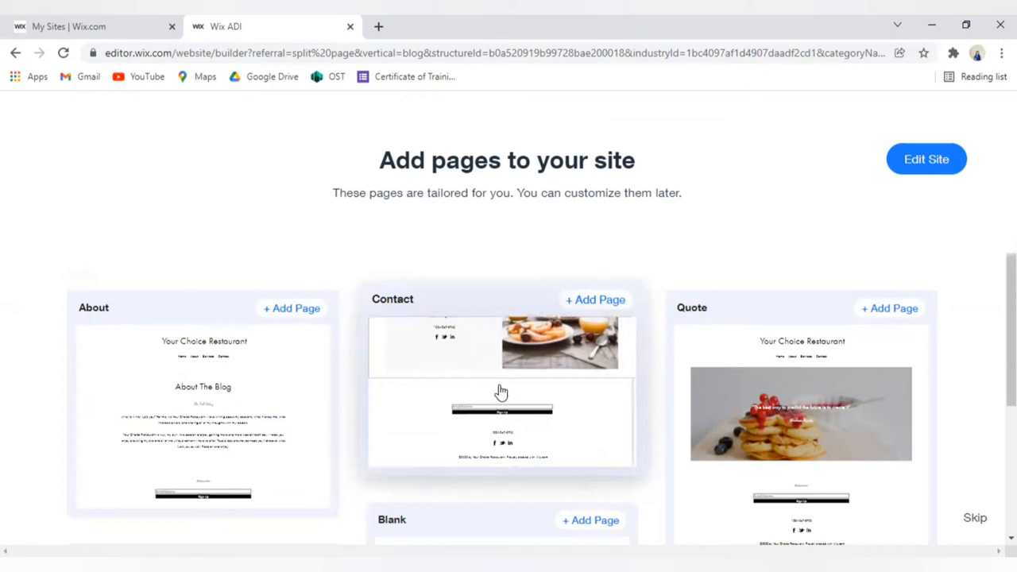
mouse_move(597, 407)
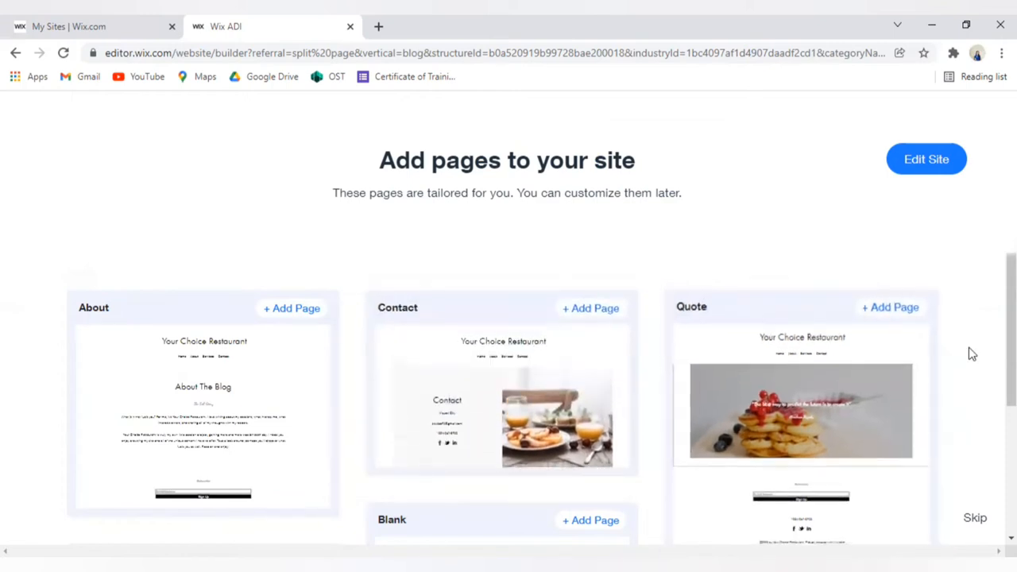
scroll(down, 3)
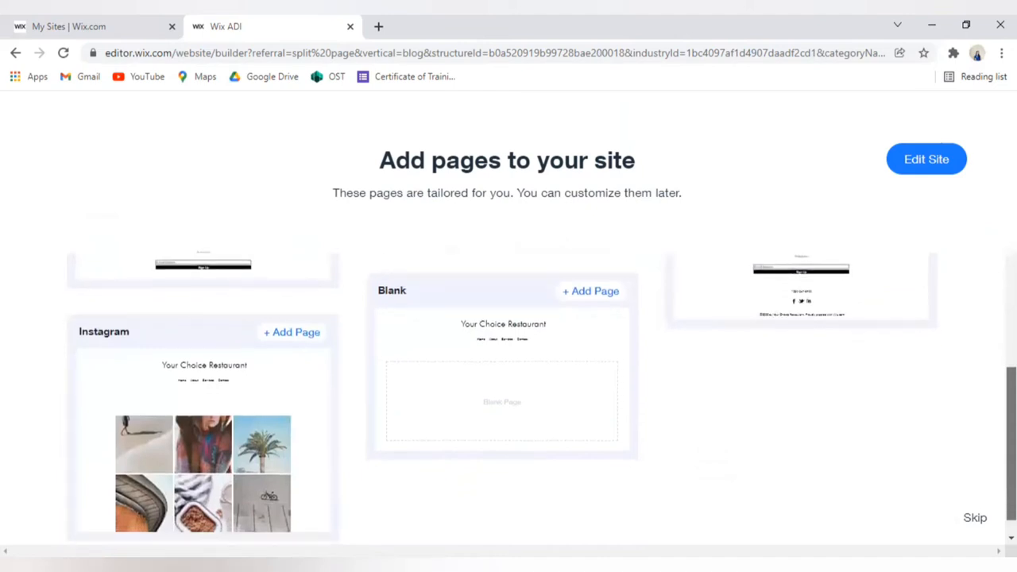
scroll(down, 3)
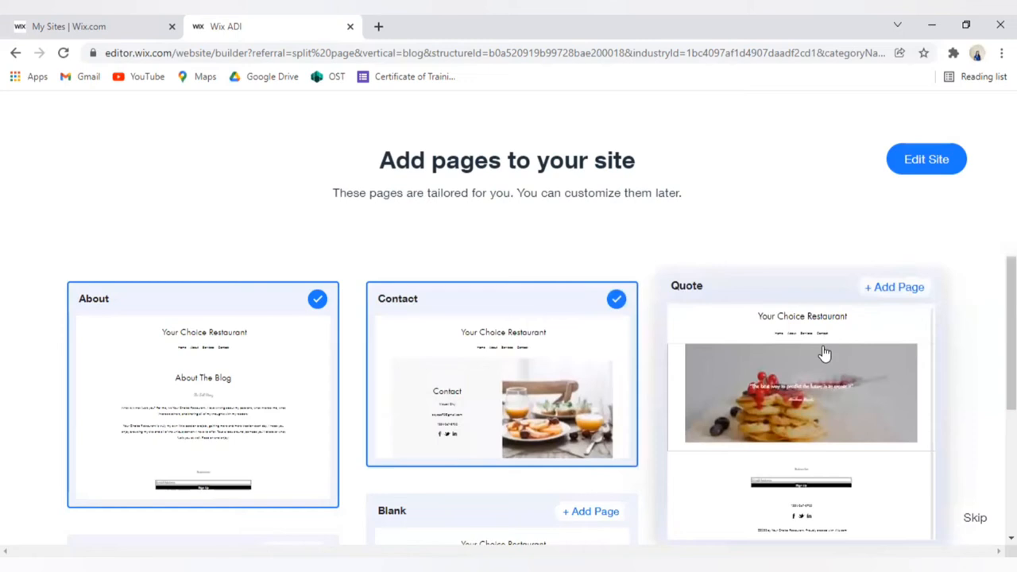
mouse_move(823, 378)
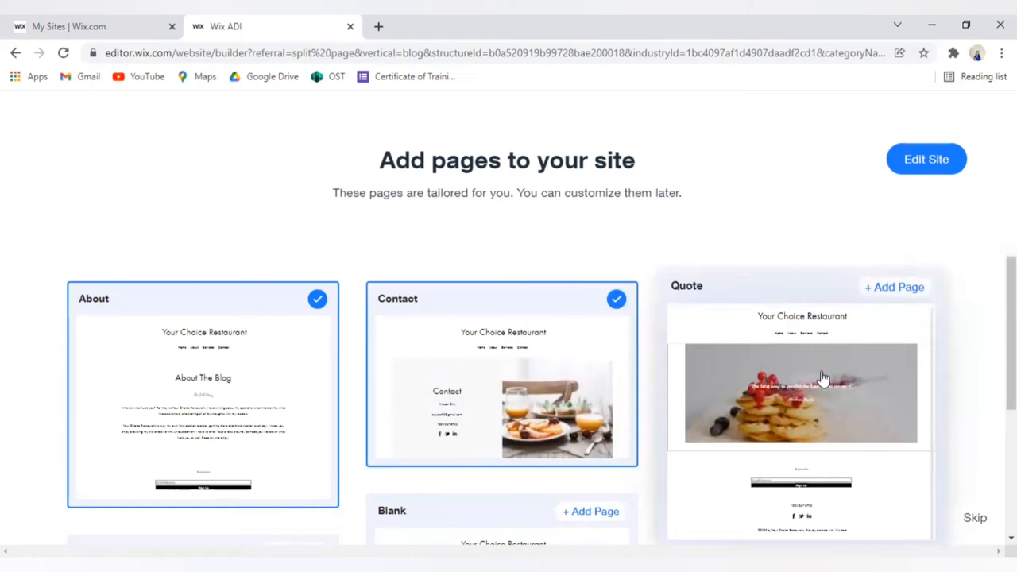
click(893, 286)
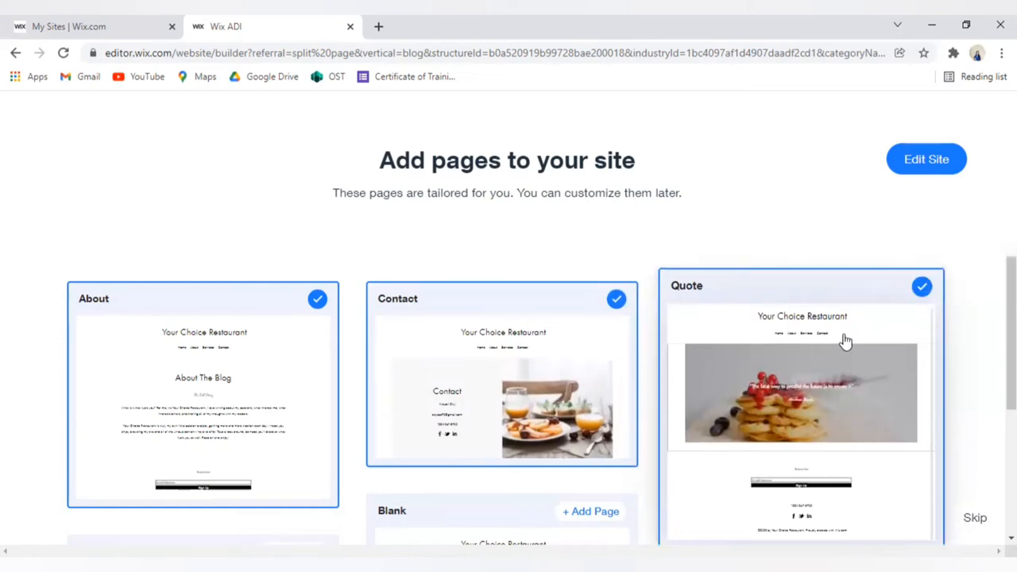
scroll(down, 3)
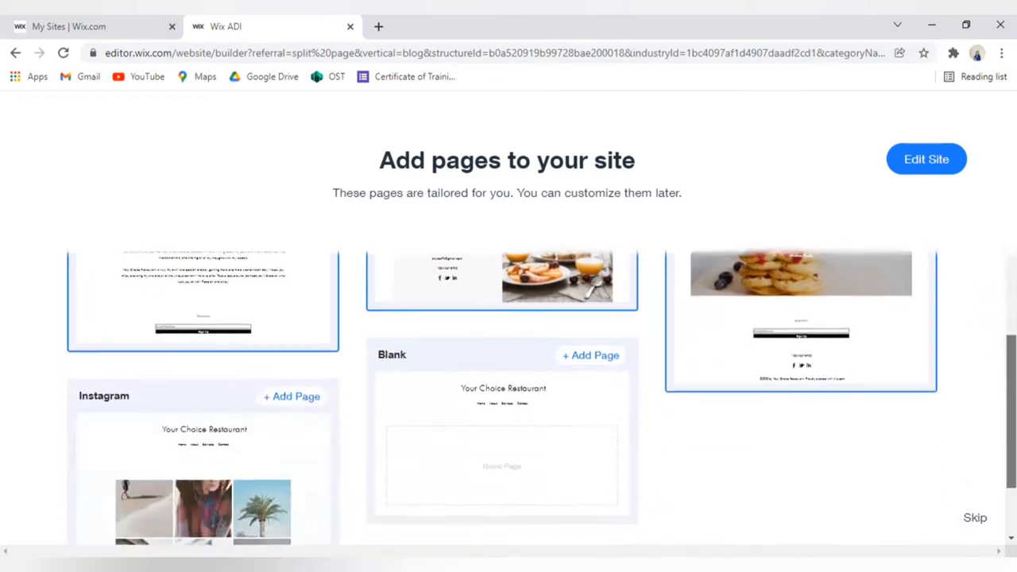
scroll(down, 3)
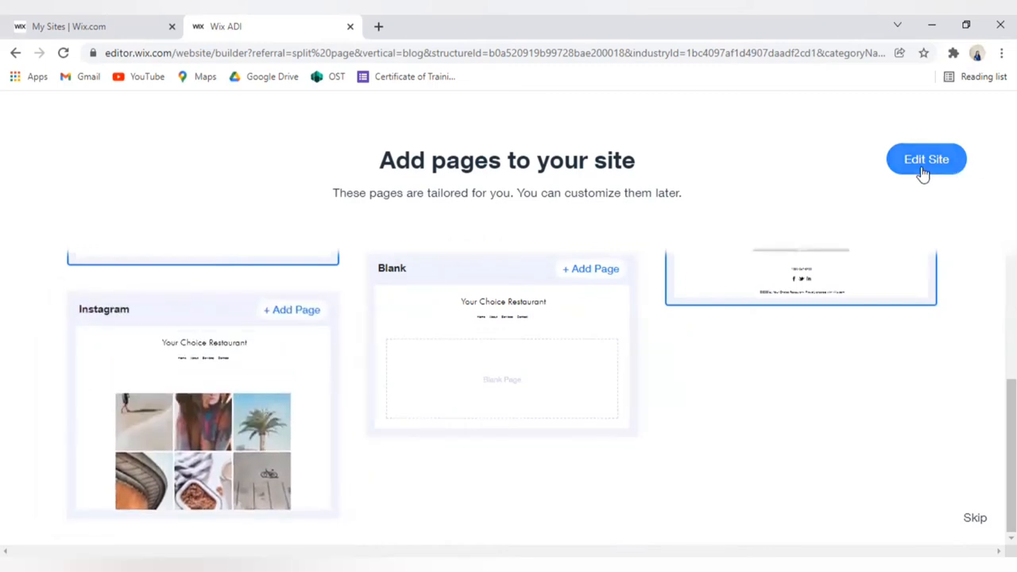
mouse_move(941, 171)
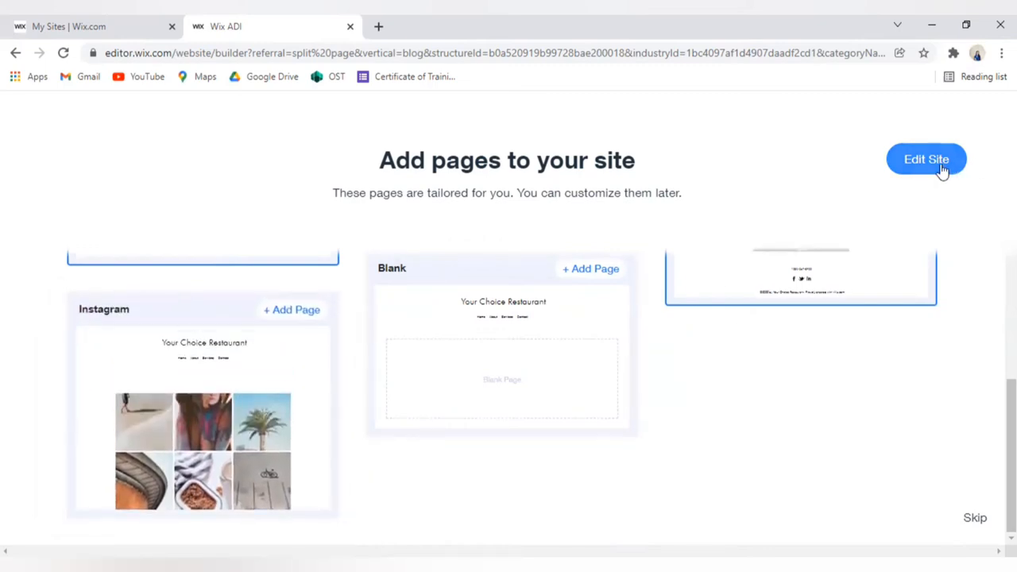
Launch the Your Choice Restaurant site in the ADI editor and review its homepage sections
click(925, 159)
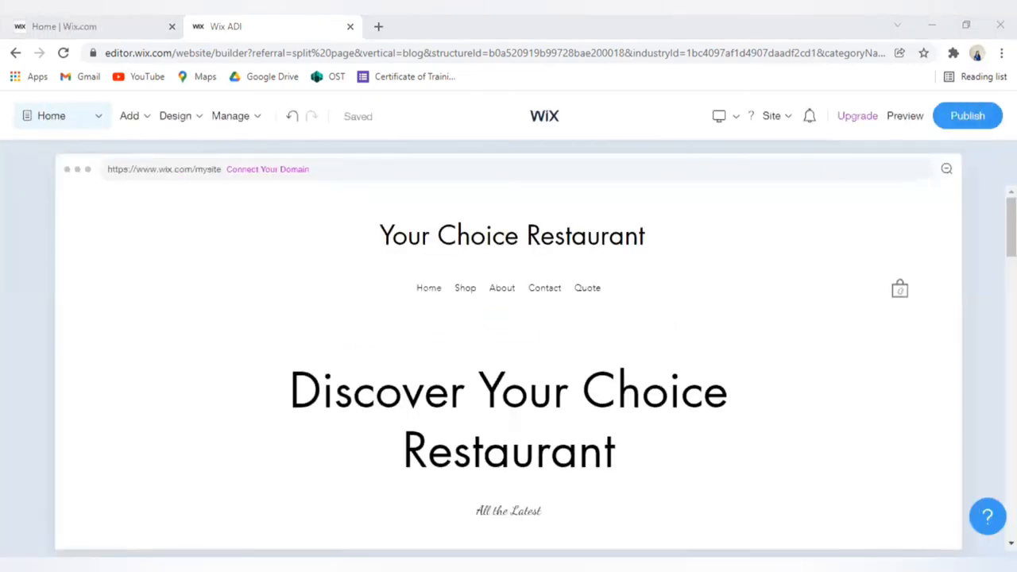
scroll(down, 3)
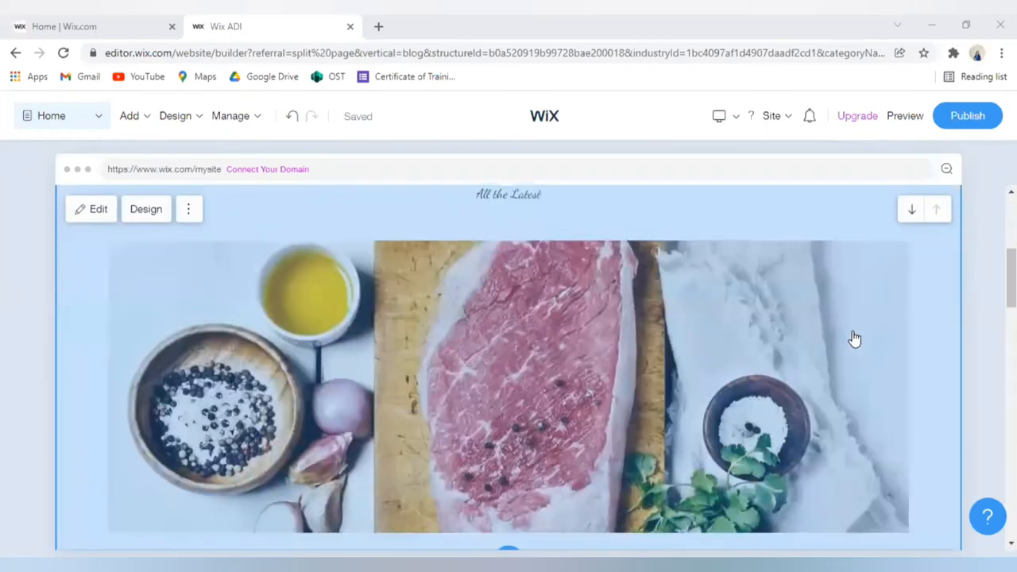
scroll(down, 3)
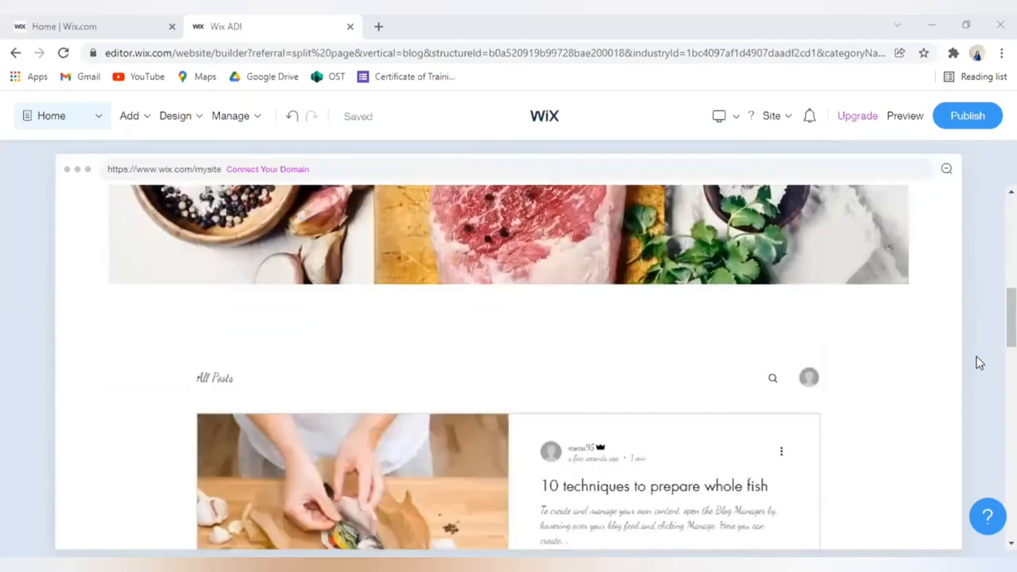
scroll(up, 3)
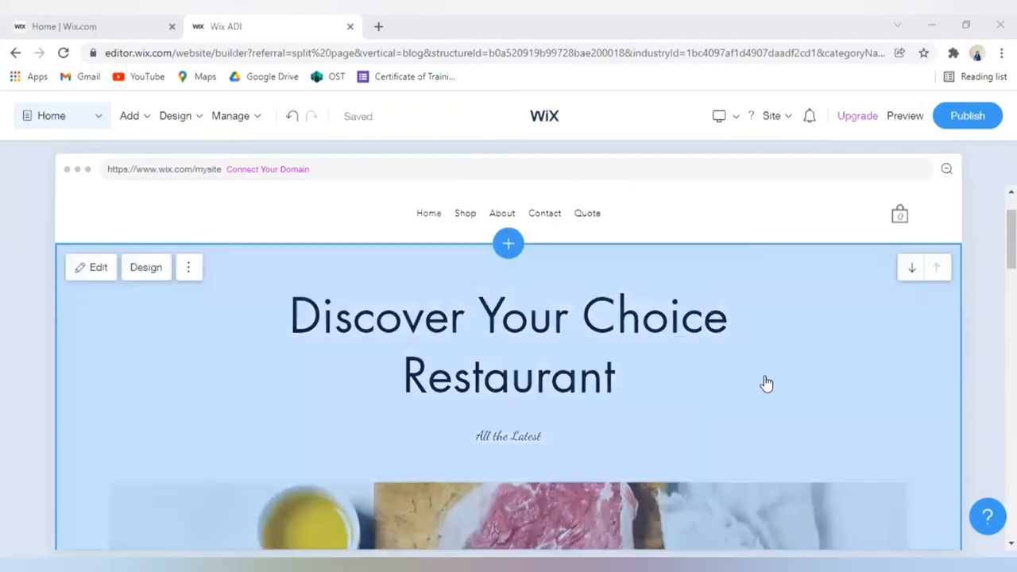
scroll(down, 3)
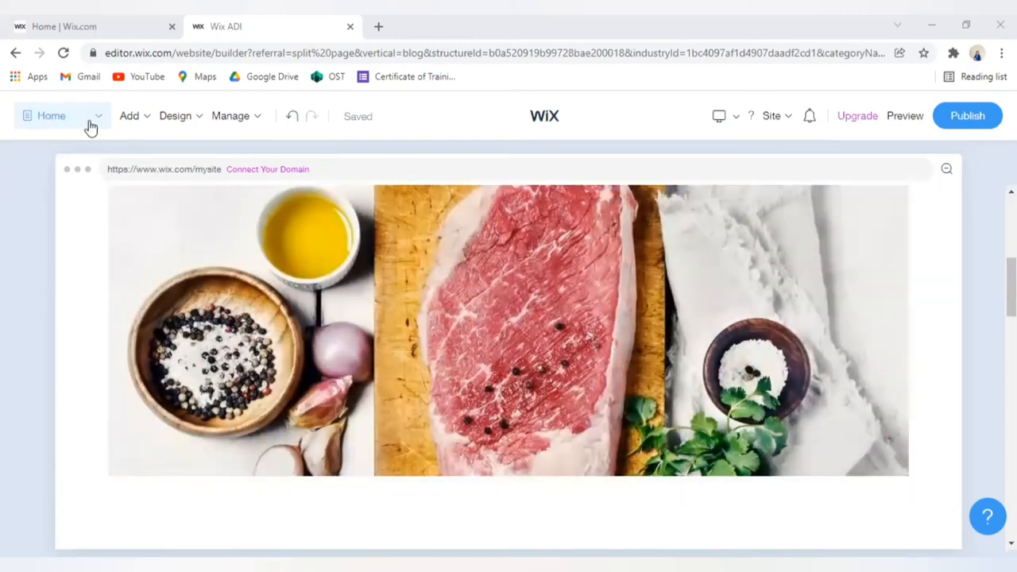
Bring up the About page from Manage Pages and look through its story section
click(175, 115)
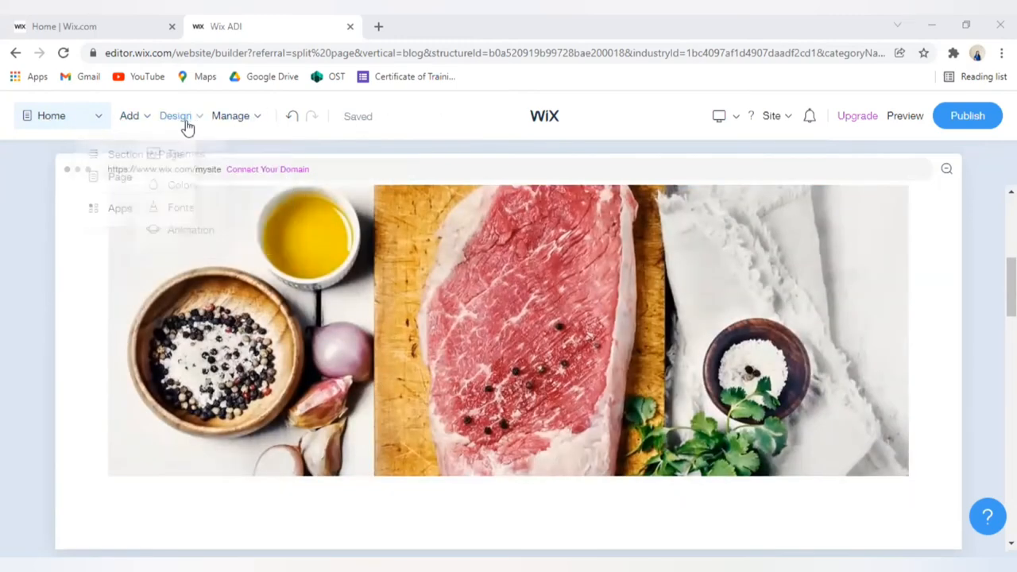
click(718, 114)
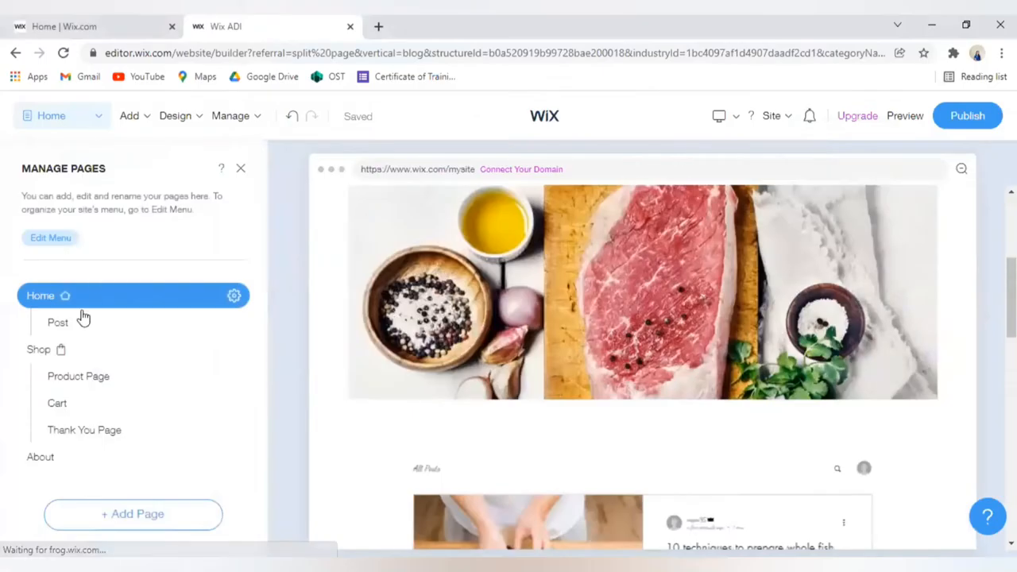
mouse_move(84, 429)
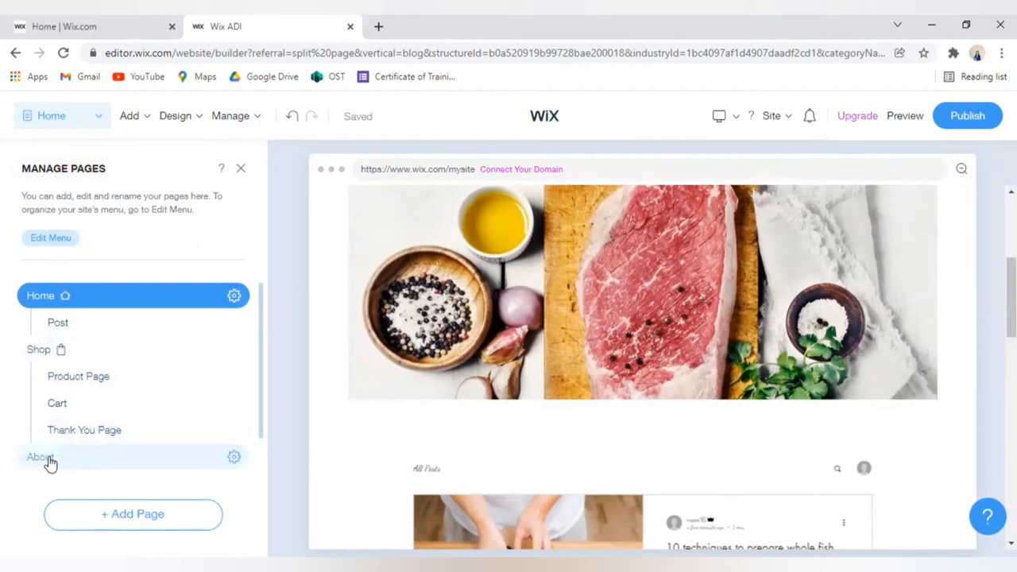
click(39, 458)
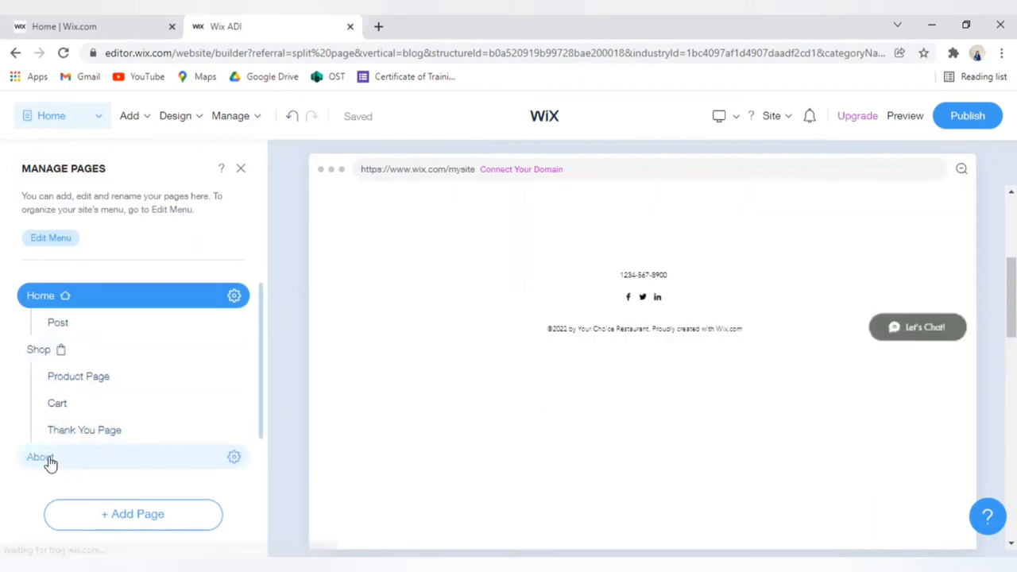
click(39, 456)
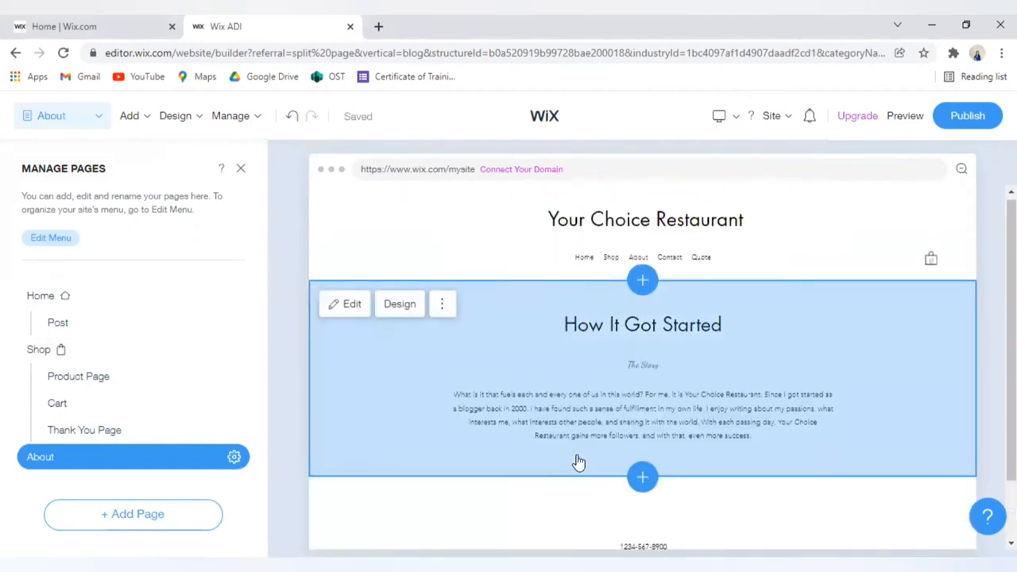
scroll(down, 3)
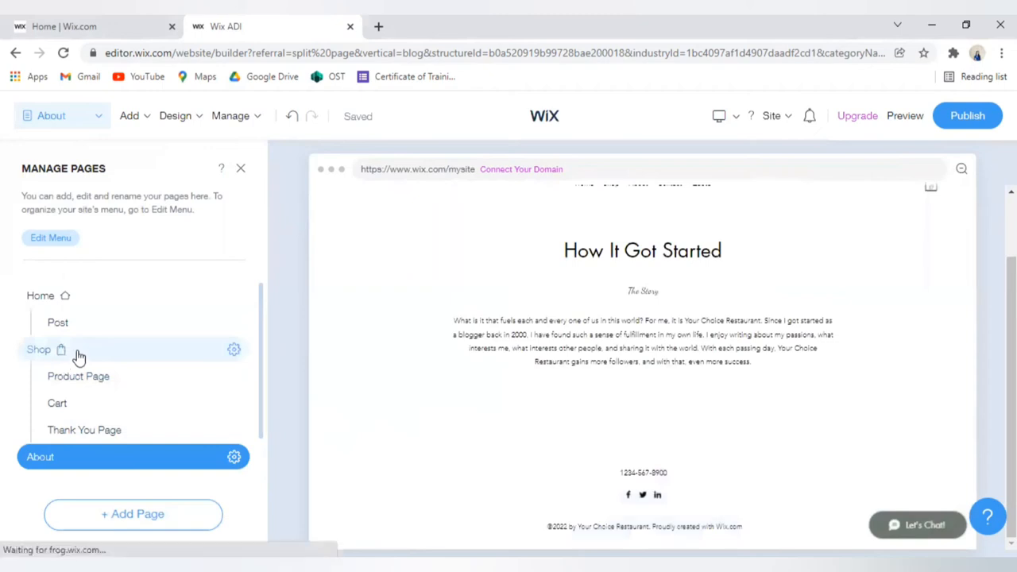
Switch to the Shop page and browse down its product grid
click(38, 349)
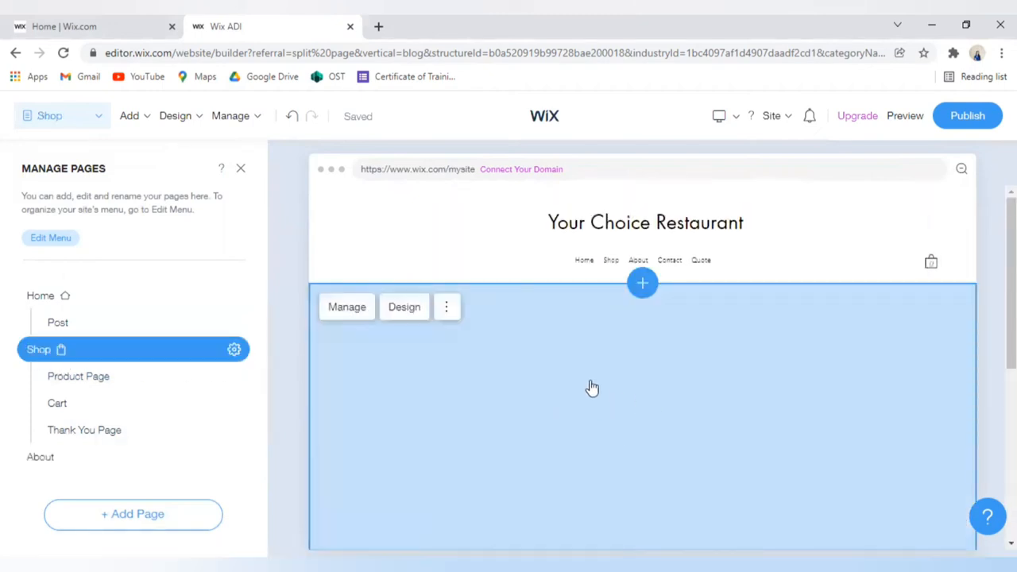
scroll(down, 3)
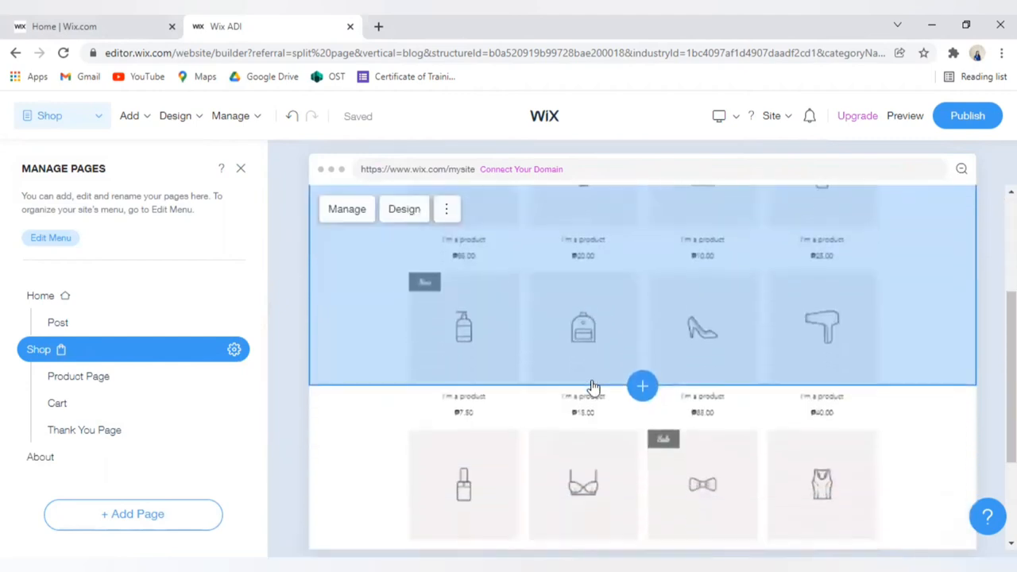
scroll(down, 3)
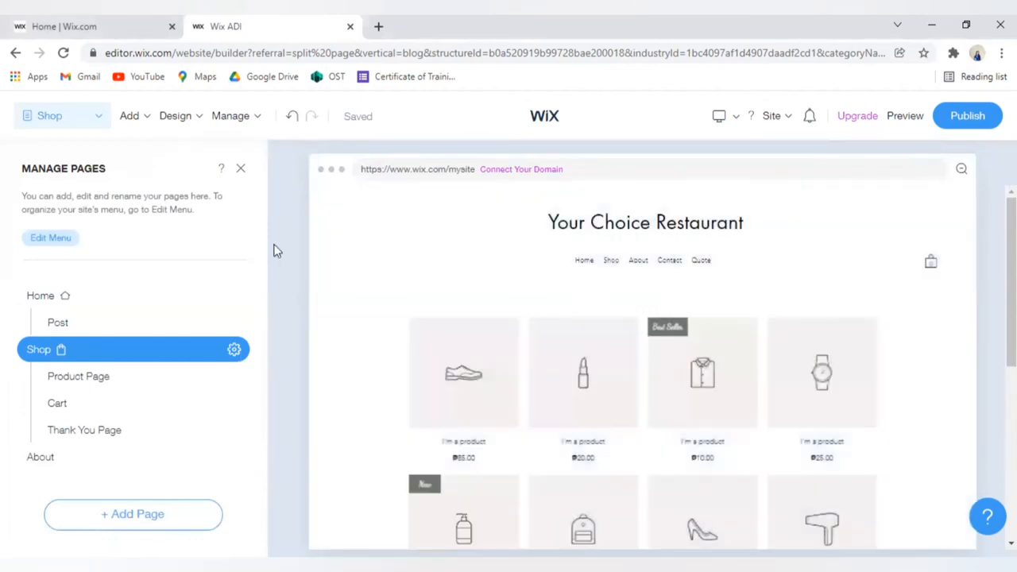
View the Add Section to Page panel's options, then return to the Home page
click(130, 114)
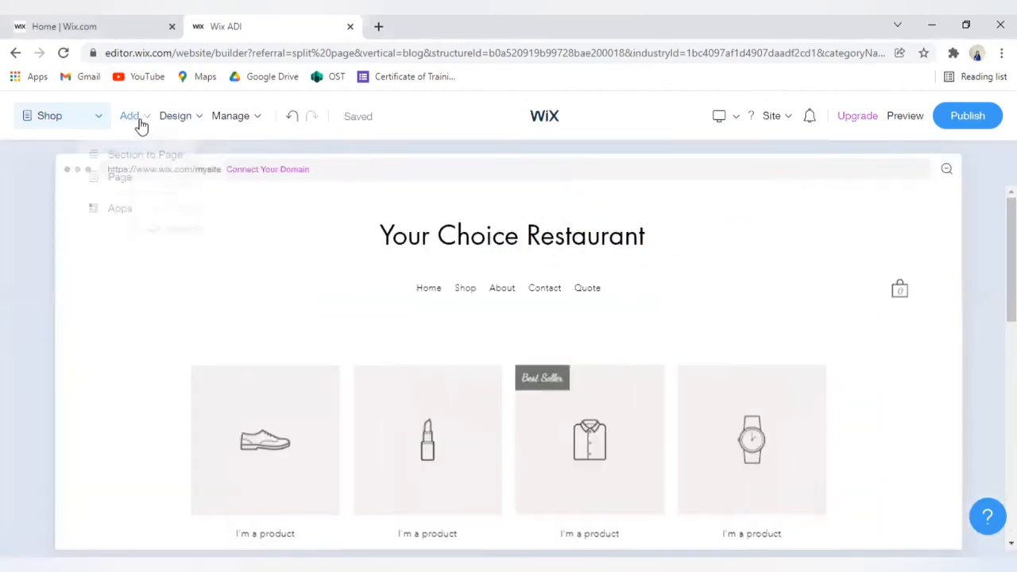
click(130, 114)
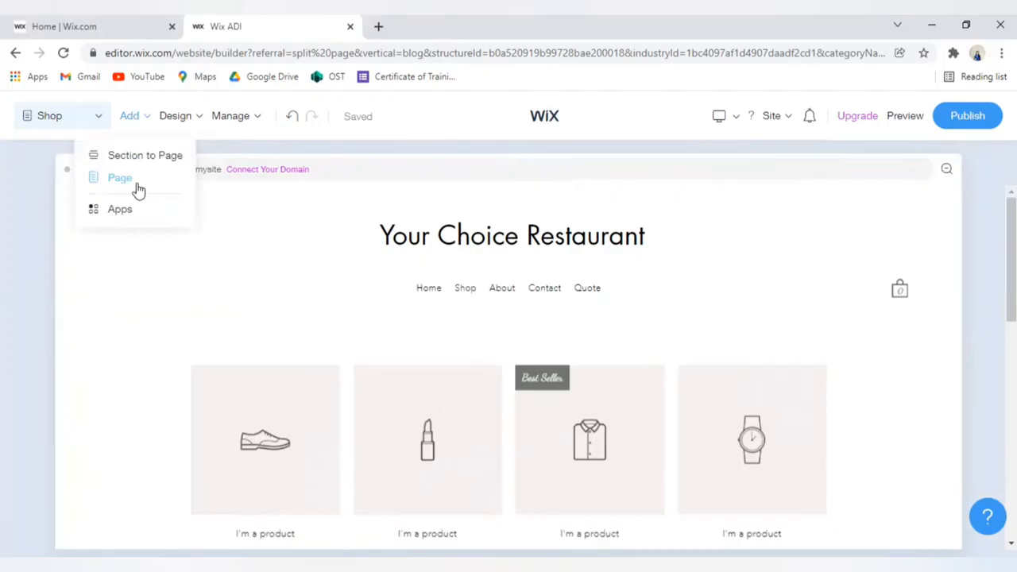
mouse_move(146, 156)
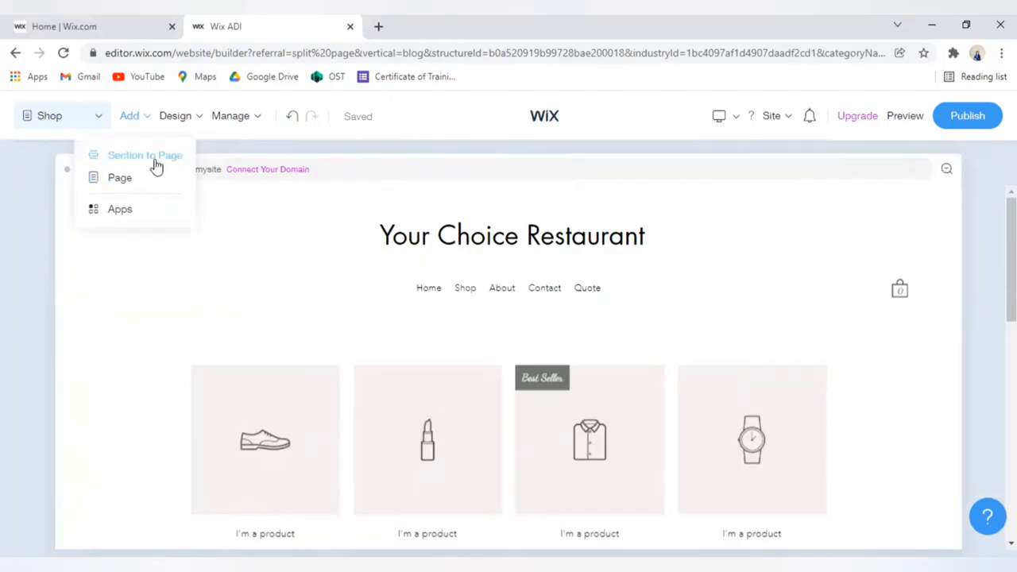
mouse_move(124, 162)
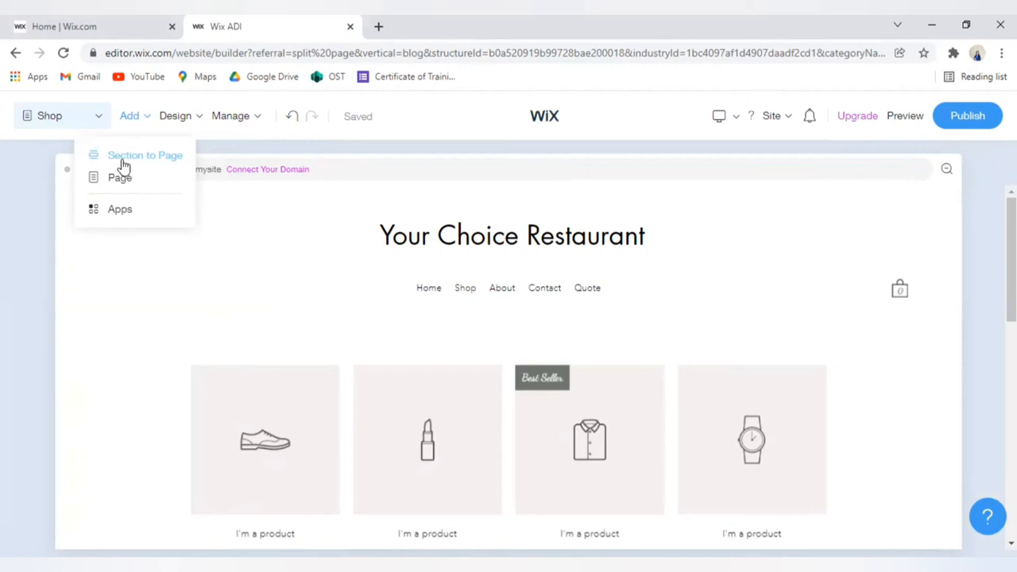
click(144, 155)
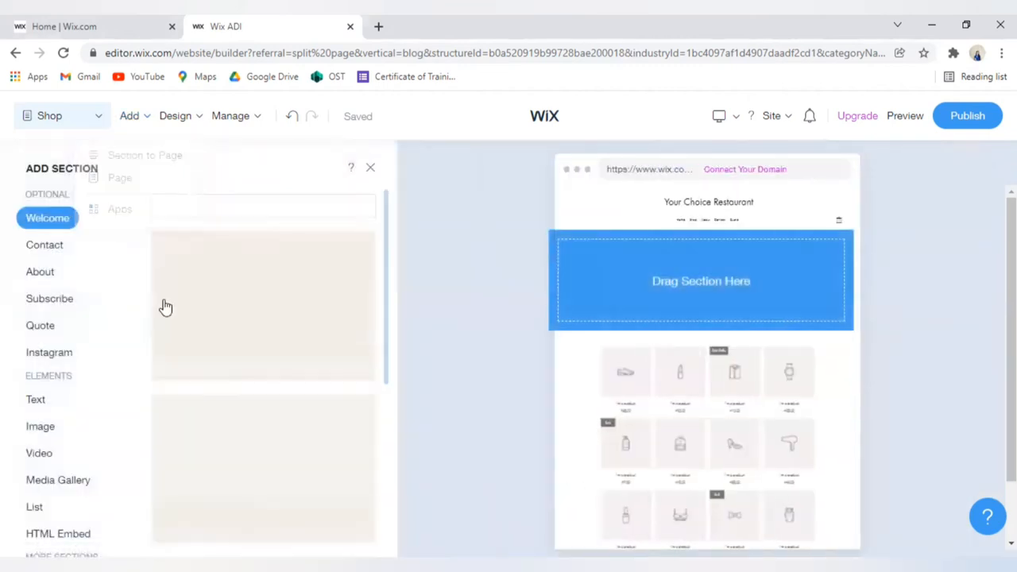
scroll(down, 3)
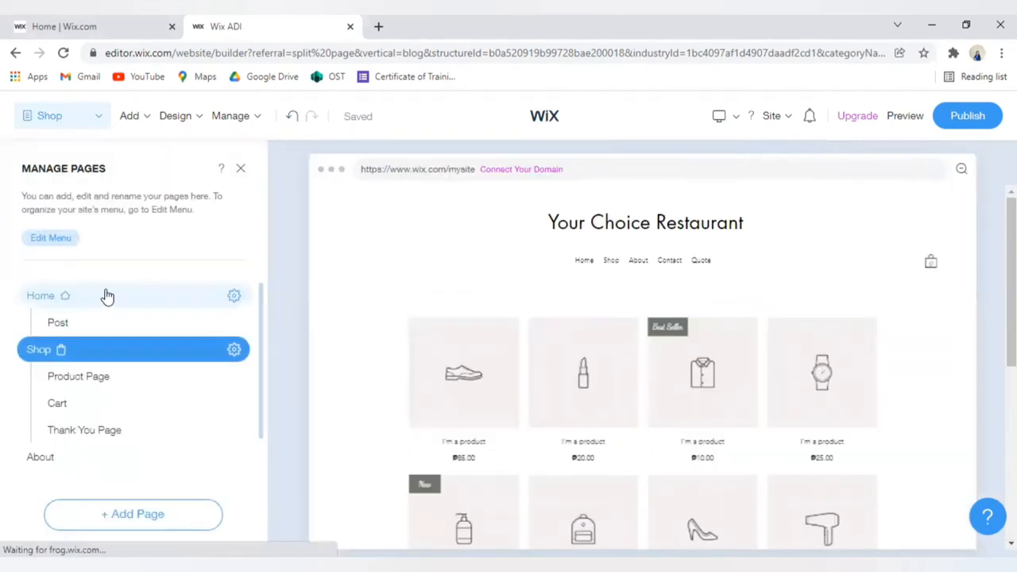
click(41, 295)
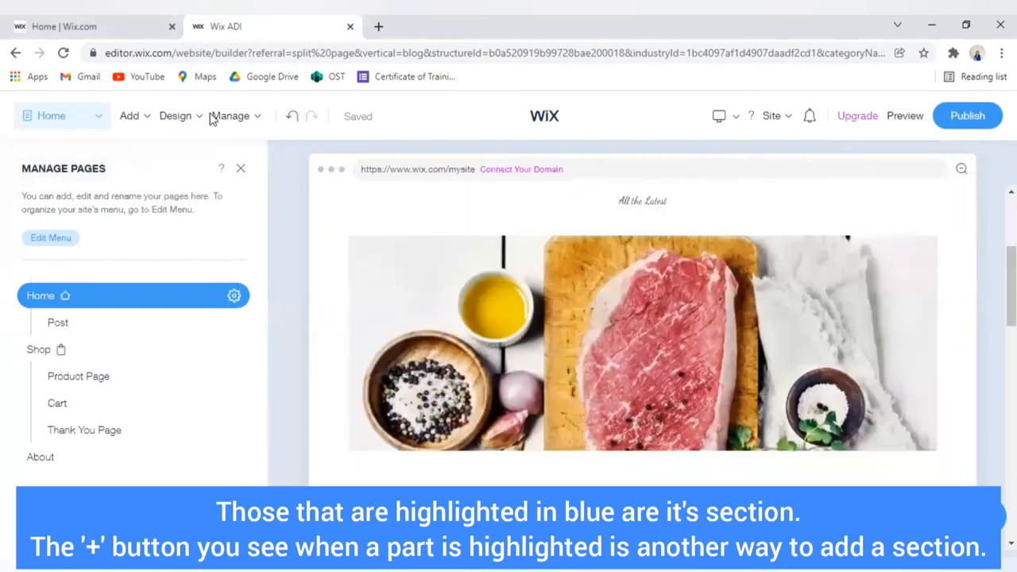
Browse the Design > Themes list (Bold, Soho, Play) and return to the Design menu
click(175, 114)
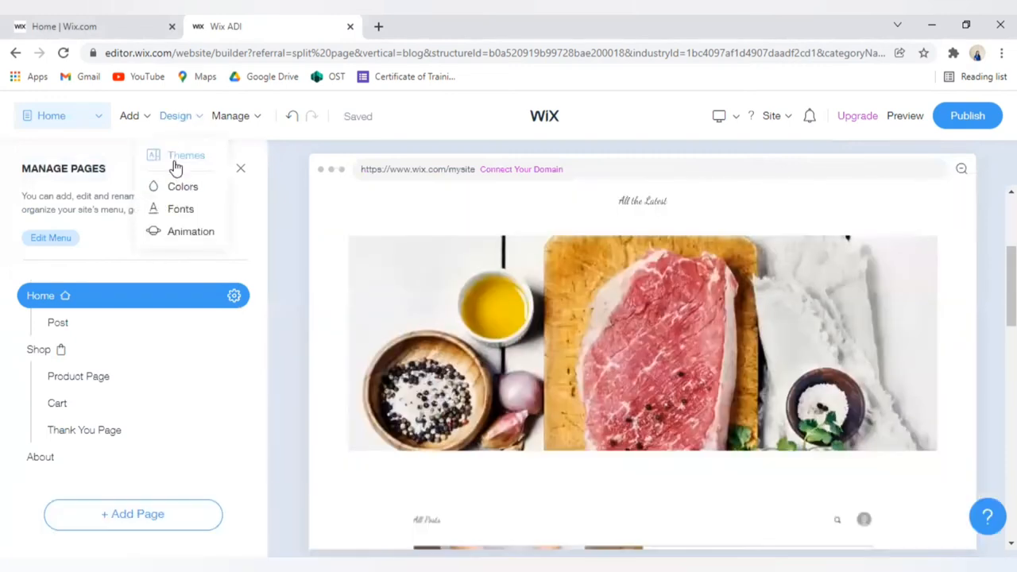
click(186, 156)
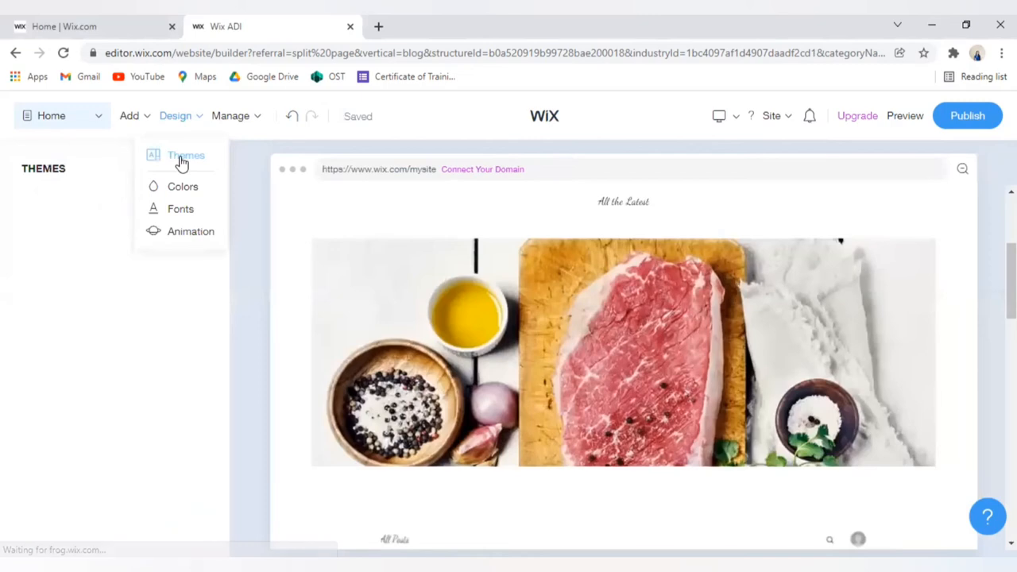
click(186, 155)
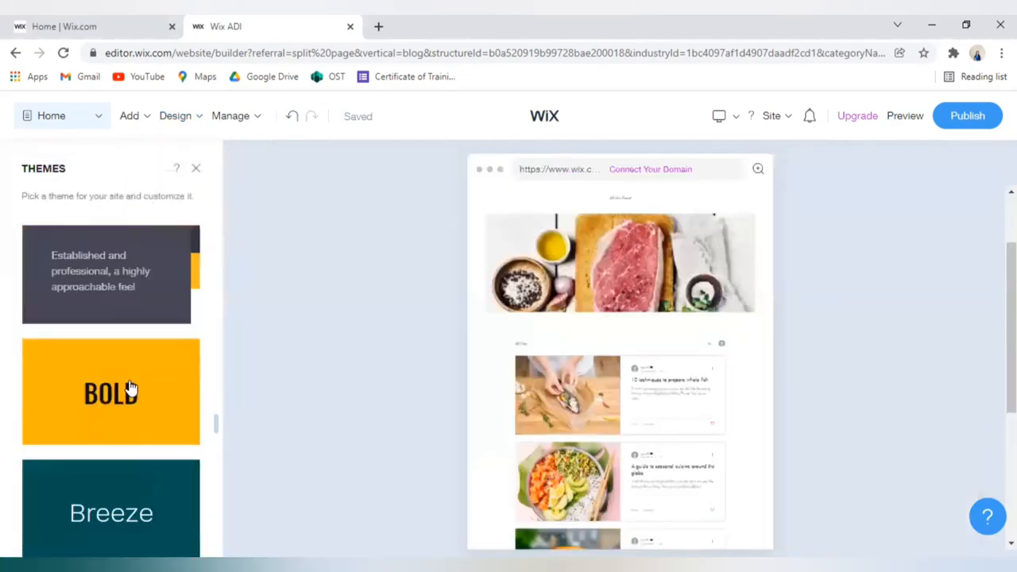
scroll(down, 3)
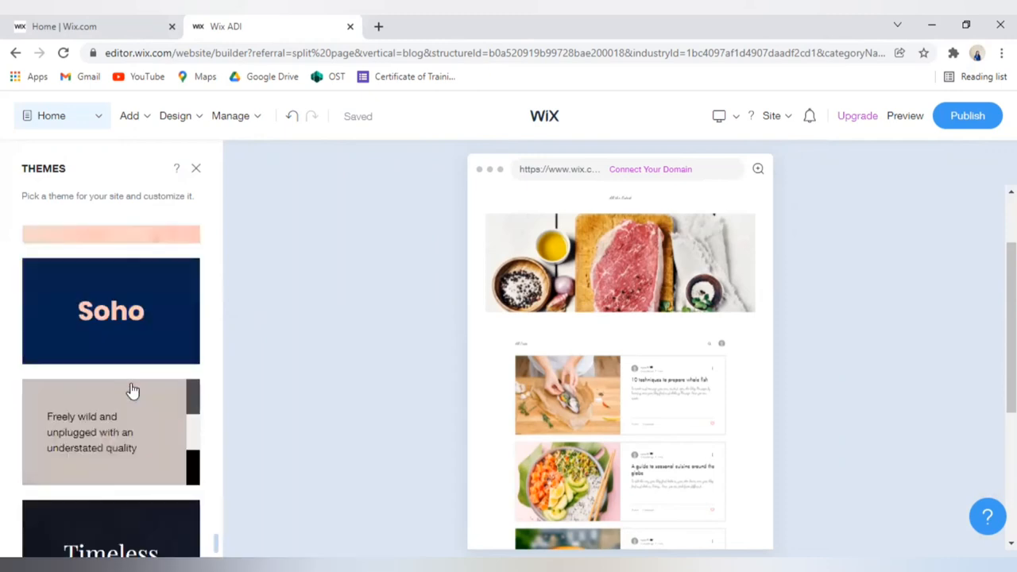
click(231, 115)
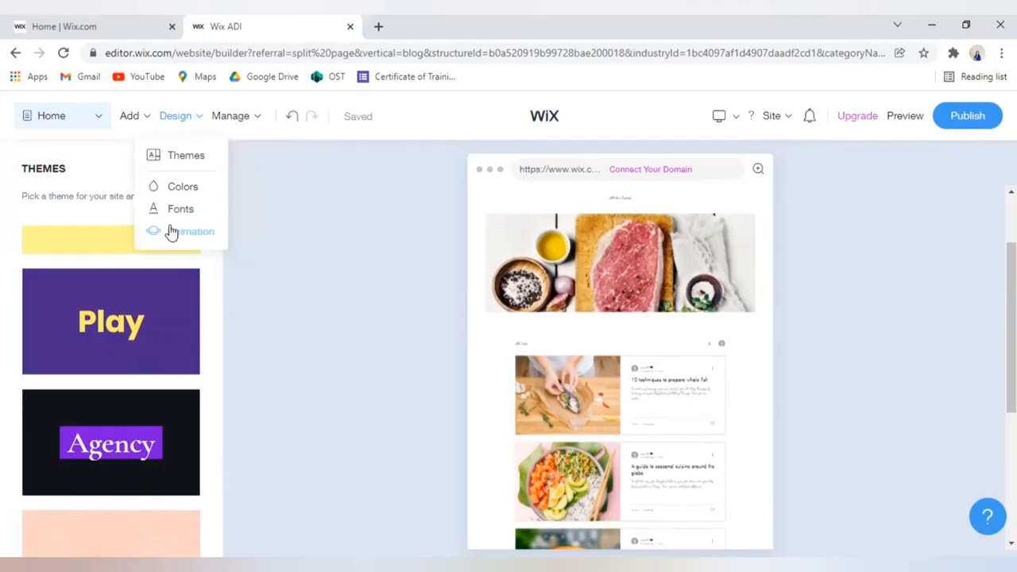
Look through the Site Fonts sets with Elegant selected, then move to the animation settings
click(181, 210)
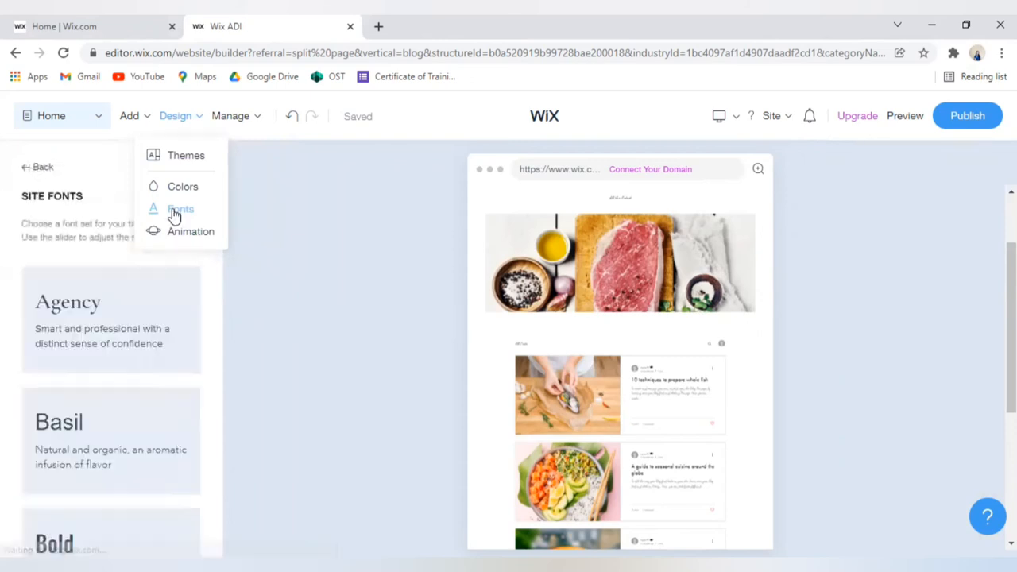
click(181, 209)
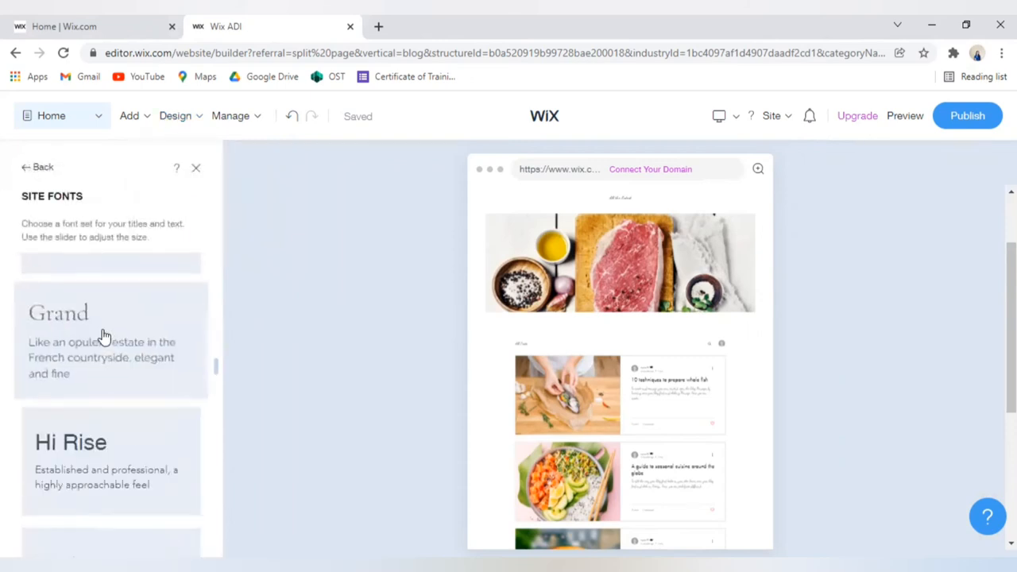
click(175, 115)
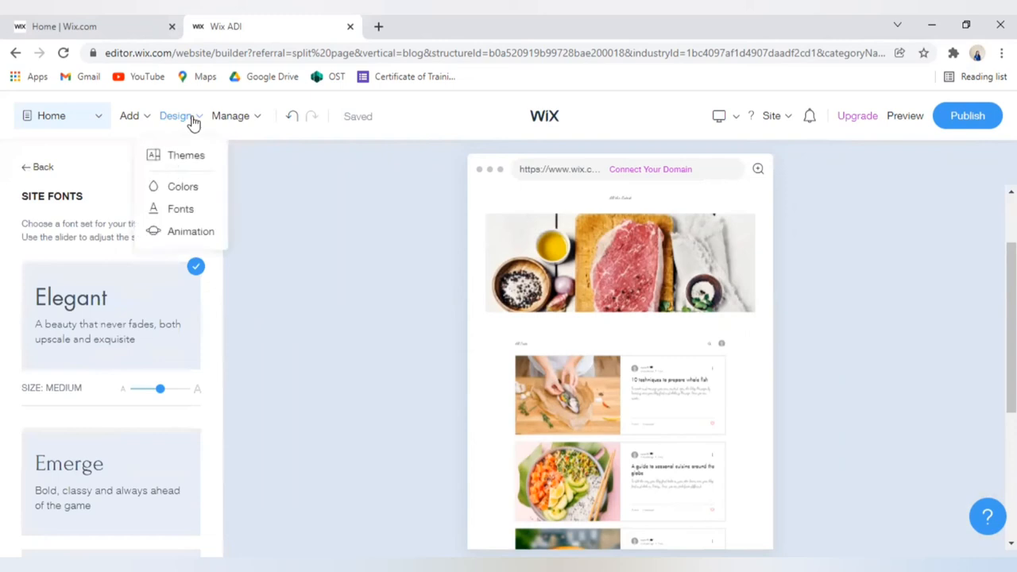
click(190, 232)
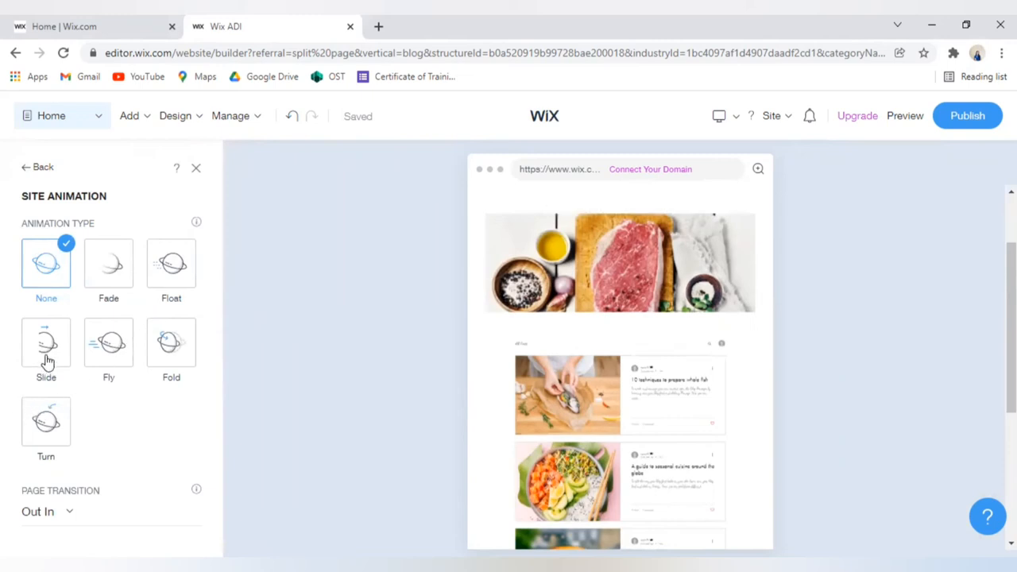
Try the Fly and Fold site animations, settle on Fade, and return to the Design menu
click(108, 343)
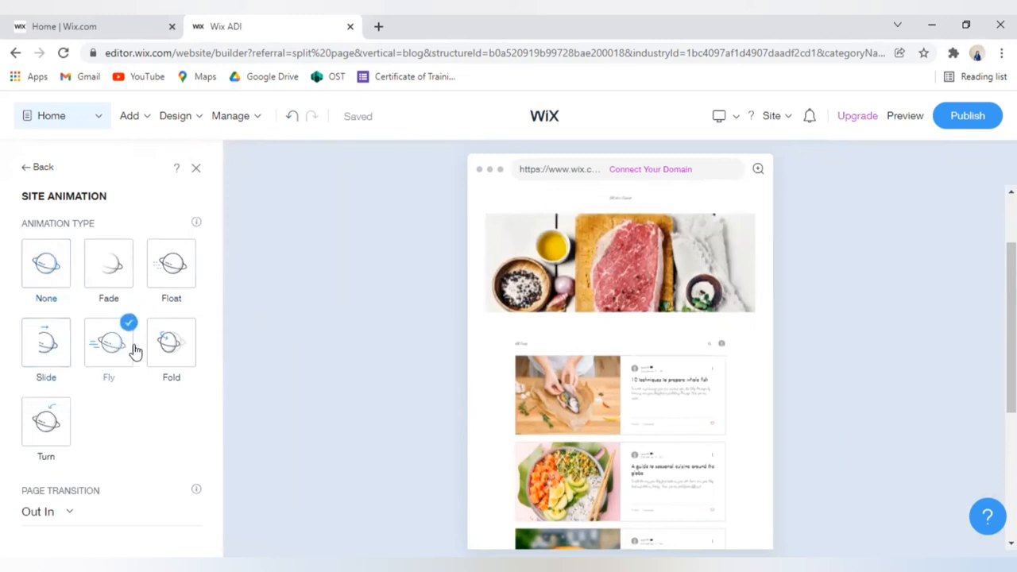
click(172, 341)
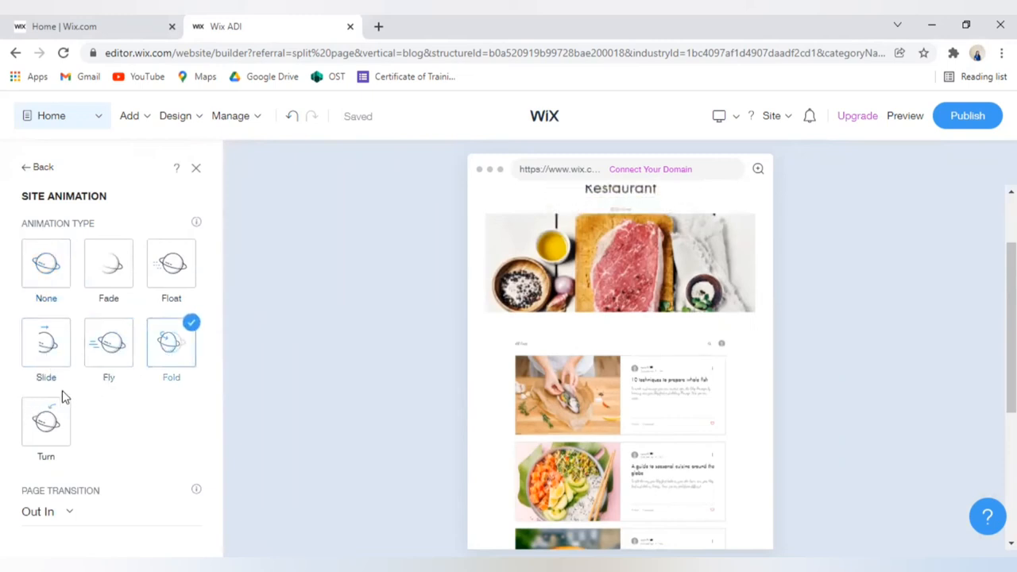
click(108, 264)
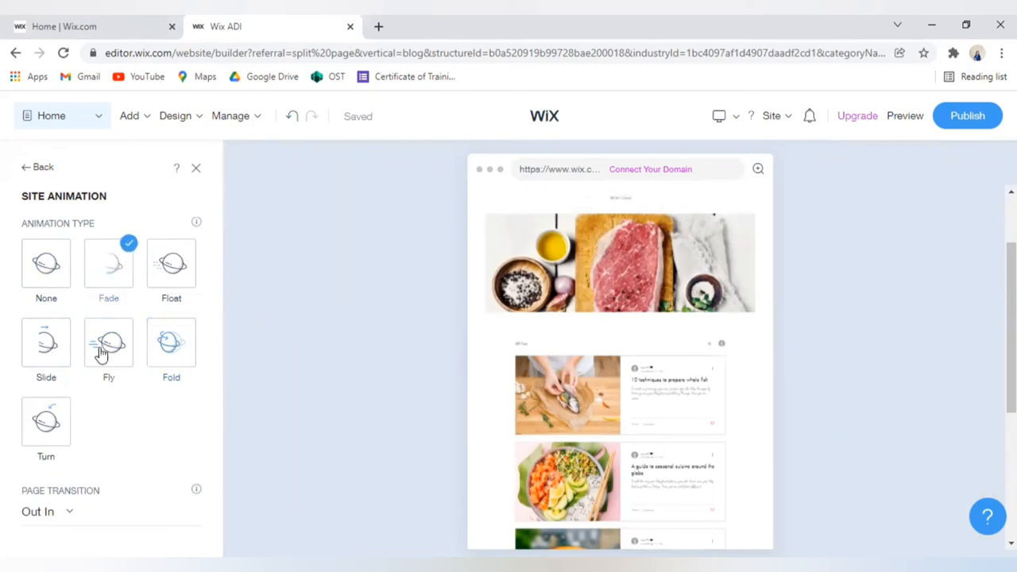
click(175, 115)
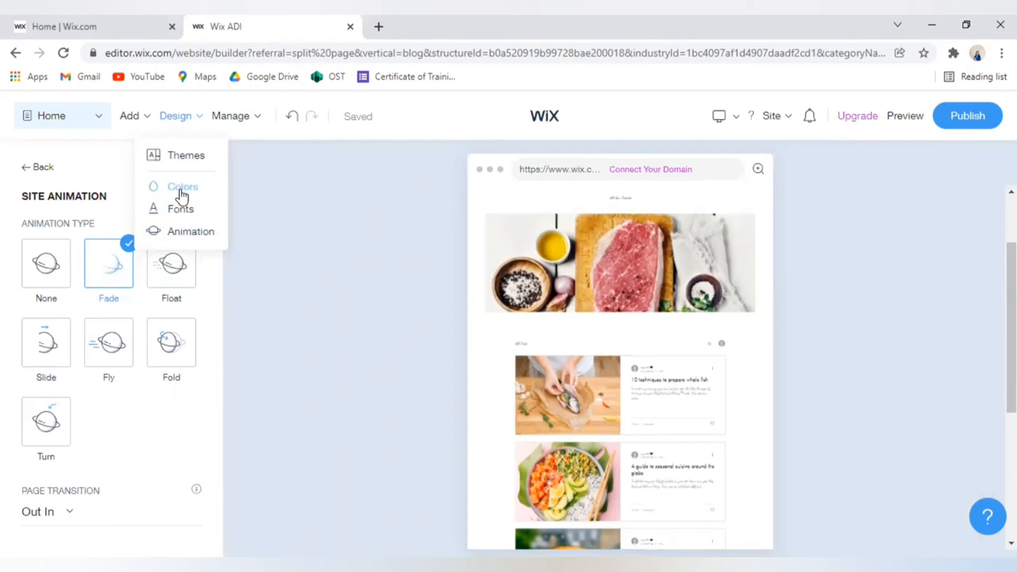
Show Site Colors and the Color Mode settings with Light, Dark and Mix options
click(183, 187)
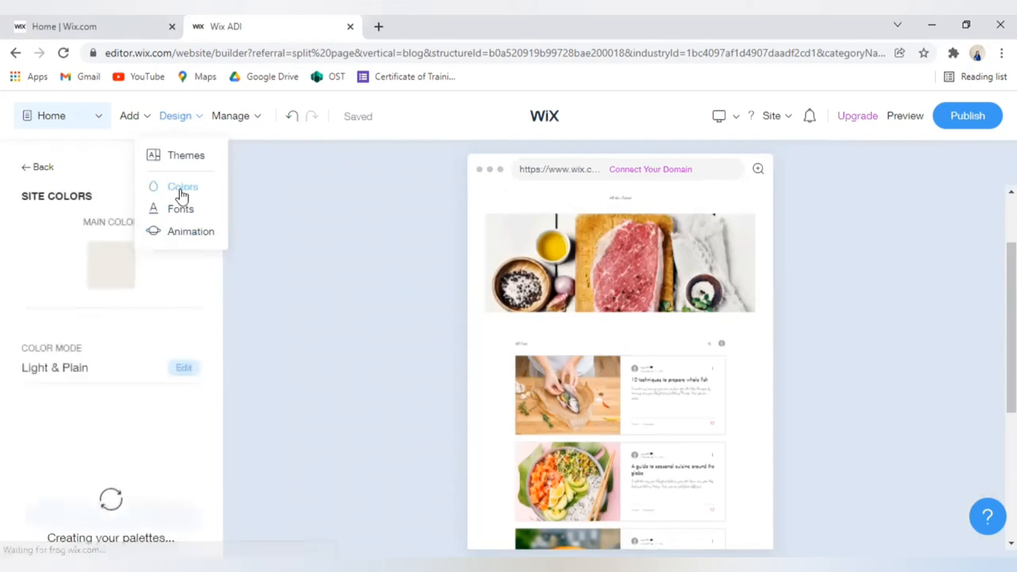
click(182, 187)
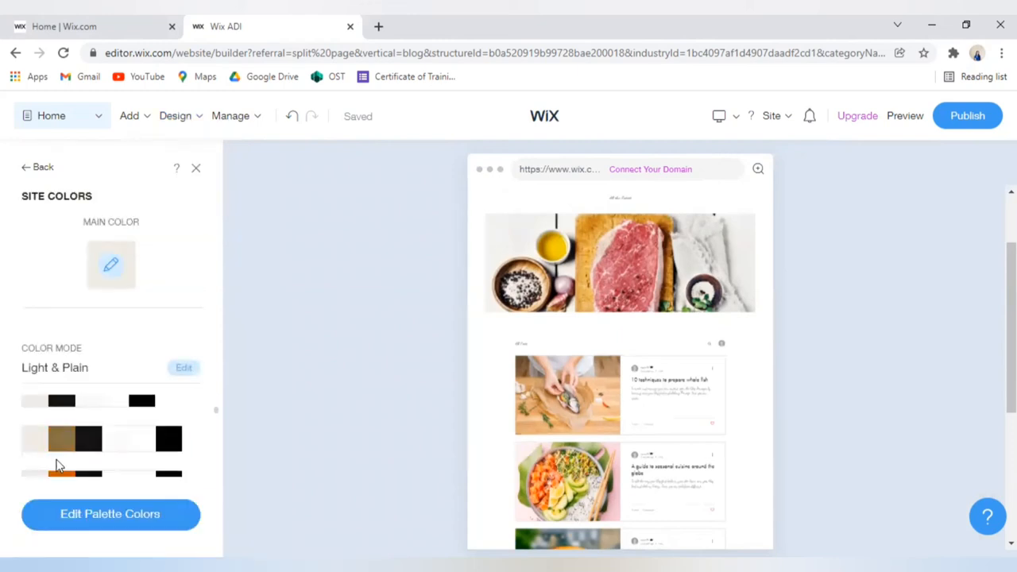
click(184, 367)
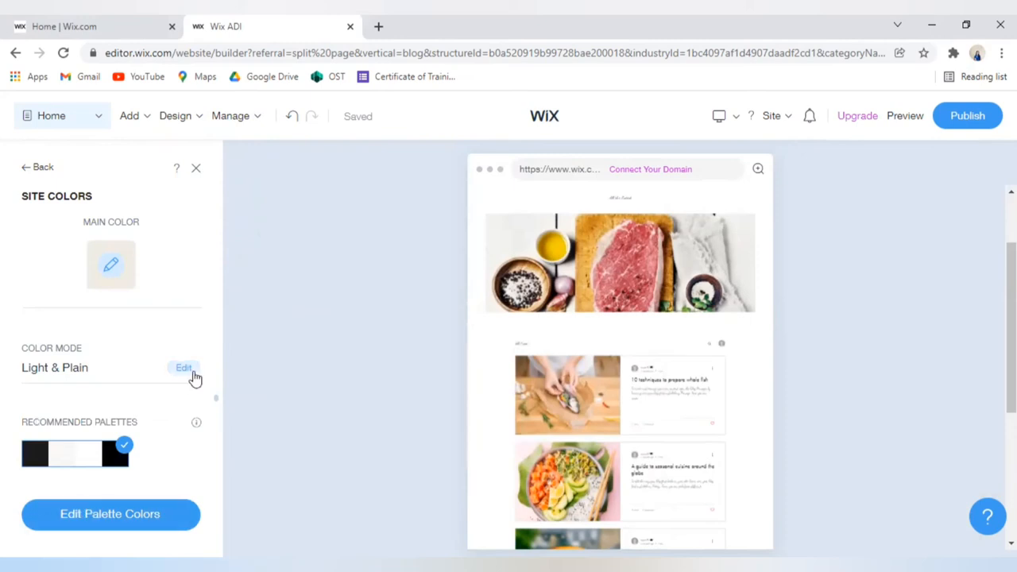
click(184, 367)
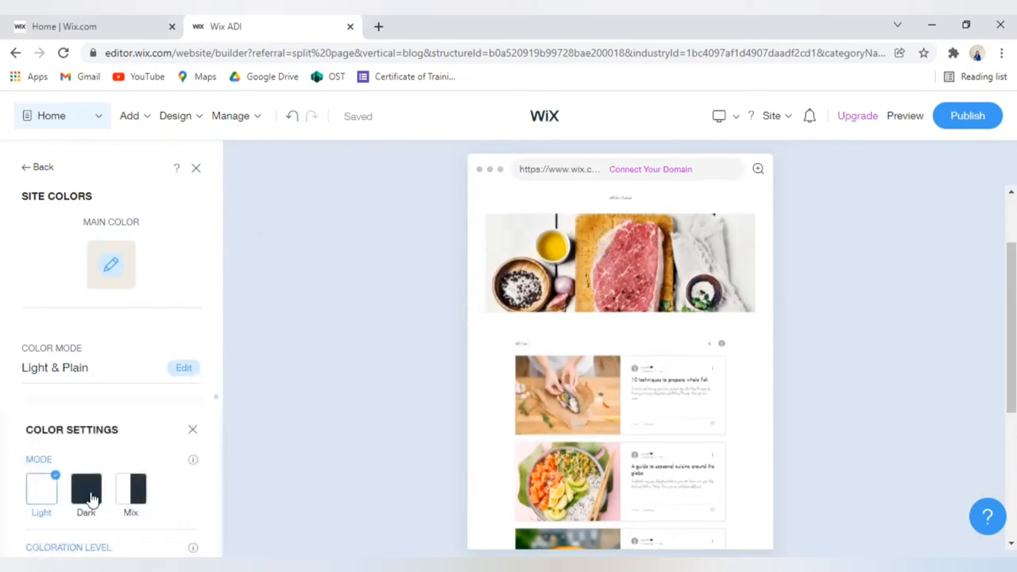
mouse_move(130, 490)
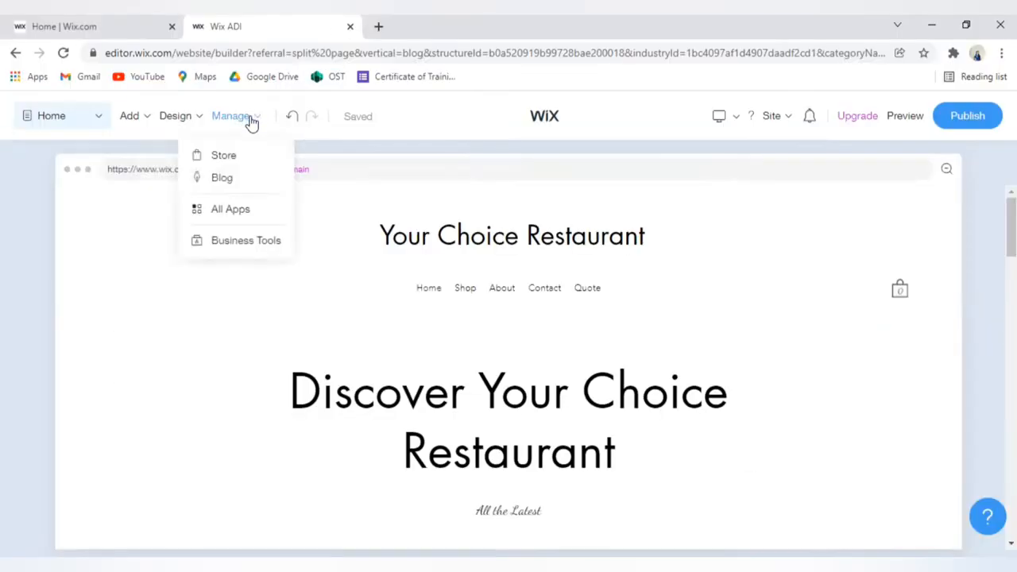
mouse_move(223, 178)
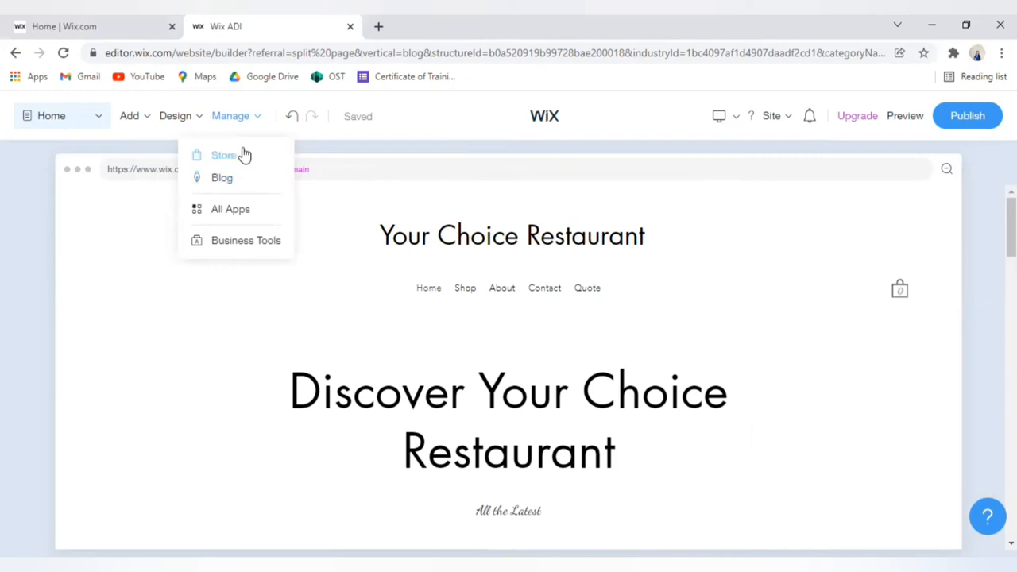
mouse_move(221, 178)
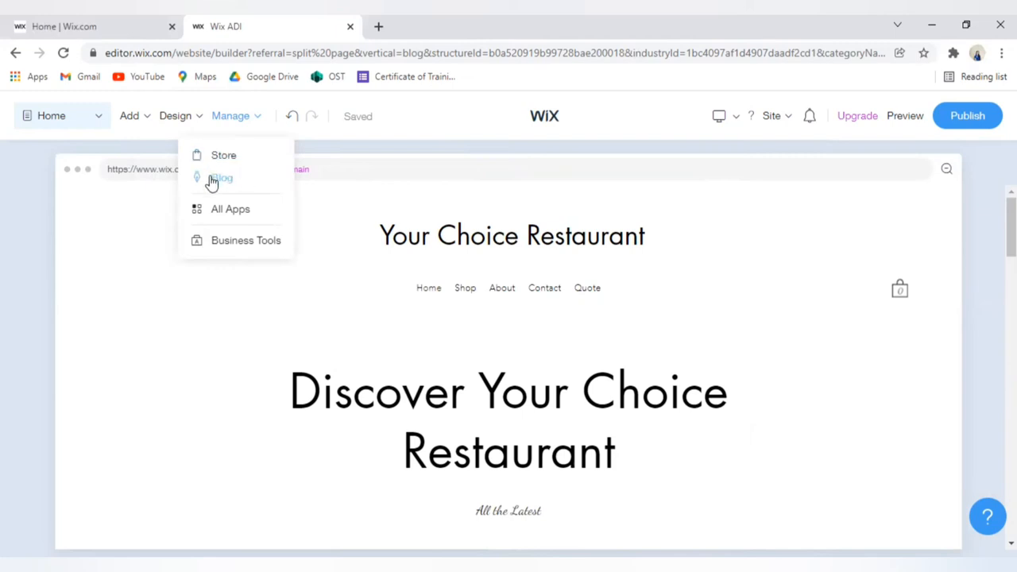
mouse_move(232, 191)
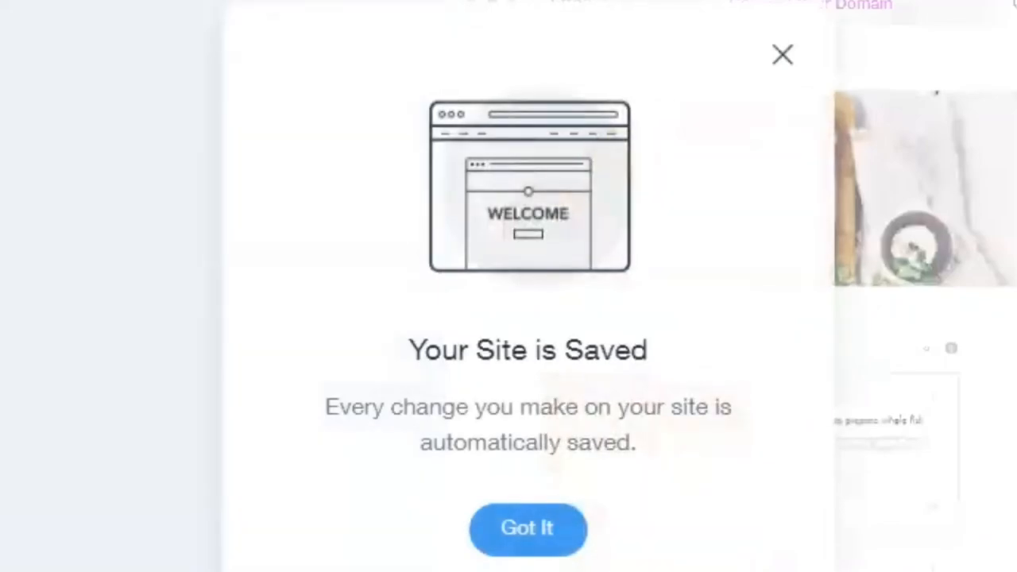
Dismiss the 'Your Site is Saved' notice and bring up the desktop/mobile view choice
click(528, 529)
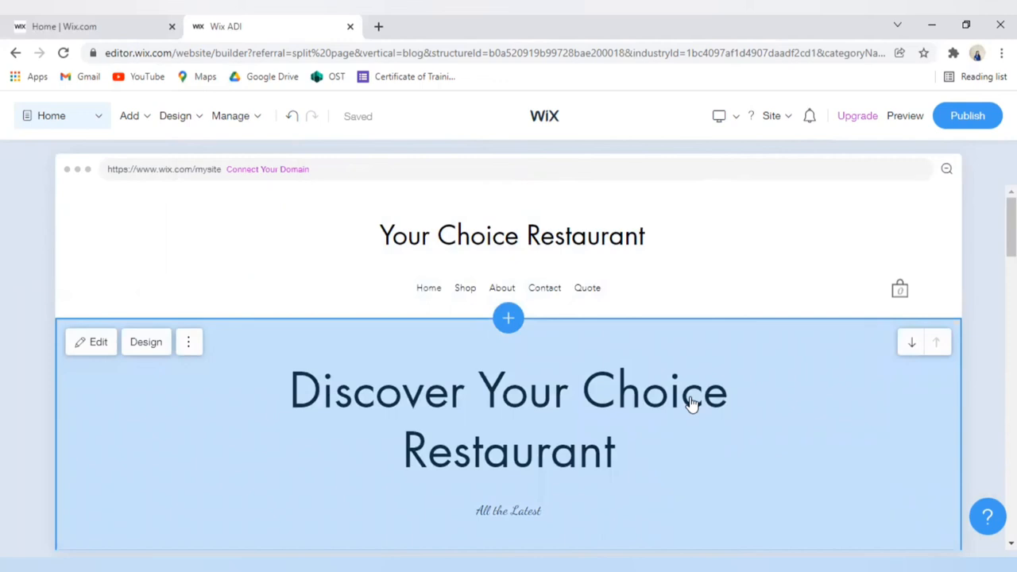
mouse_move(979, 413)
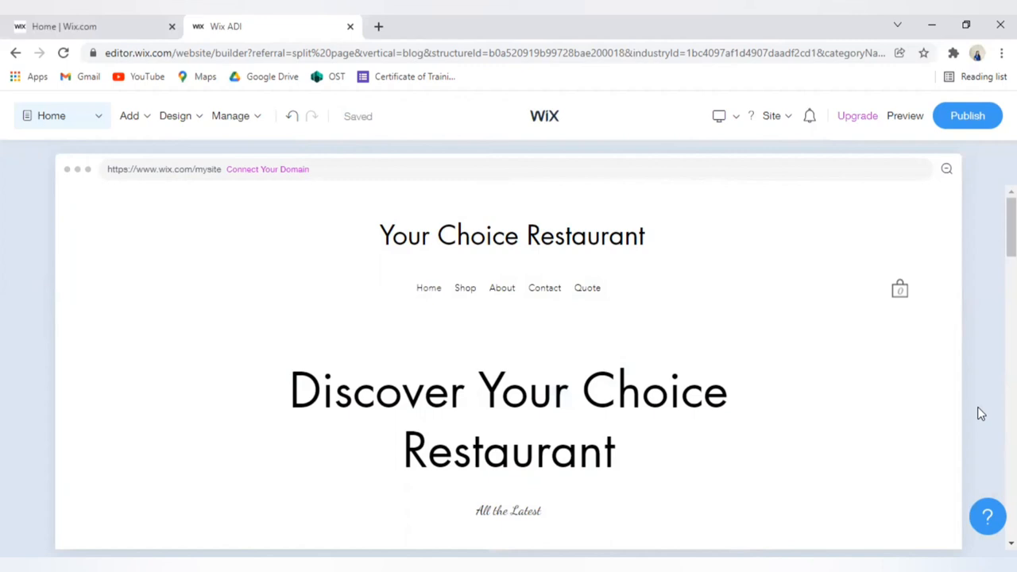
click(718, 116)
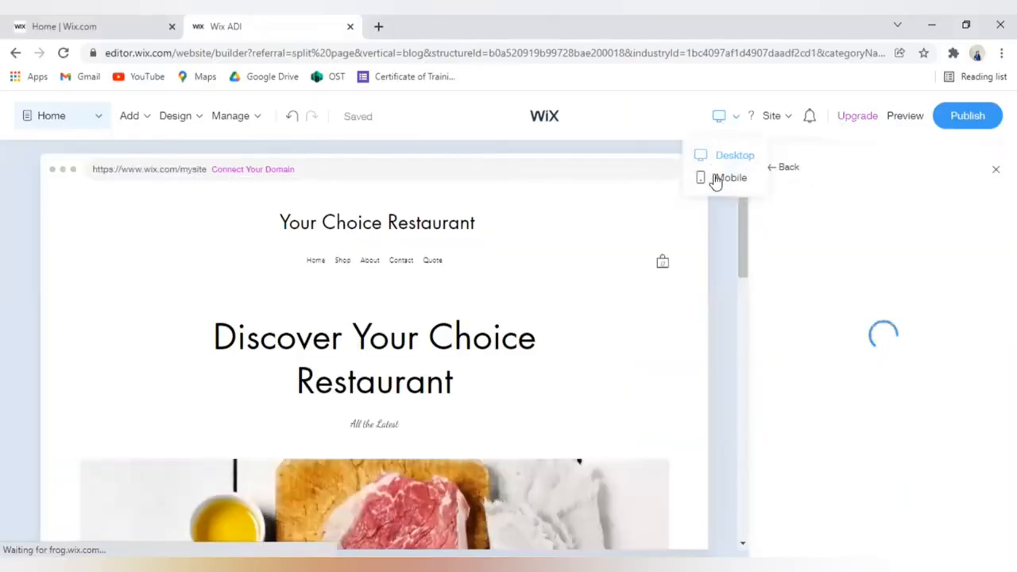
Switch to the Mobile editor and dismiss the 'Edit Your Site on Mobile' card
click(729, 178)
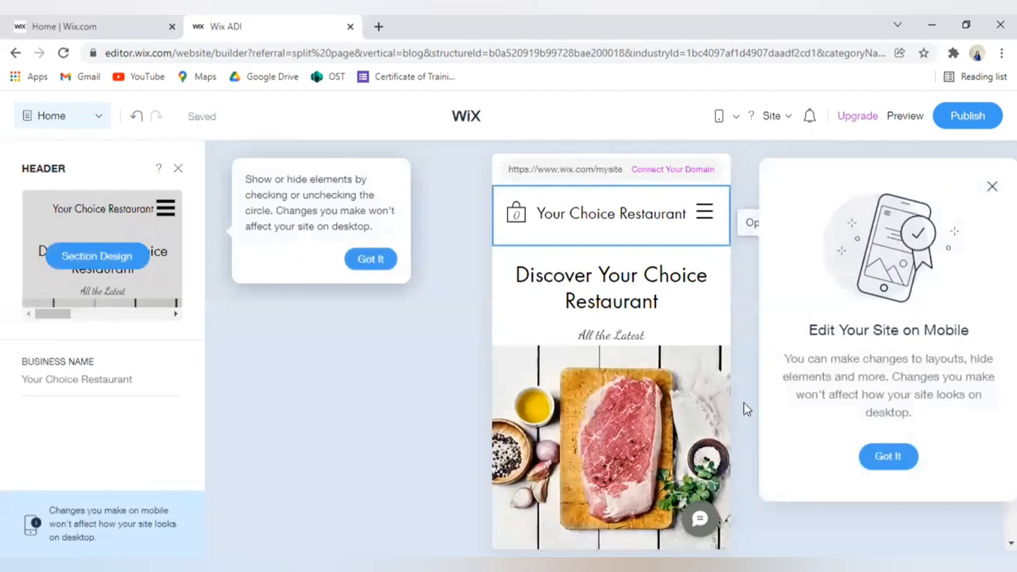
click(887, 456)
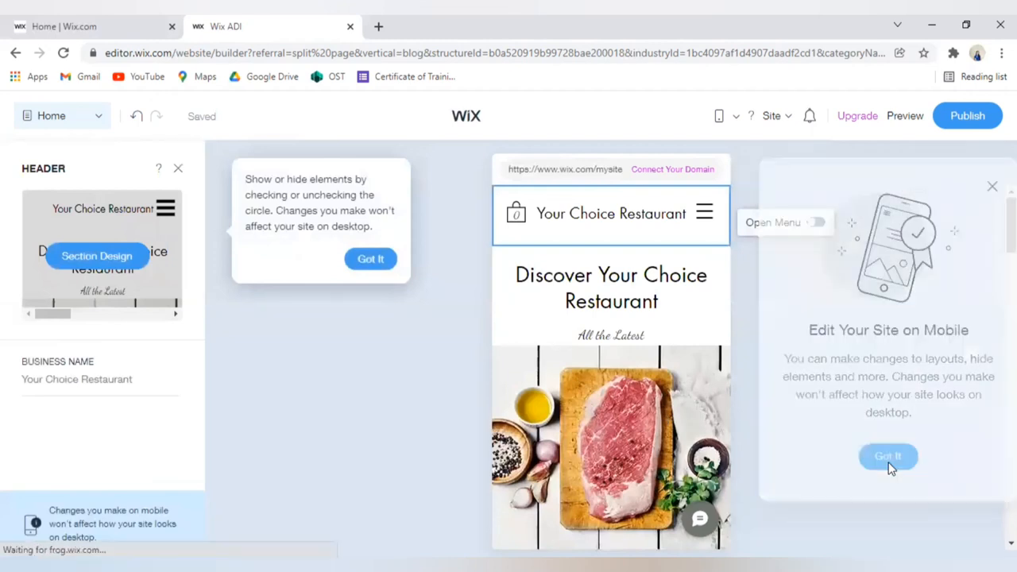
click(886, 456)
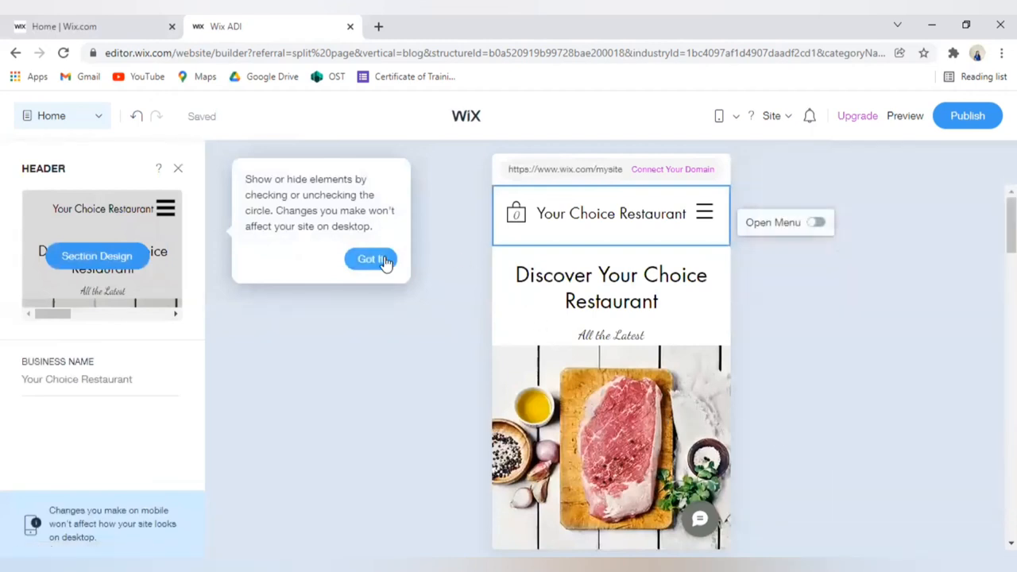
Dismiss the hide-elements tip and preview the open mobile menu (Home, Shop, About, Contact, Quote)
click(371, 259)
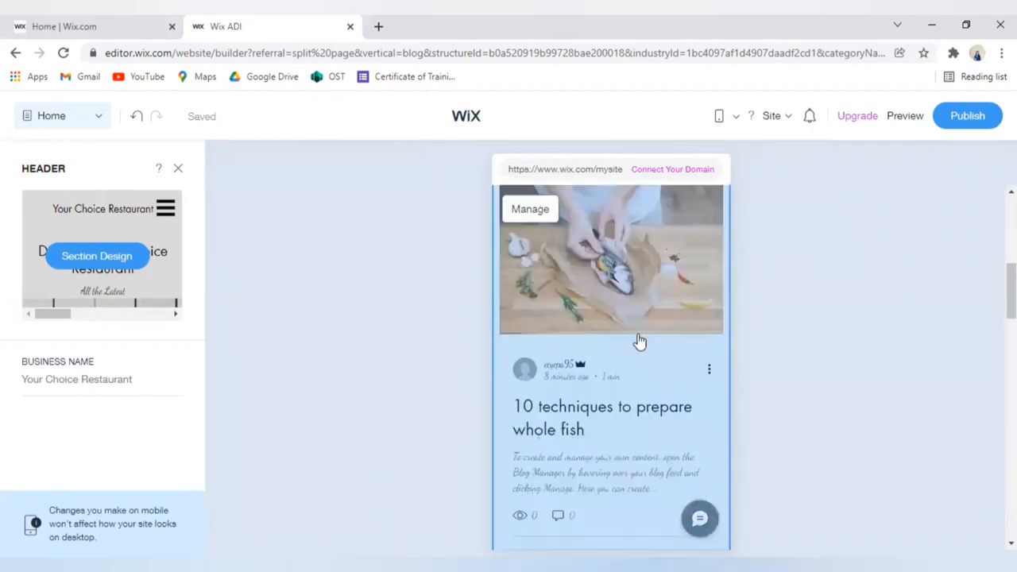
scroll(down, 3)
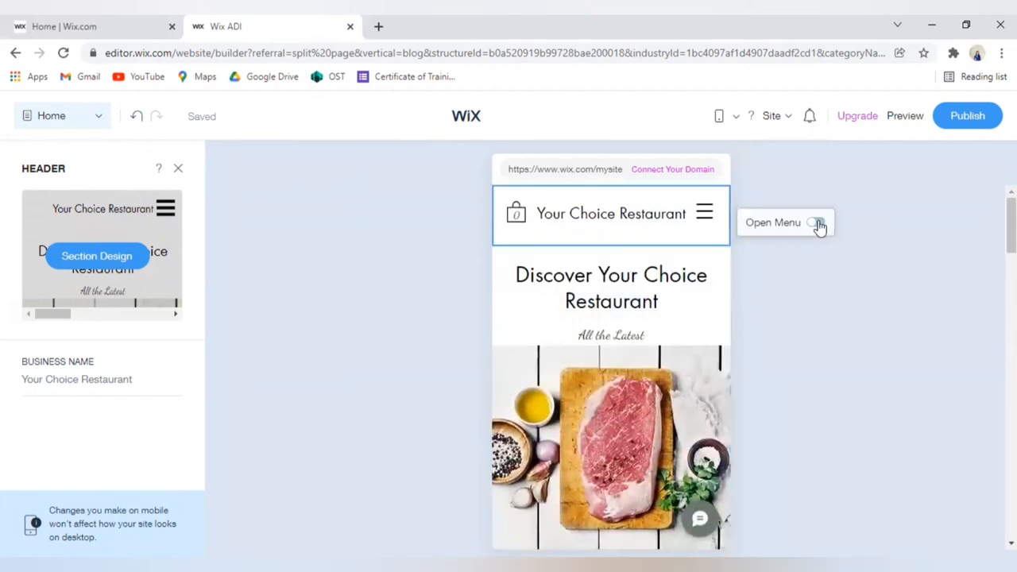
click(815, 223)
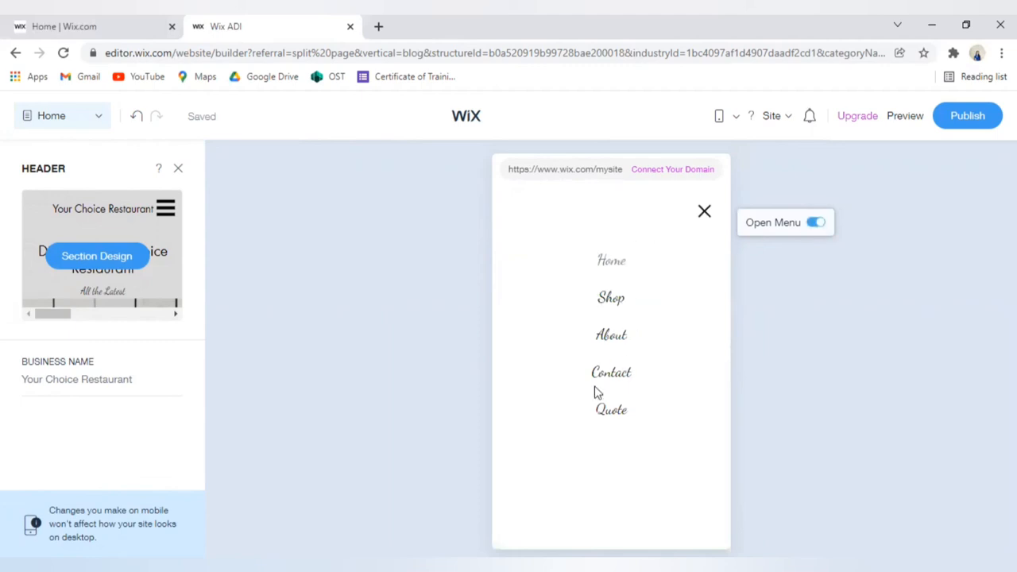
click(815, 222)
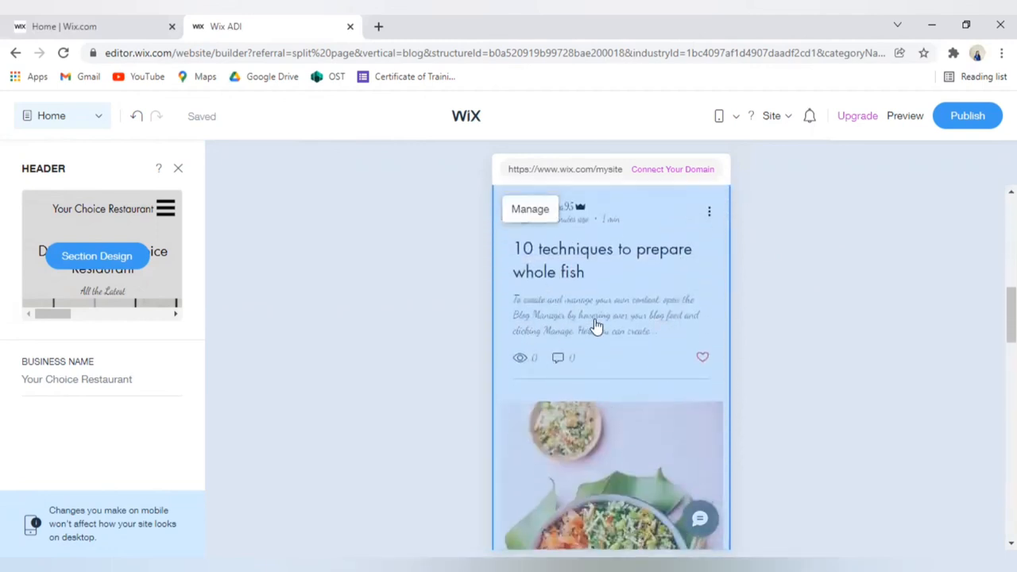
Browse down the mobile homepage, then bring up the device view choice again
scroll(down, 3)
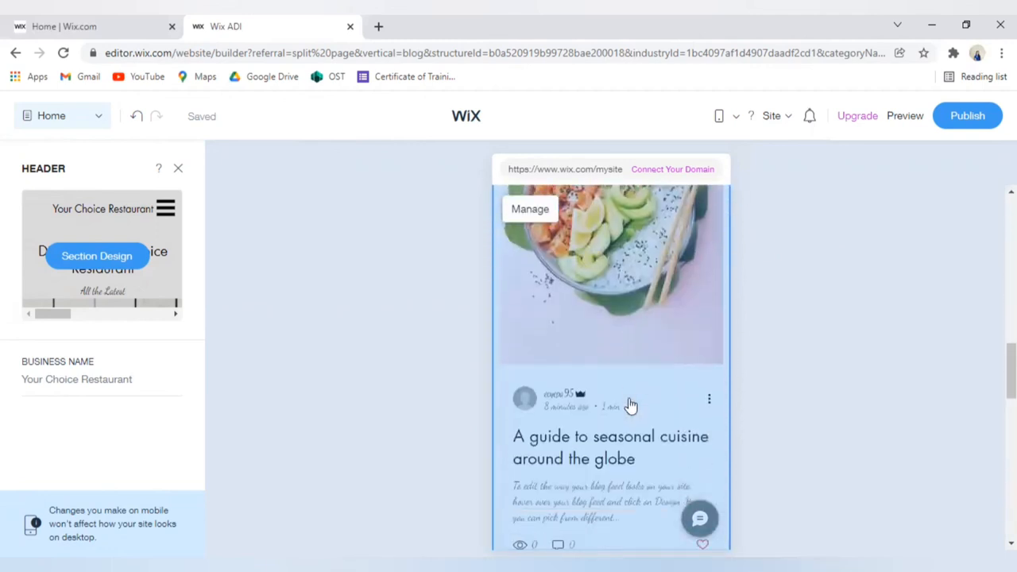
scroll(down, 3)
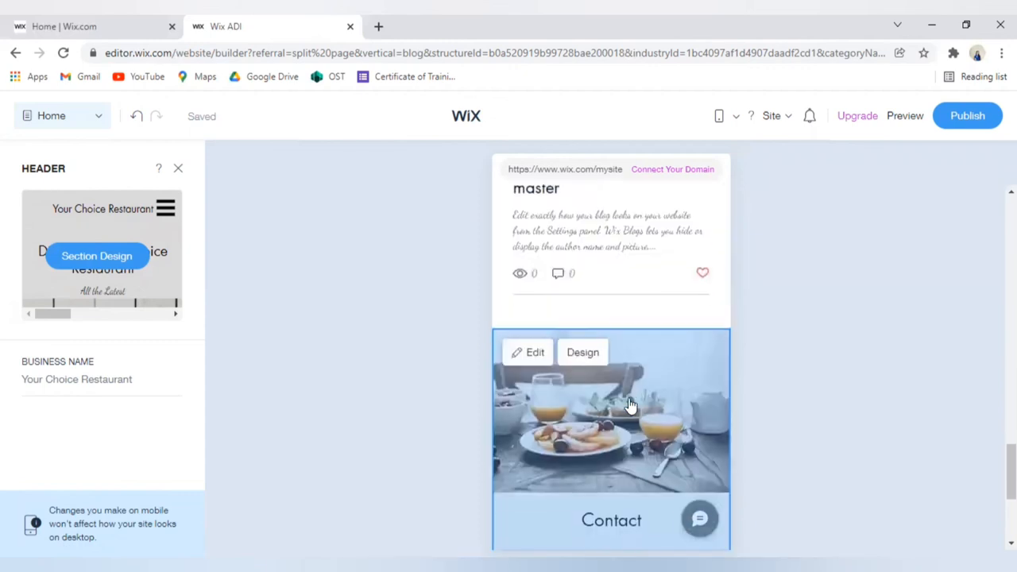
scroll(down, 3)
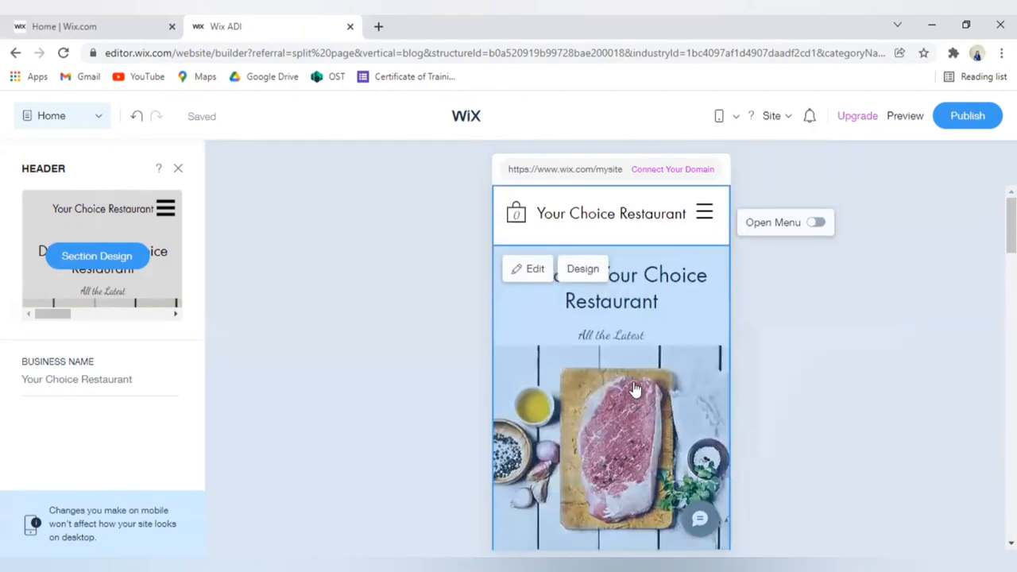
click(721, 116)
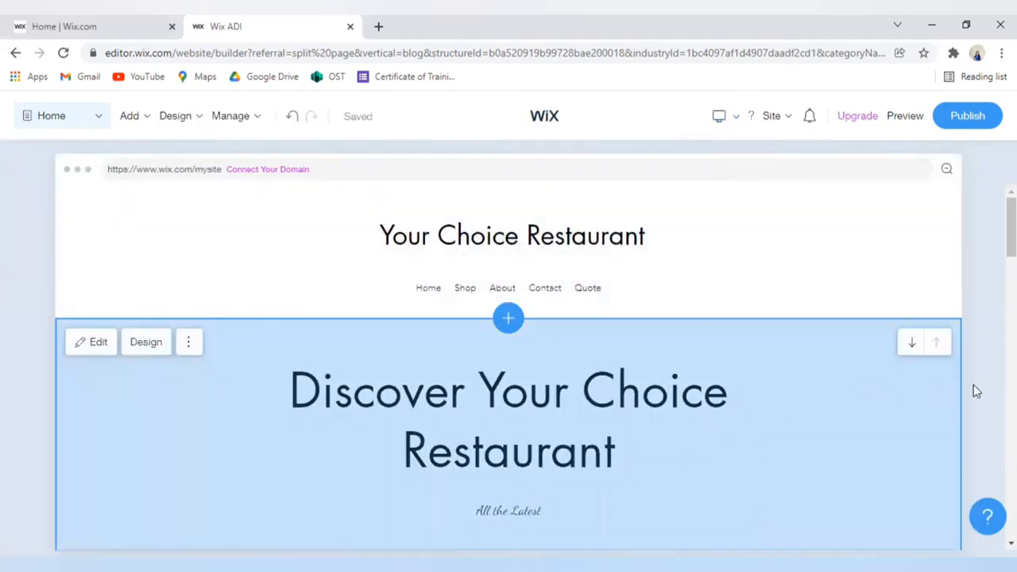
Scroll the desktop homepage slightly to show the hero section below the navigation bar
scroll(down, 3)
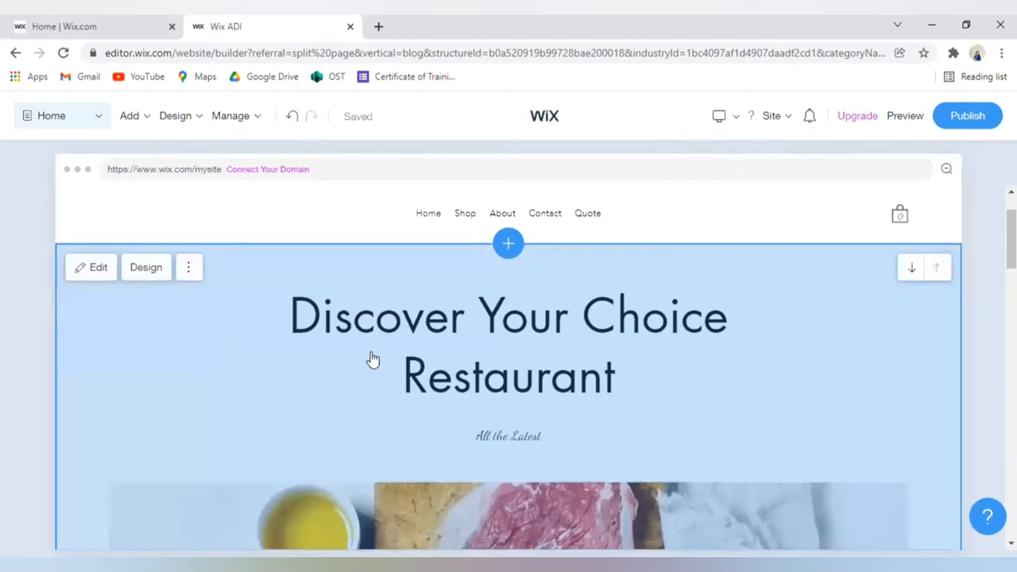
mouse_move(673, 468)
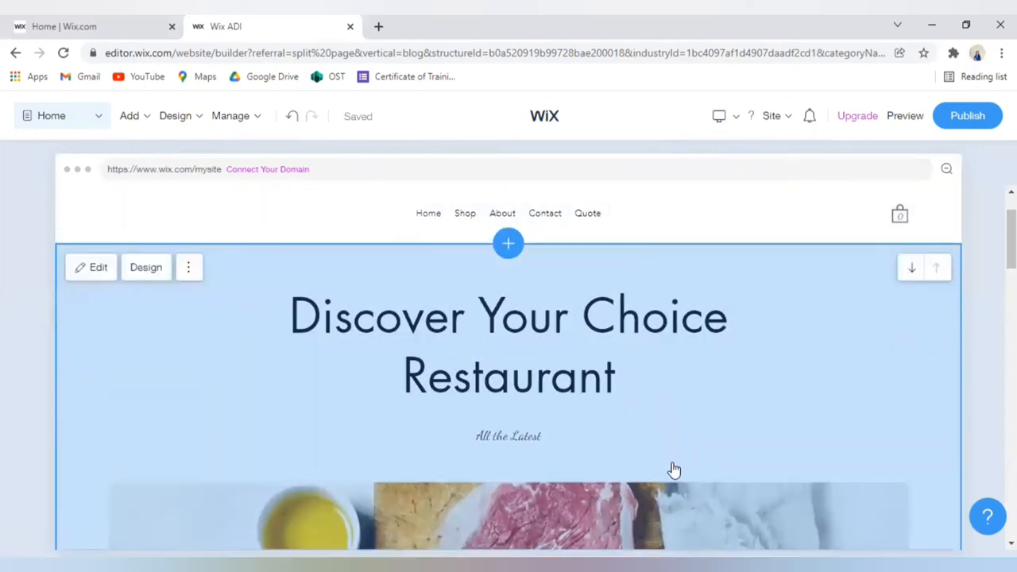